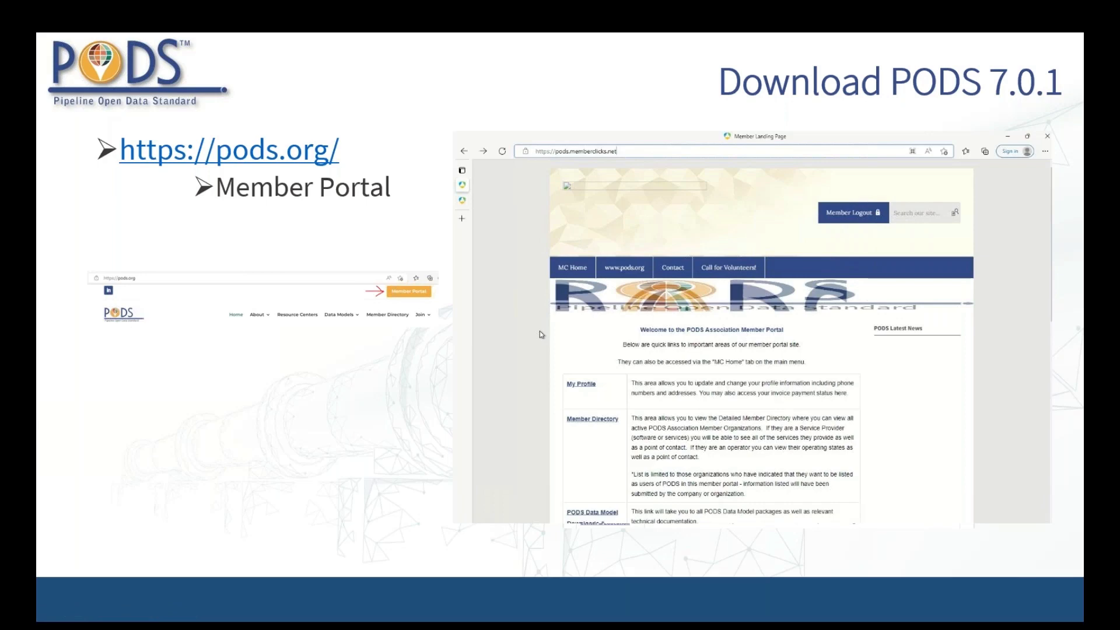
{"action": "mouse_move", "coordinate": [532, 466]}
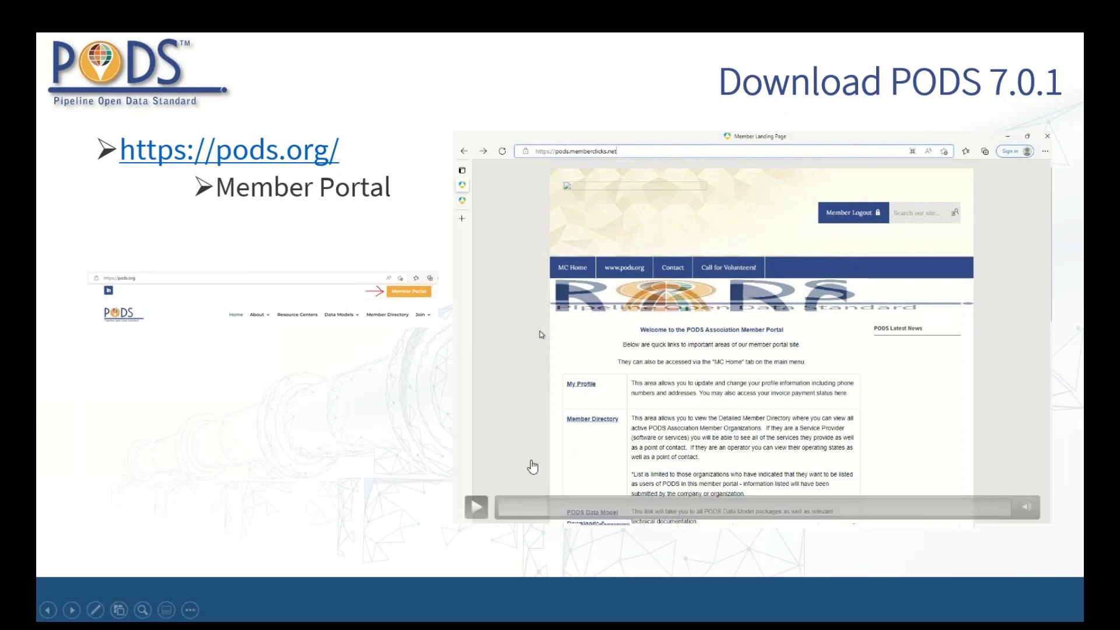
Follow the PODS Data Model Downloads & Documentation link from the member landing page.
{"action": "left_click", "coordinate": [476, 506]}
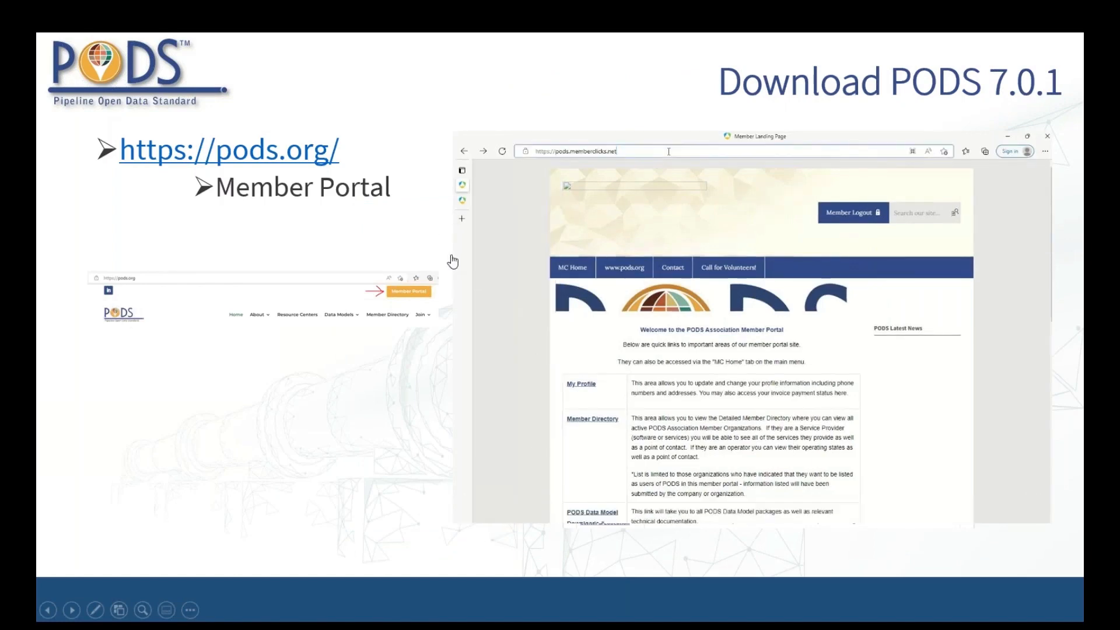
{"action": "scroll", "scroll_direction": "down", "scroll_amount": 3}
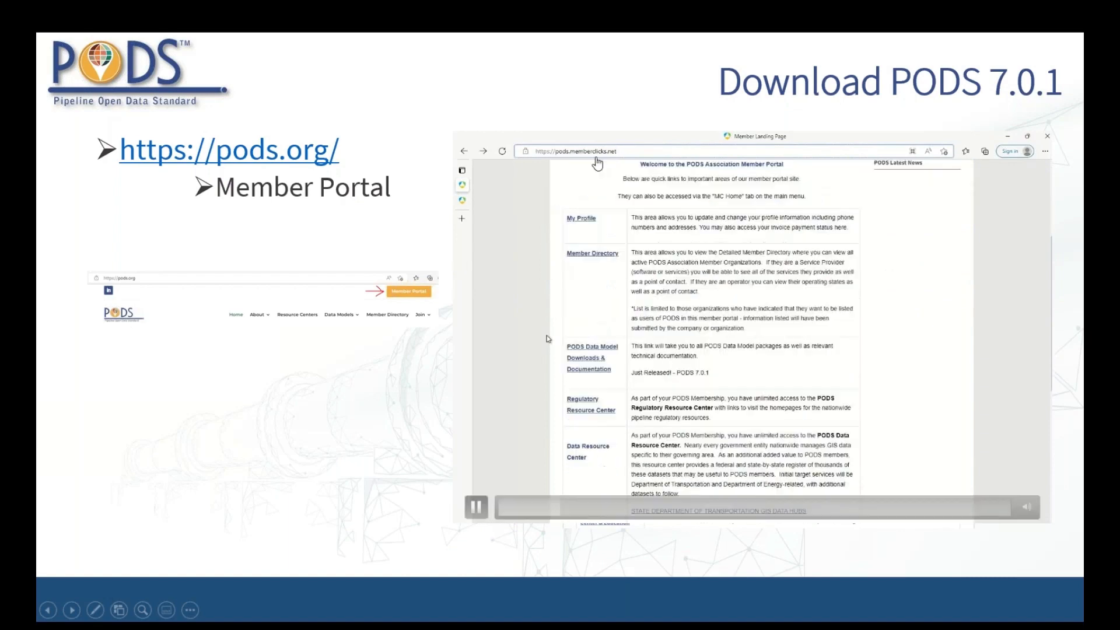
{"action": "left_click", "coordinate": [591, 346]}
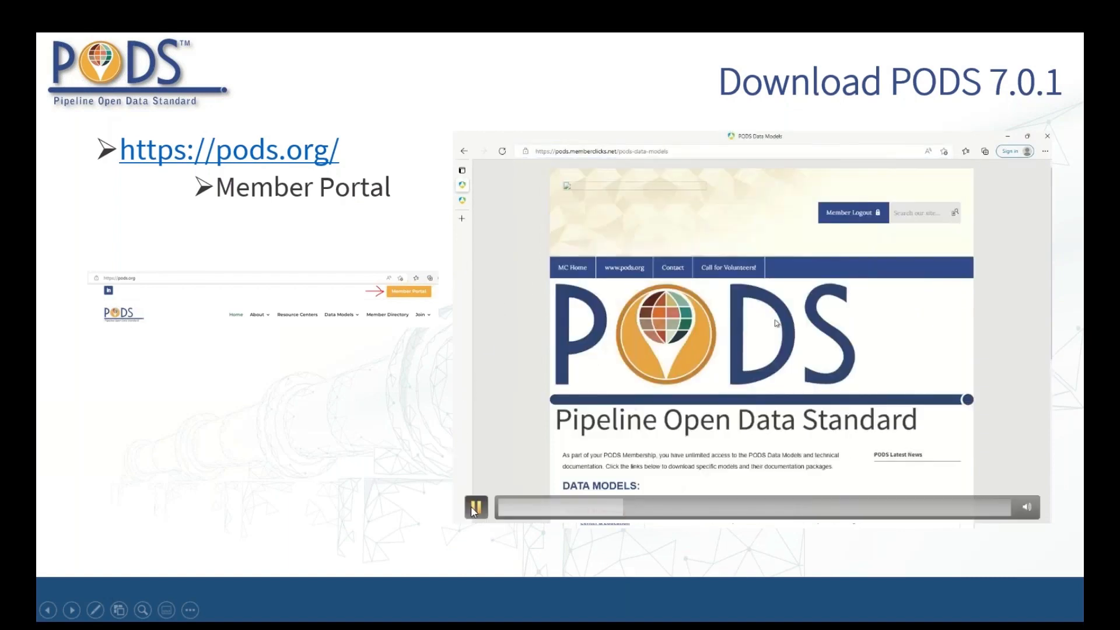
Download the 'PODS 7.0.1 Relational SQL Server' zip from the Data Models list.
{"action": "left_click", "coordinate": [476, 506]}
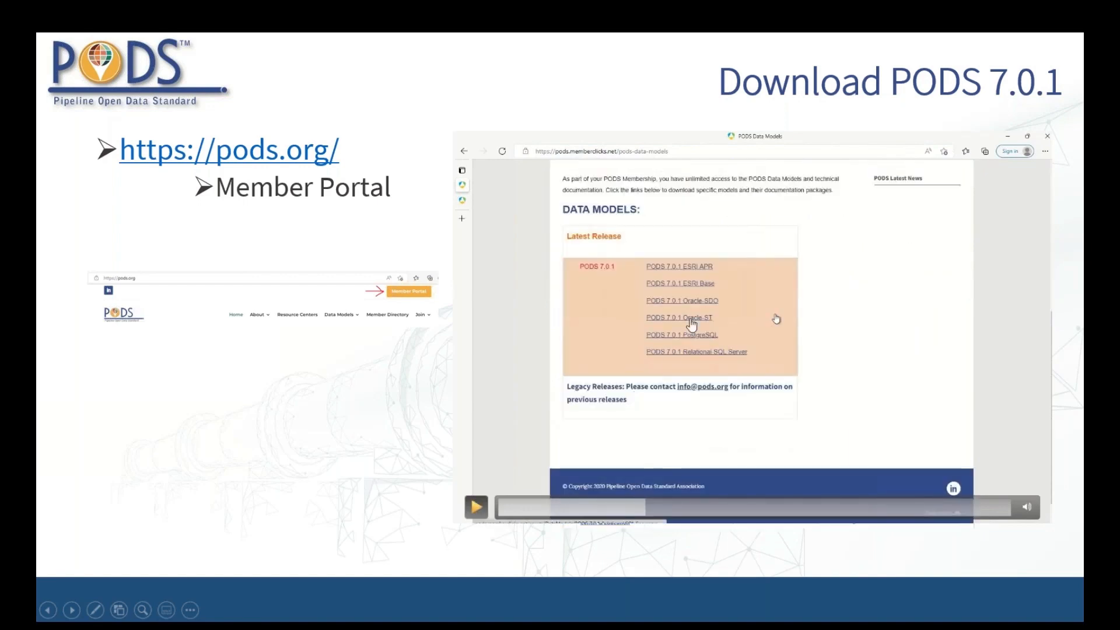
{"action": "mouse_move", "coordinate": [725, 361]}
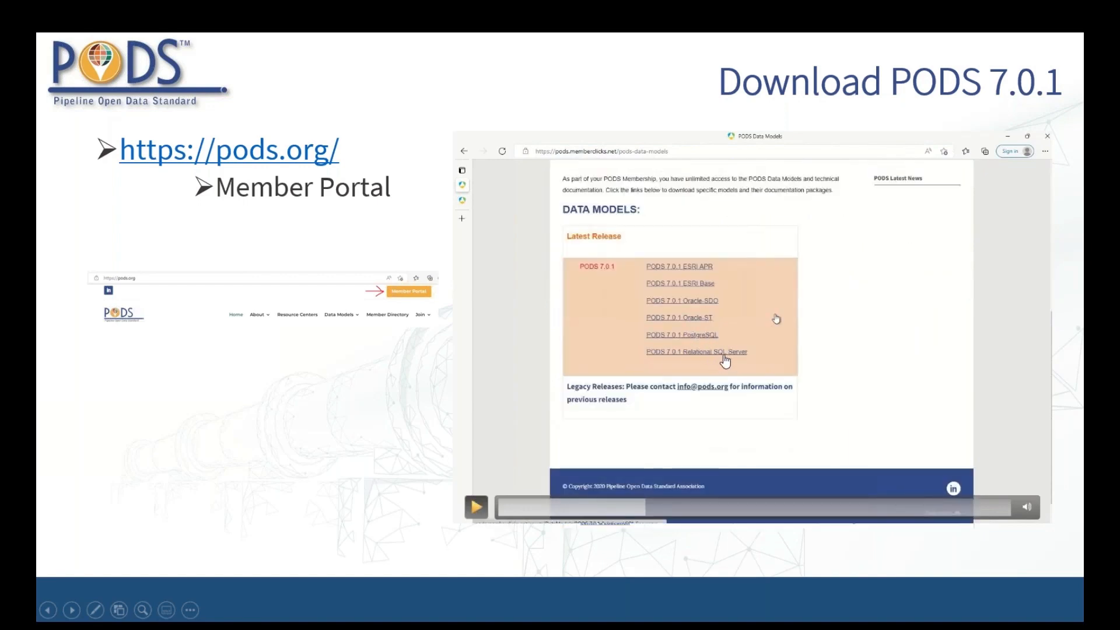
{"action": "mouse_move", "coordinate": [745, 357]}
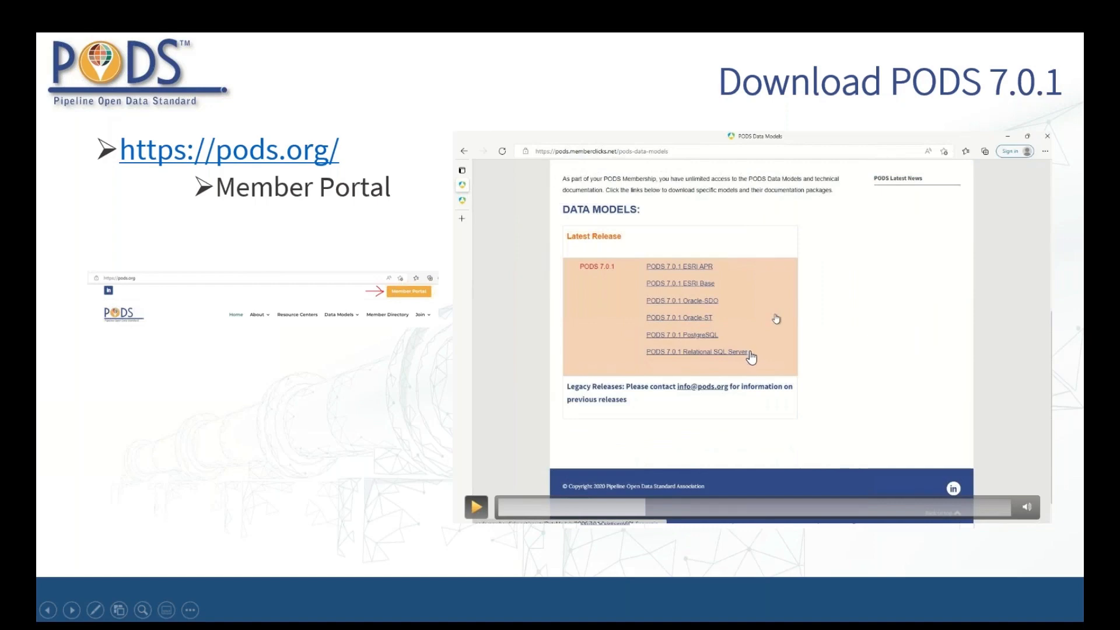
{"action": "mouse_move", "coordinate": [556, 428]}
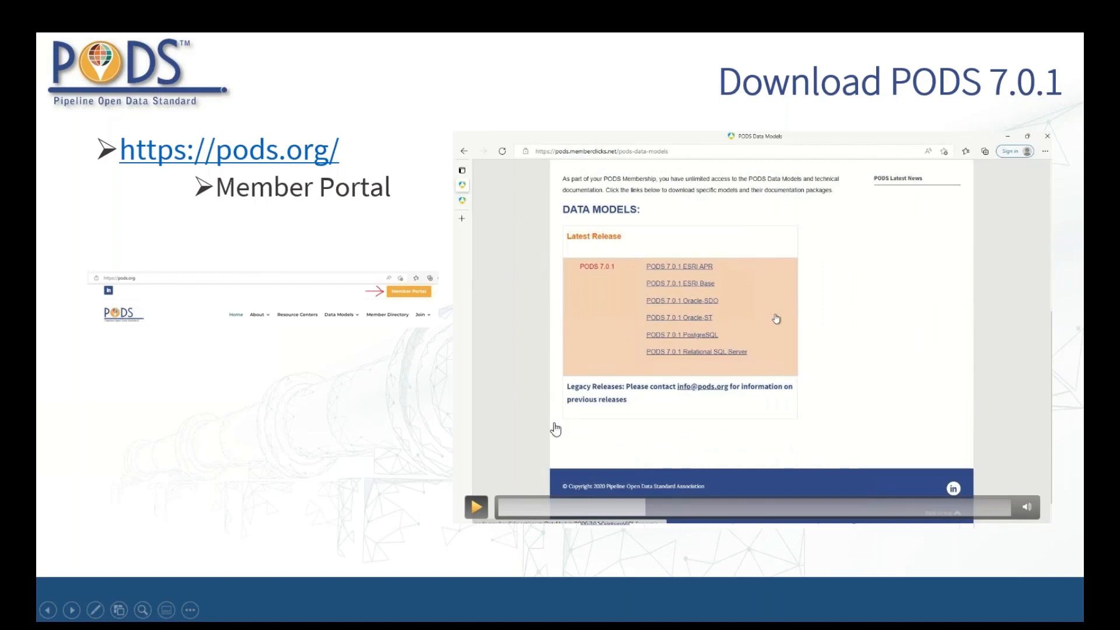
{"action": "left_click", "coordinate": [476, 507]}
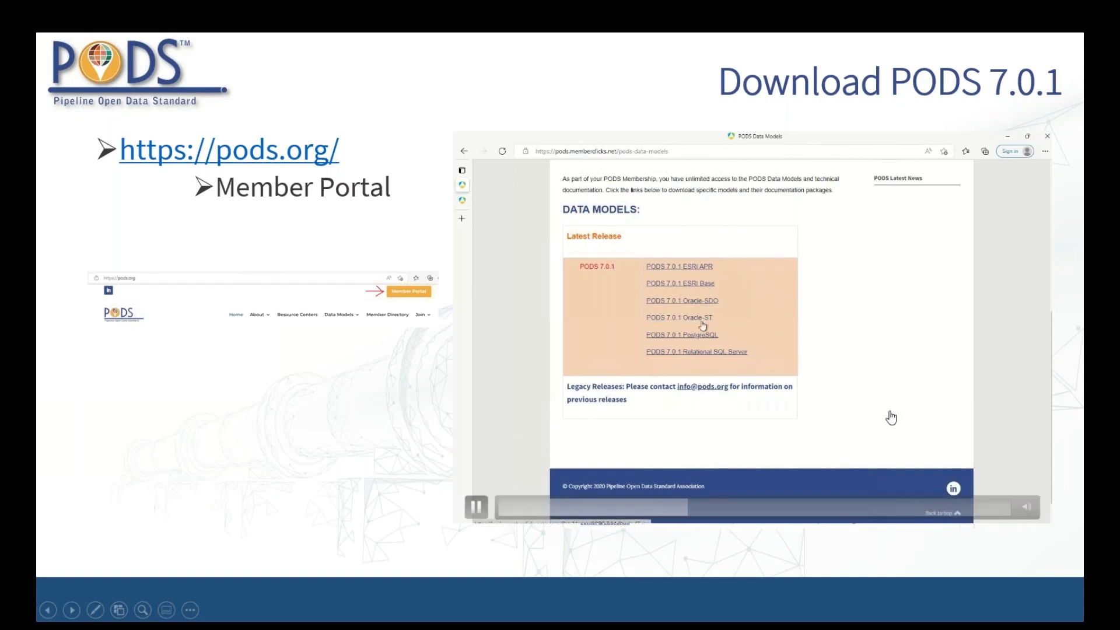
{"action": "scroll", "scroll_direction": "down", "scroll_amount": 3}
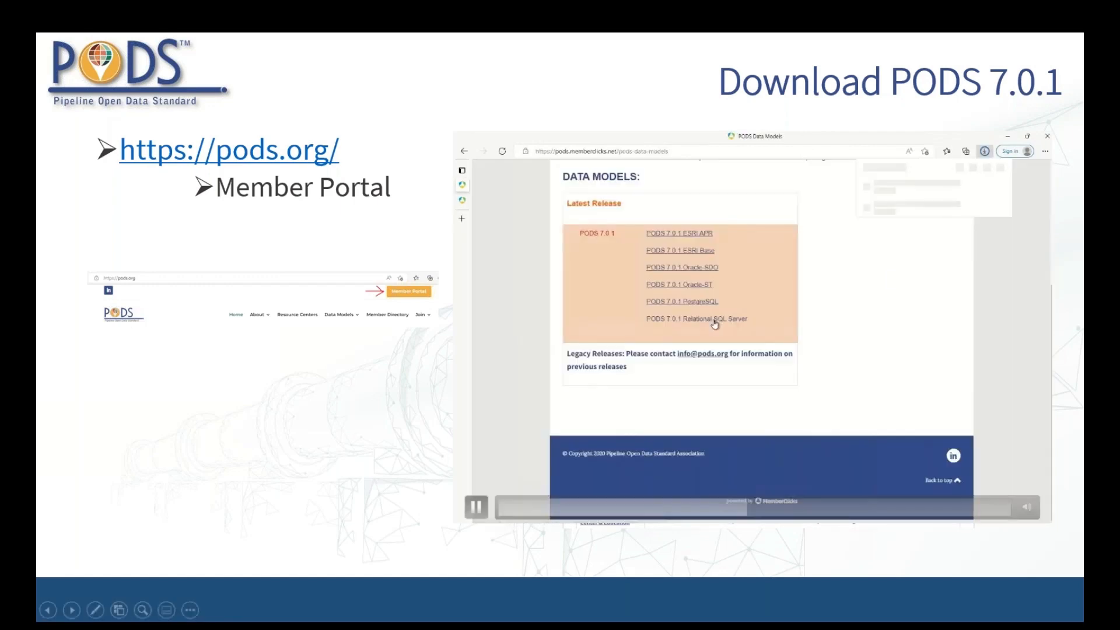
{"action": "left_click", "coordinate": [695, 319]}
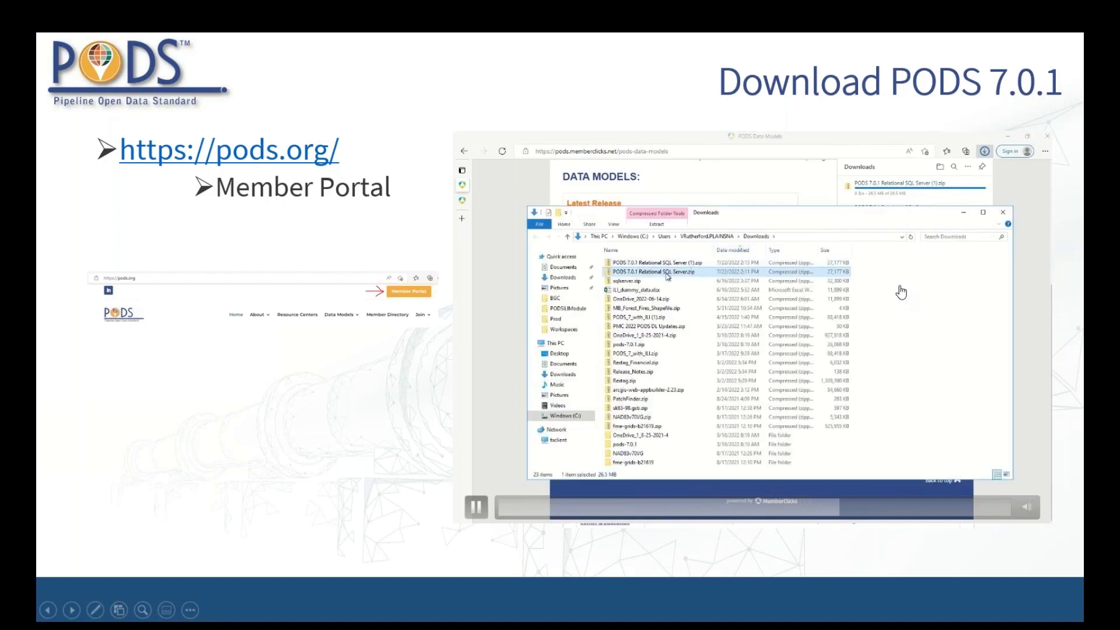
Browse into the PODS 7.0.1 Relational SQL Server zip and its package folder of SQL scripts.
{"action": "double_click", "coordinate": [651, 271]}
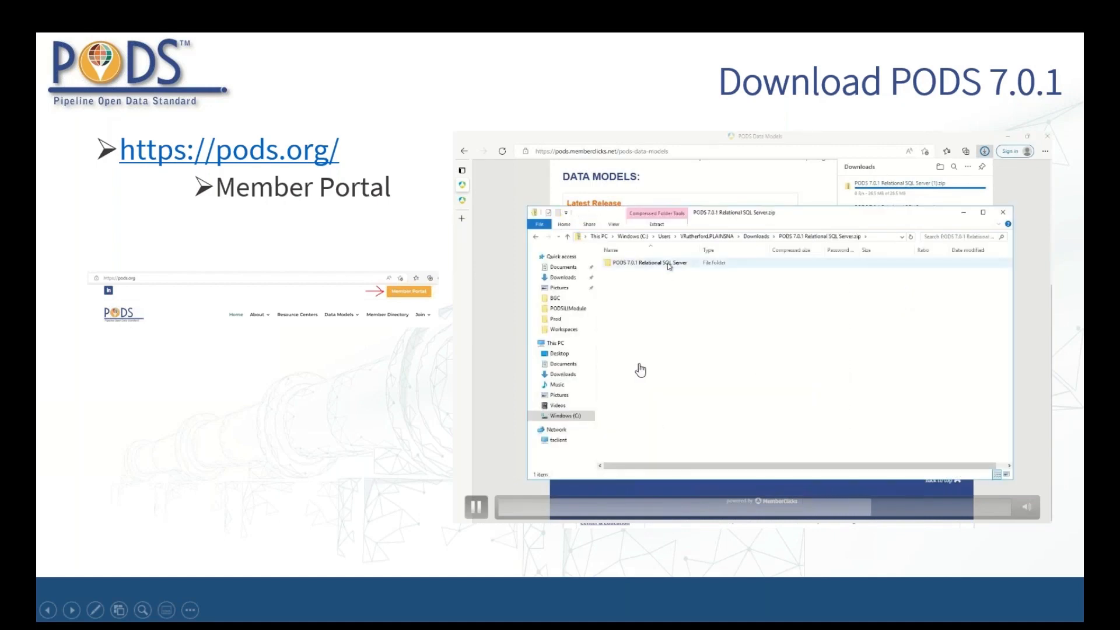
{"action": "double_click", "coordinate": [648, 262]}
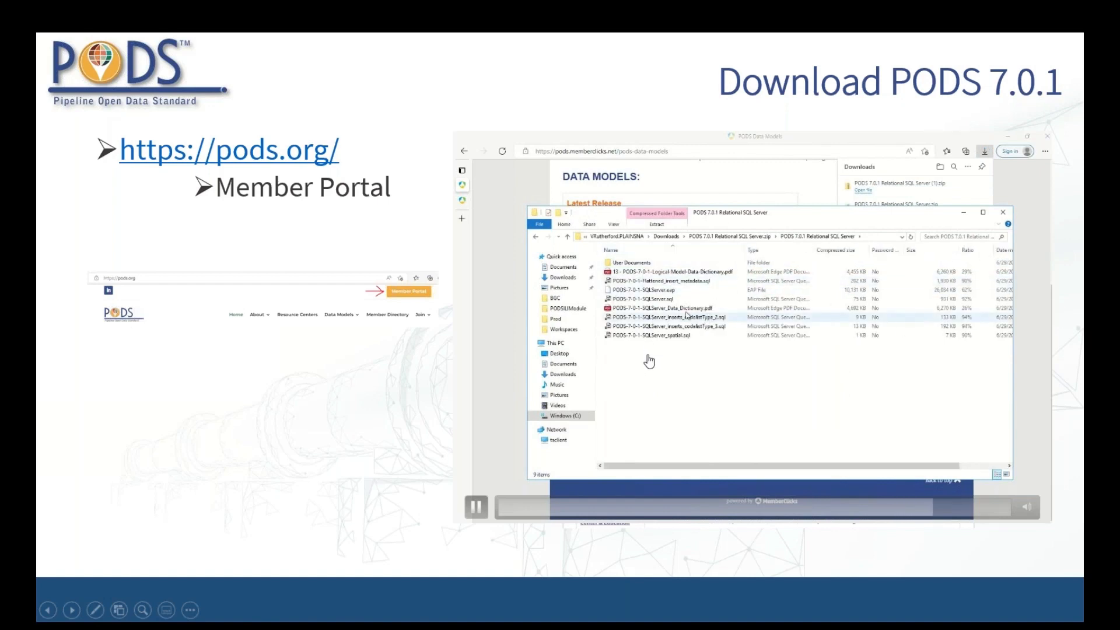
{"action": "left_click", "coordinate": [657, 298]}
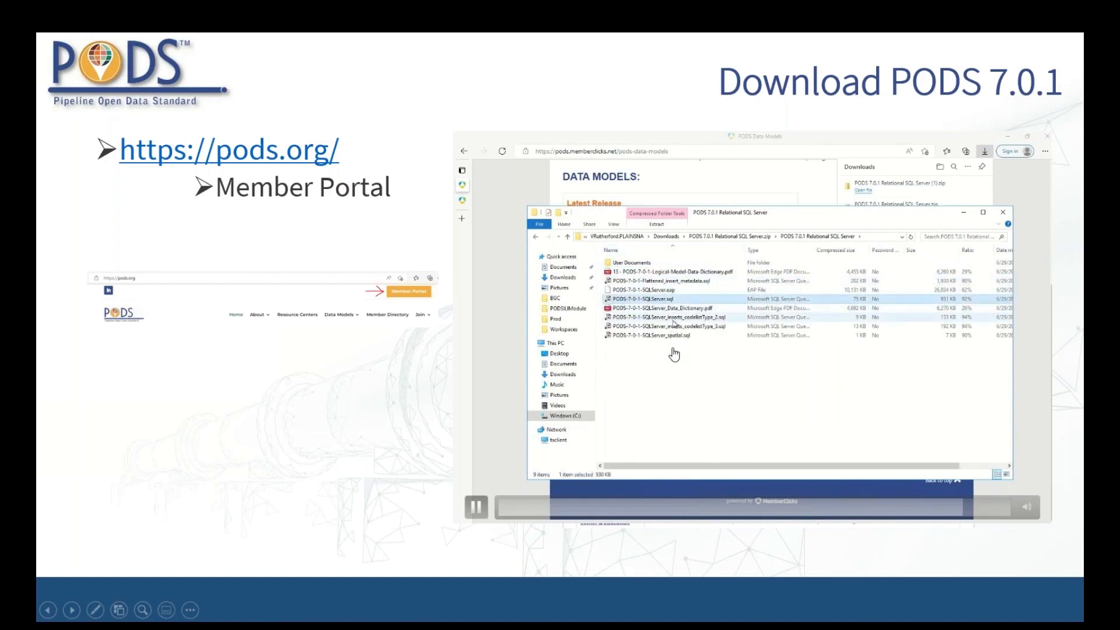
{"action": "left_click", "coordinate": [664, 335]}
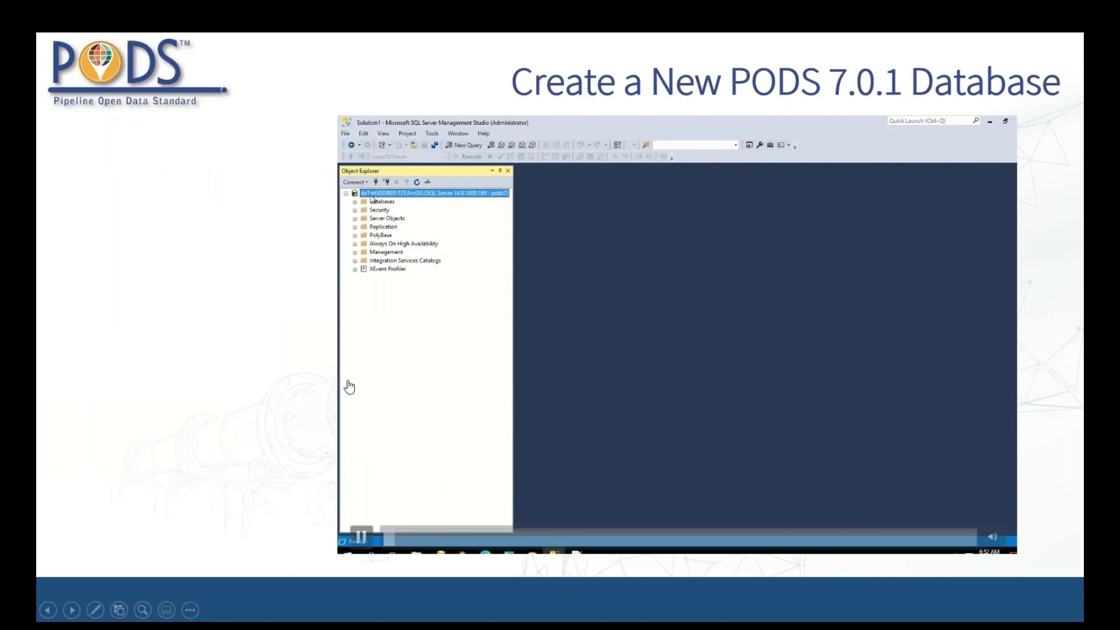
Expand Databases > pods701Fresh in Object Explorer to reveal its Tables folder.
{"action": "left_click", "coordinate": [355, 201]}
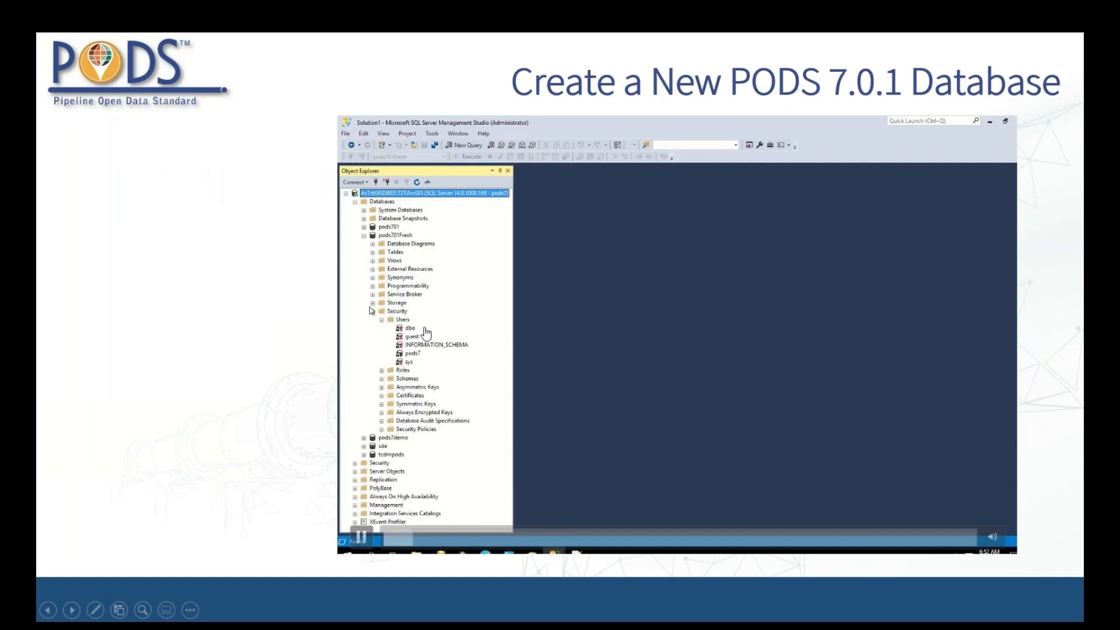
{"action": "left_click", "coordinate": [371, 311]}
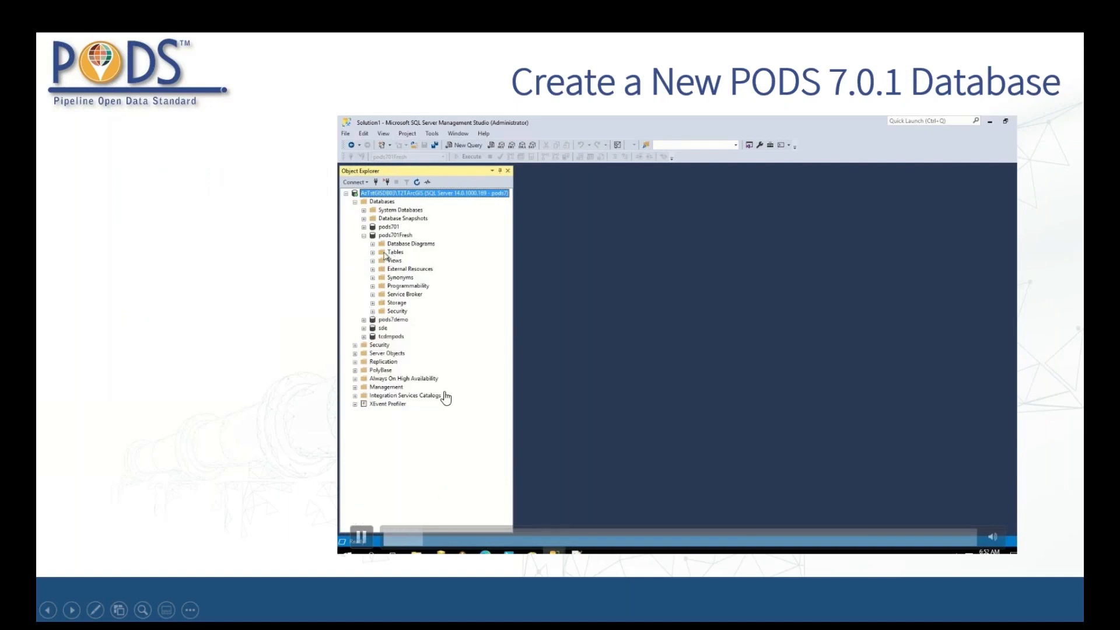
{"action": "right_click", "coordinate": [394, 251]}
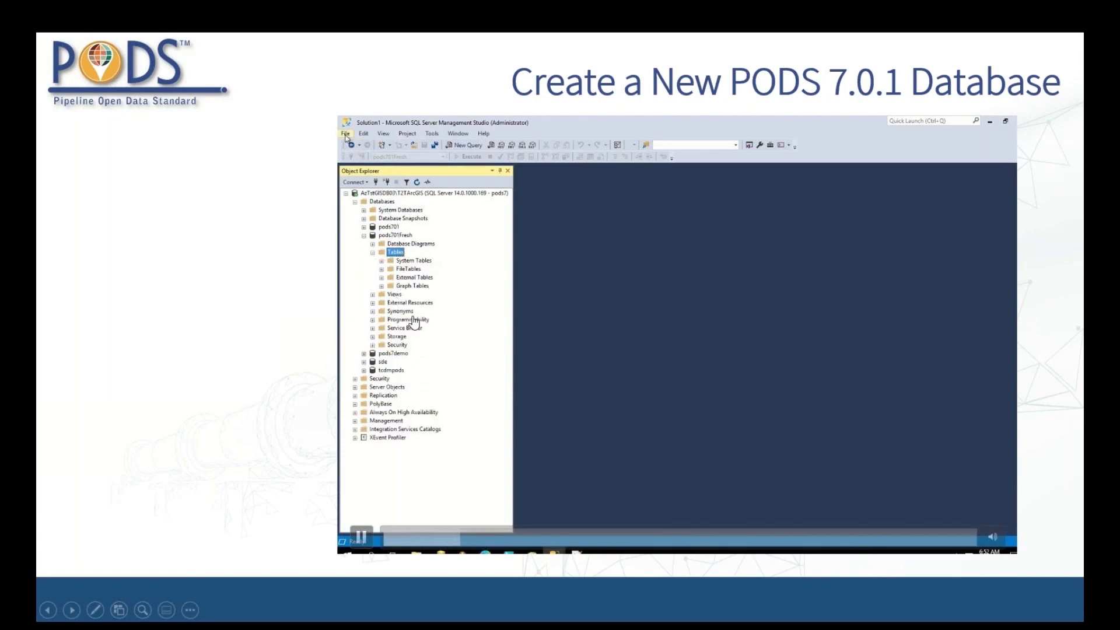
Open the SQLServer, inserts_codelistType_2, inserts_codelistType_3 and spatial .sql scripts as query tabs.
{"action": "left_click", "coordinate": [346, 133]}
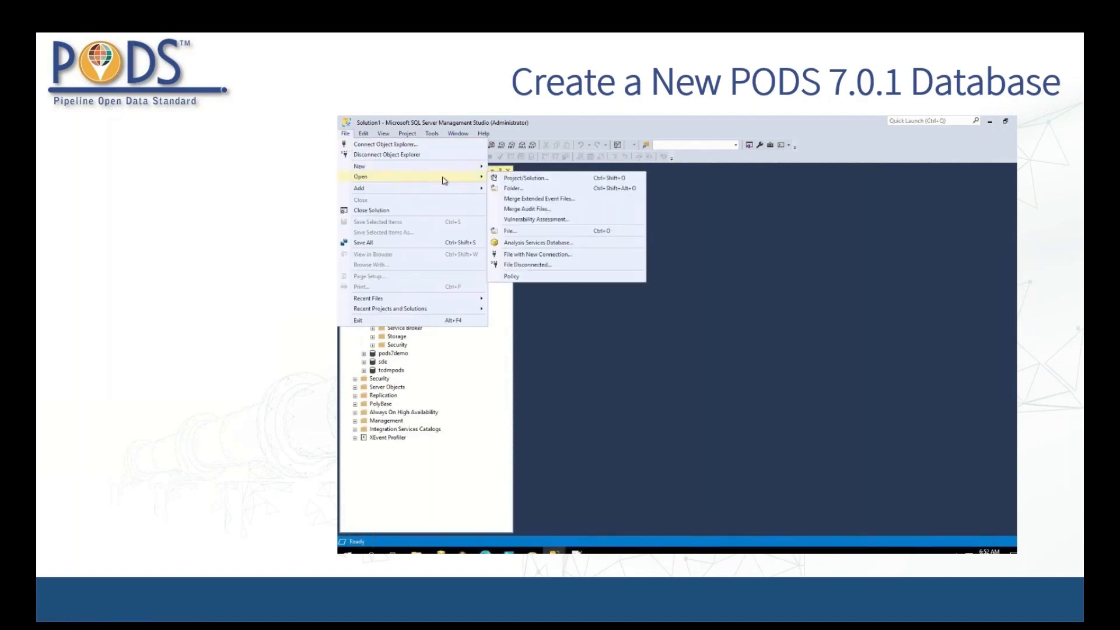
{"action": "left_click", "coordinate": [509, 231]}
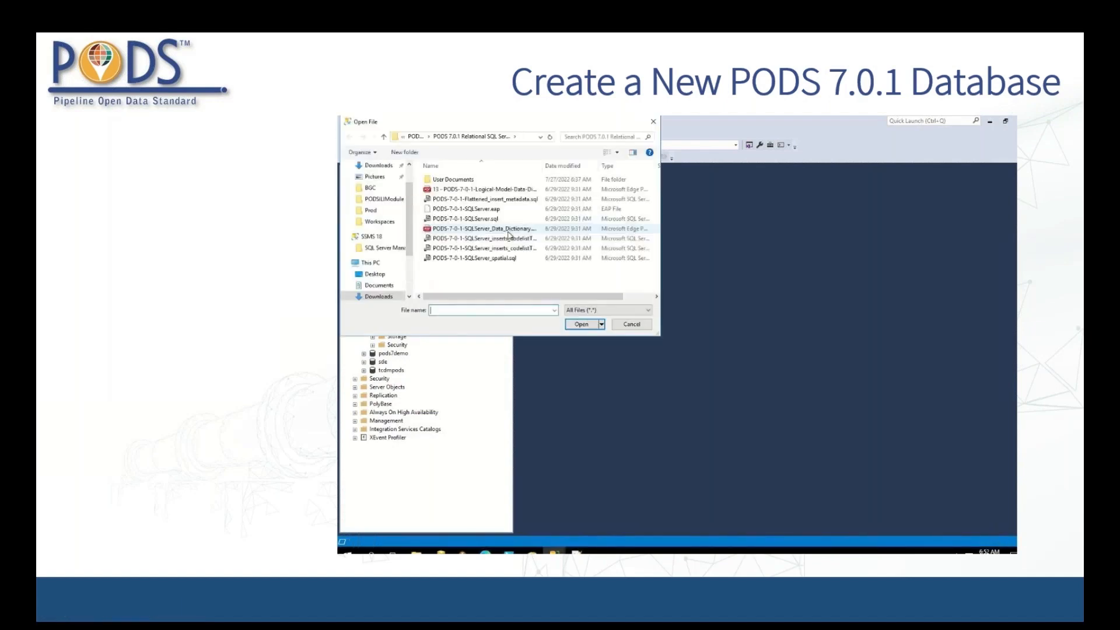
{"action": "mouse_move", "coordinate": [494, 229]}
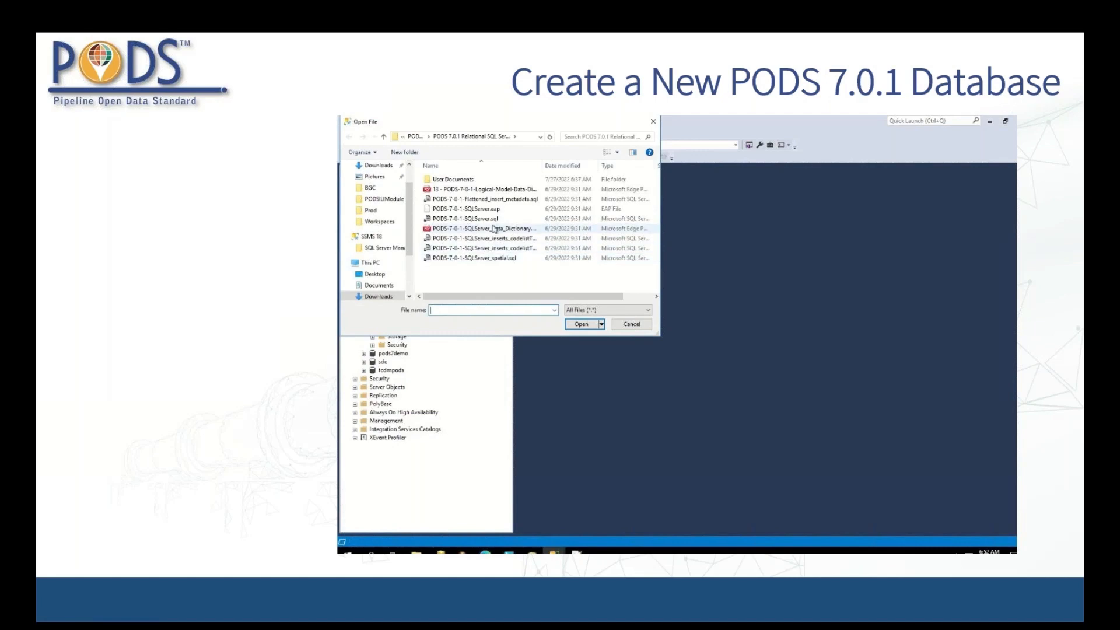
{"action": "left_click", "coordinate": [464, 219]}
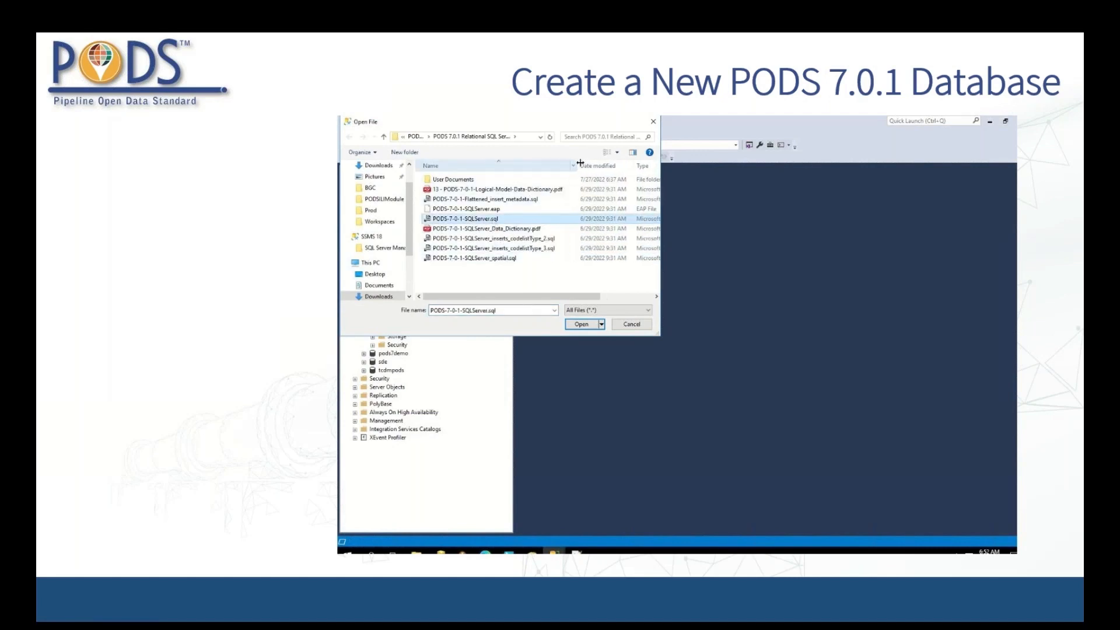
{"action": "left_click", "coordinate": [490, 248]}
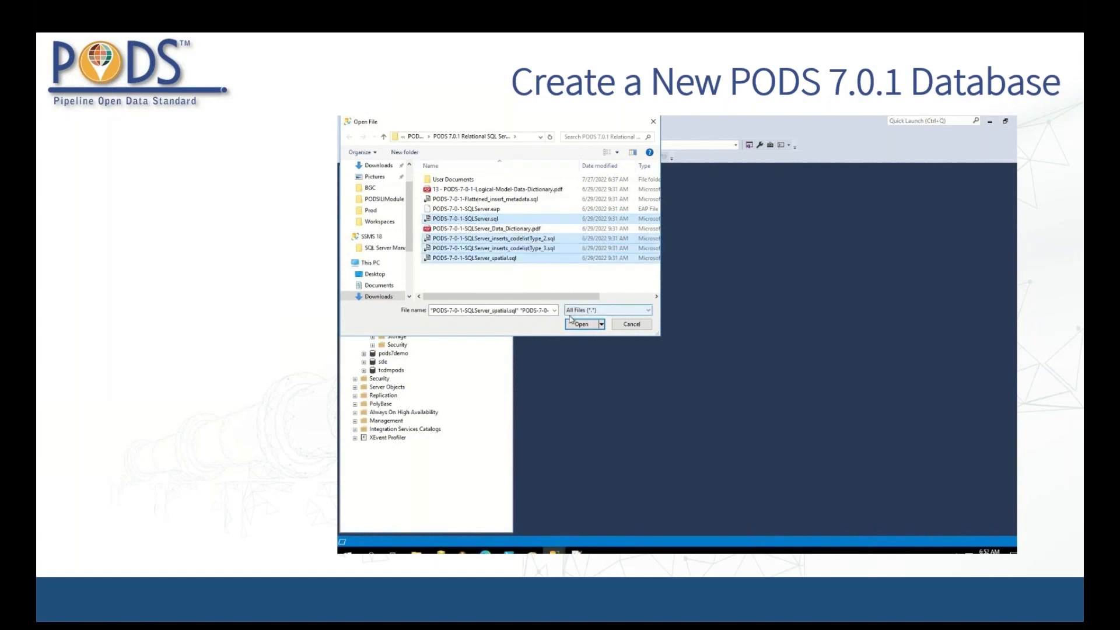
{"action": "left_click", "coordinate": [581, 324]}
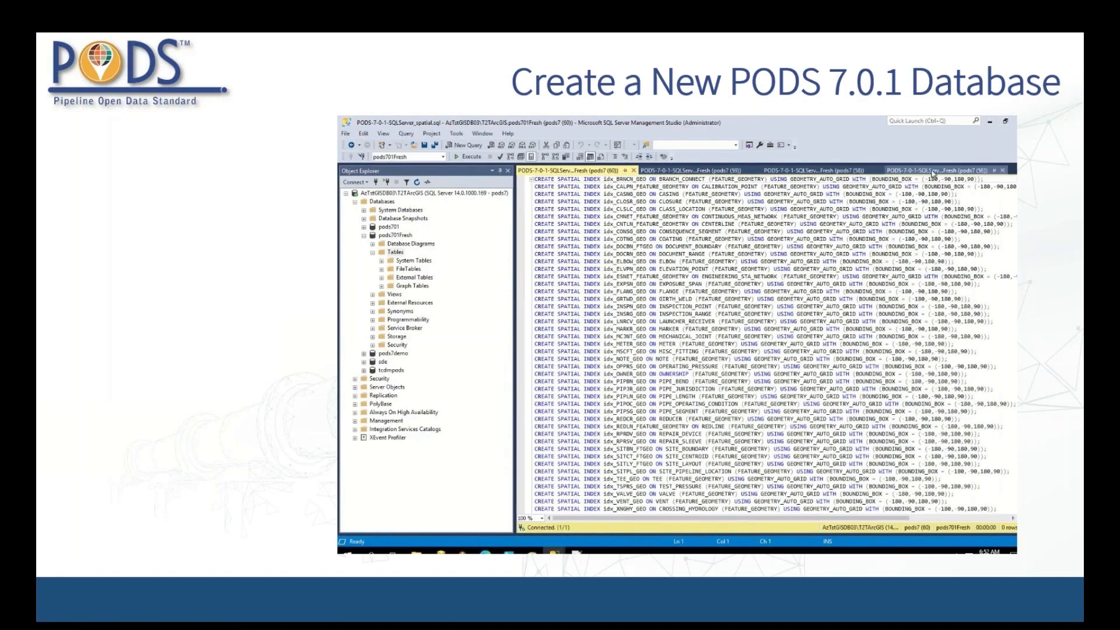
Run the PODS-7-0-1-SQLServer table-creation script against pods701Fresh and review its output.
{"action": "left_click", "coordinate": [954, 169]}
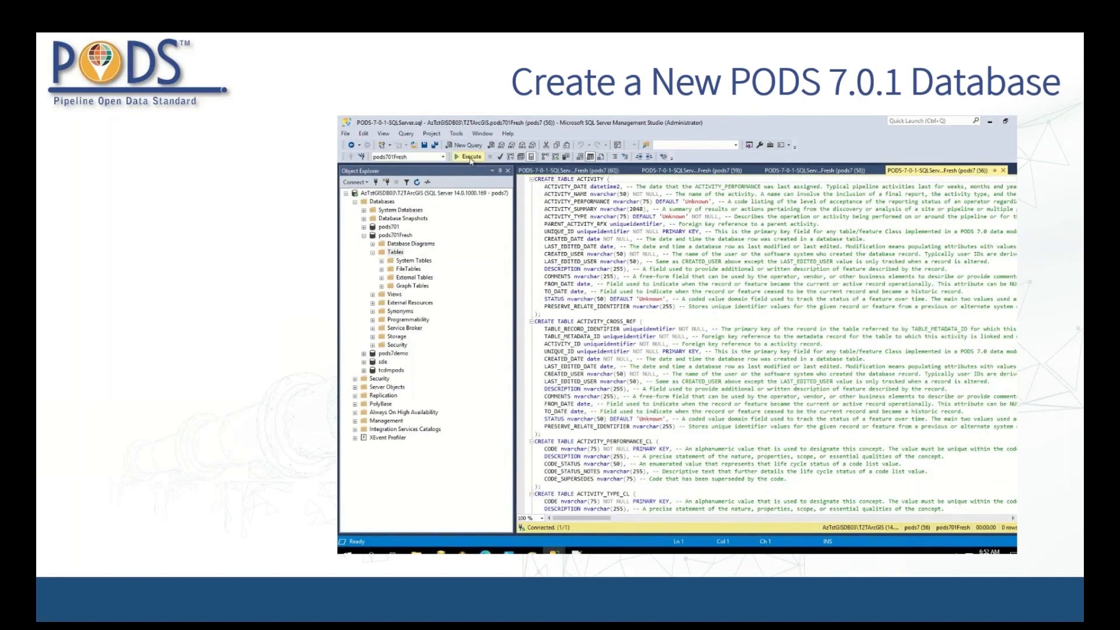
{"action": "left_click", "coordinate": [469, 156]}
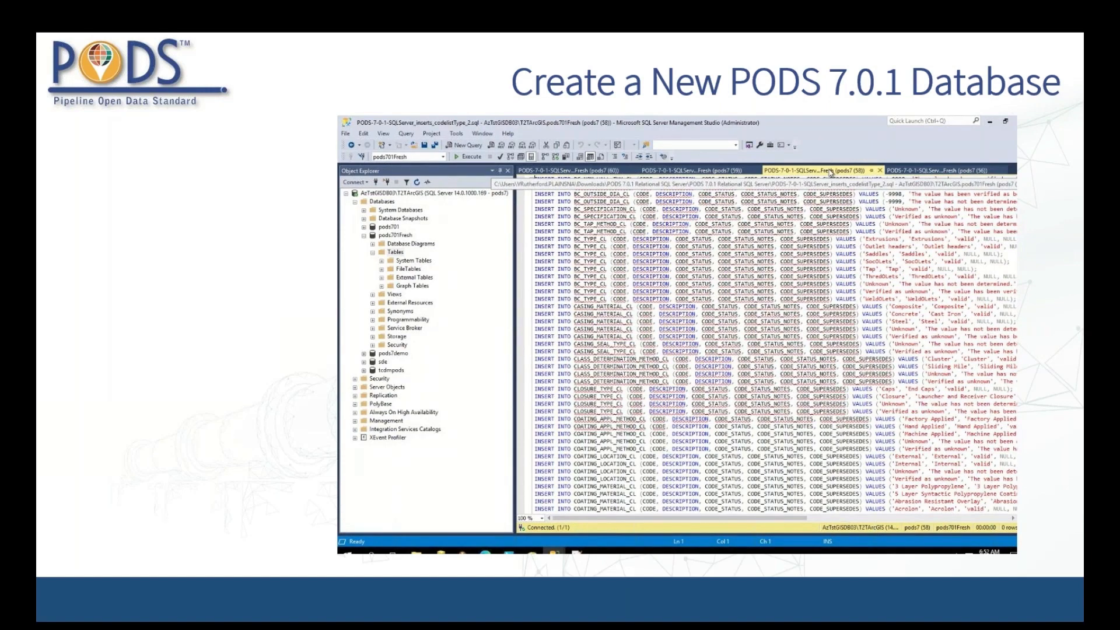
{"action": "scroll", "scroll_direction": "up", "scroll_amount": 3}
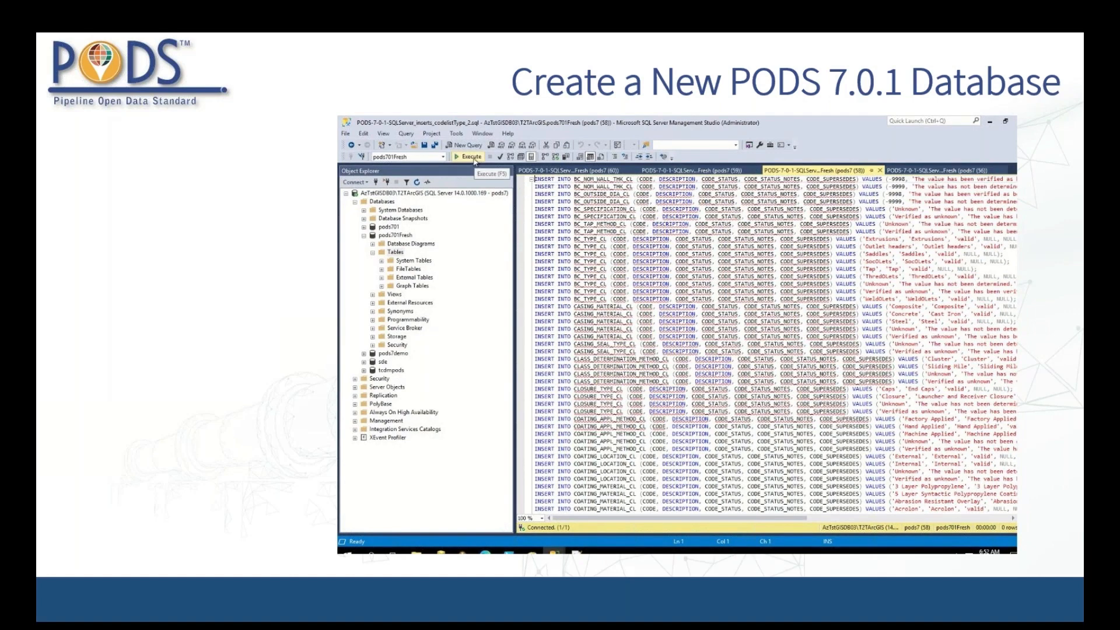
Execute the code-list inserts script and confirm each insert reports one row affected.
{"action": "left_click", "coordinate": [469, 156]}
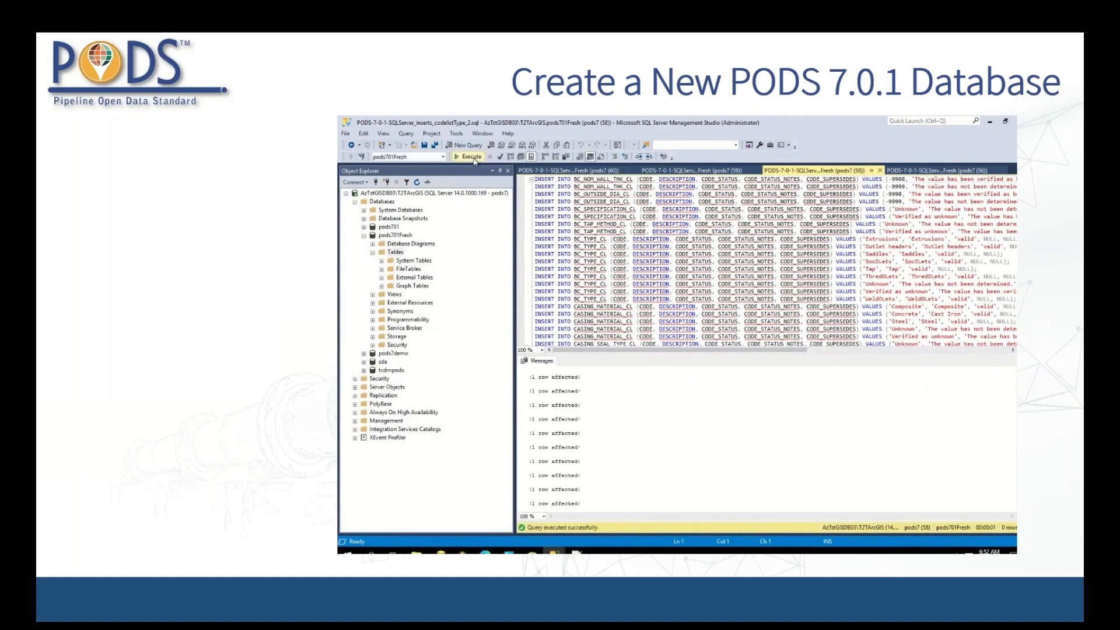
{"action": "mouse_move", "coordinate": [814, 374]}
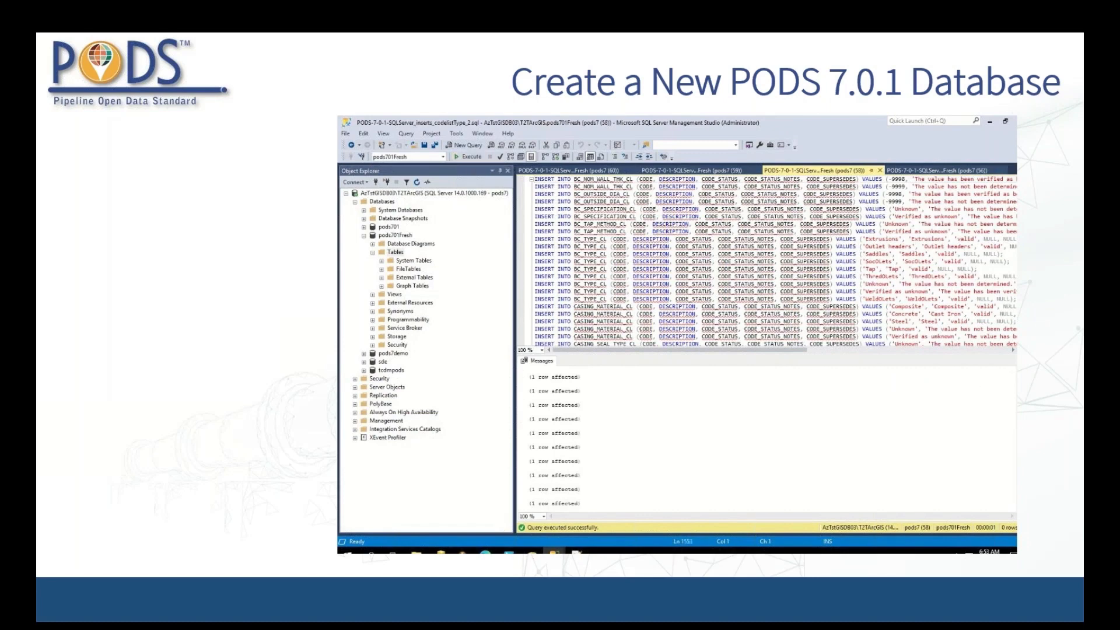
{"action": "mouse_move", "coordinate": [1014, 491]}
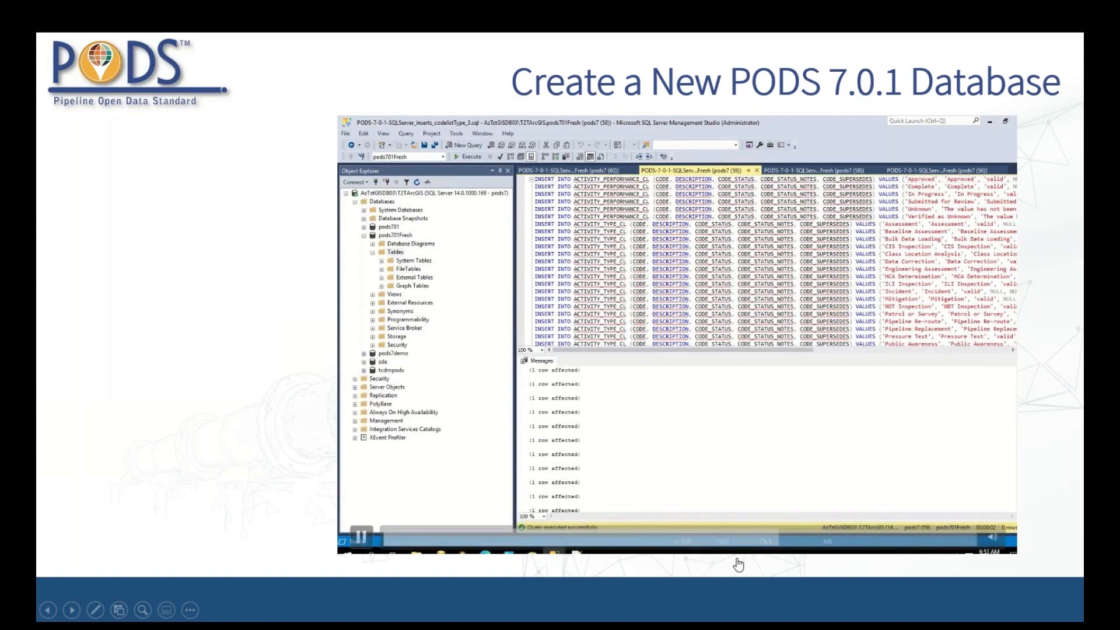
{"action": "mouse_move", "coordinate": [621, 336]}
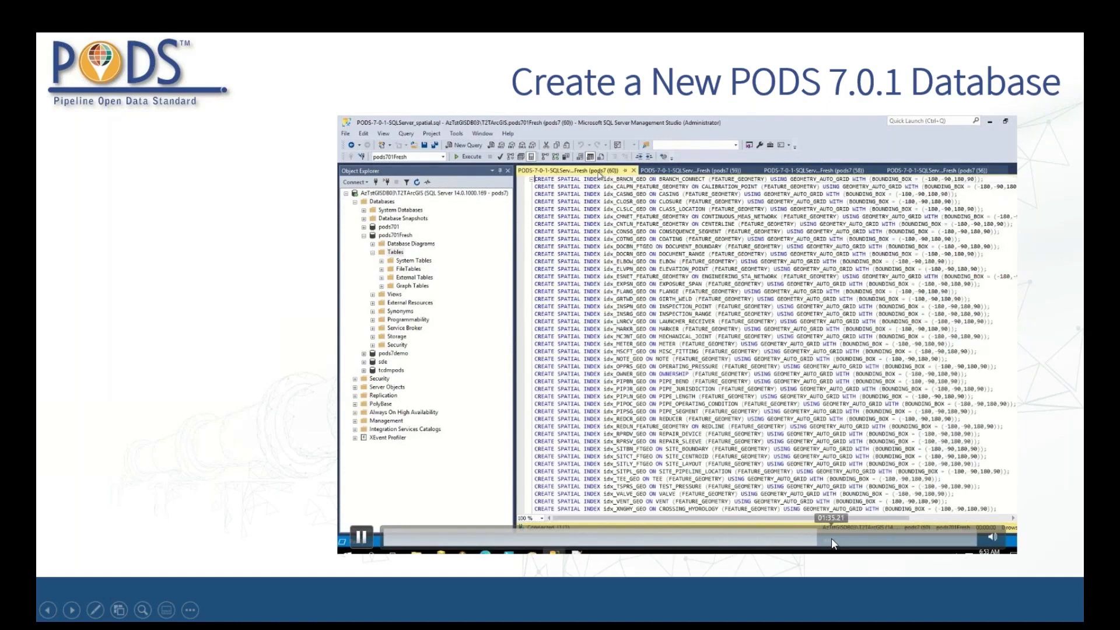
Execute the spatial index script, then refresh the pods701Fresh Tables list to show the new tables.
{"action": "left_click", "coordinate": [465, 156]}
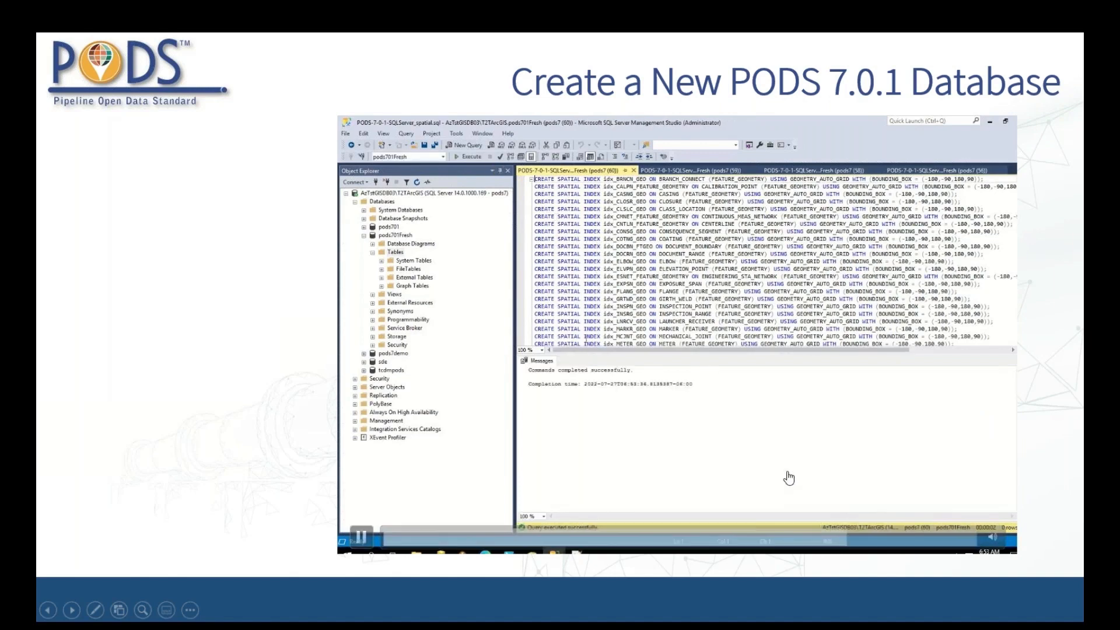
{"action": "right_click", "coordinate": [394, 251]}
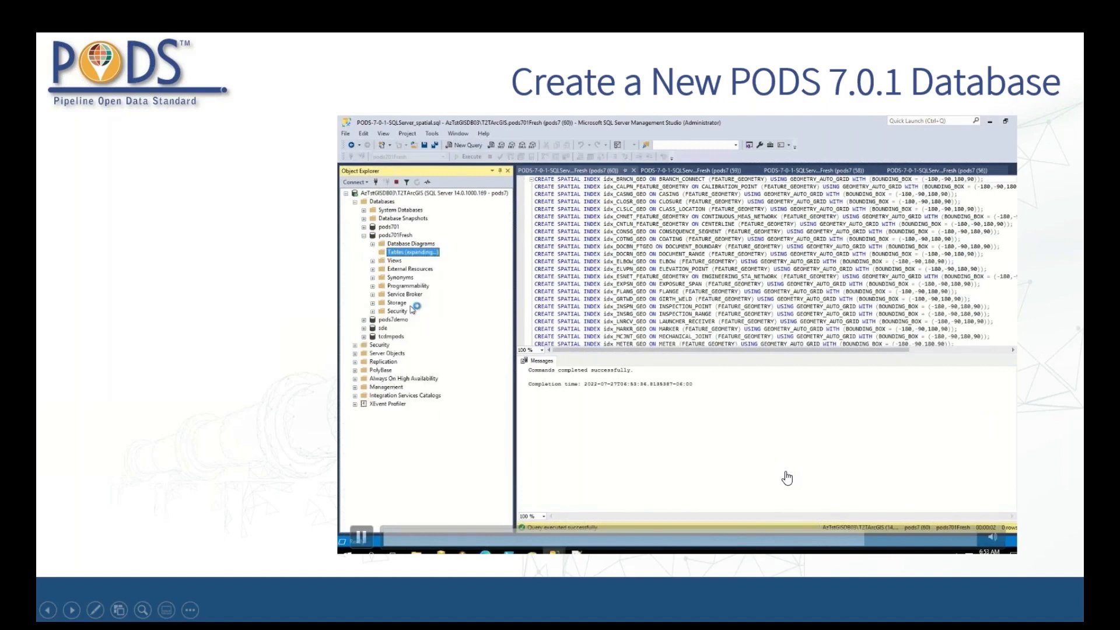
{"action": "left_click", "coordinate": [405, 251]}
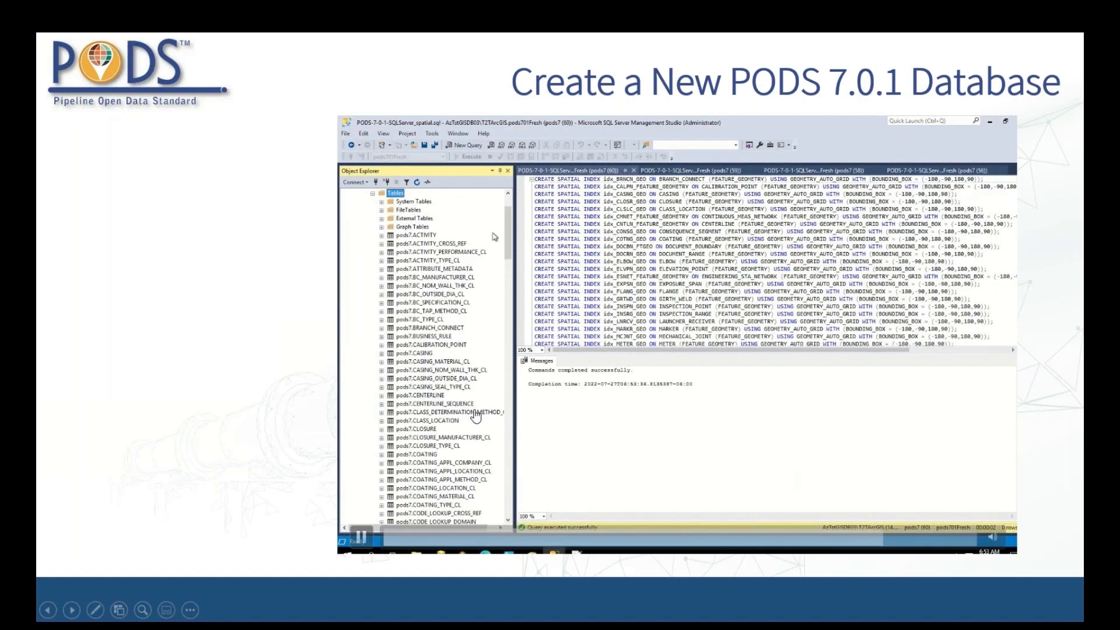
{"action": "scroll", "scroll_direction": "down", "scroll_amount": 3}
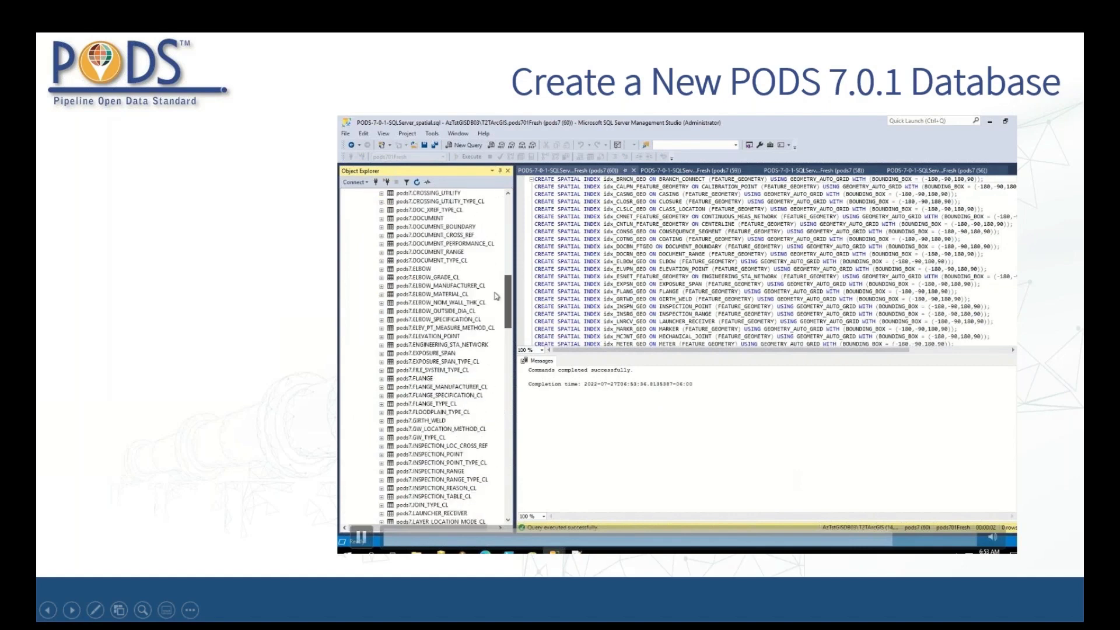
{"action": "scroll", "scroll_direction": "down", "scroll_amount": 3}
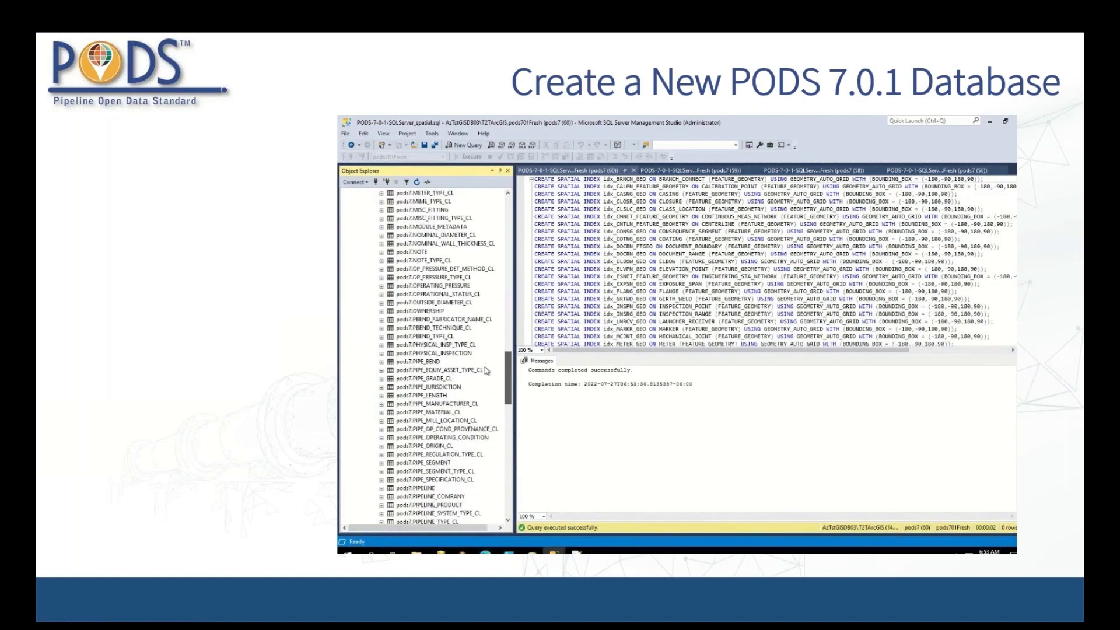
{"action": "scroll", "scroll_direction": "down", "scroll_amount": 3}
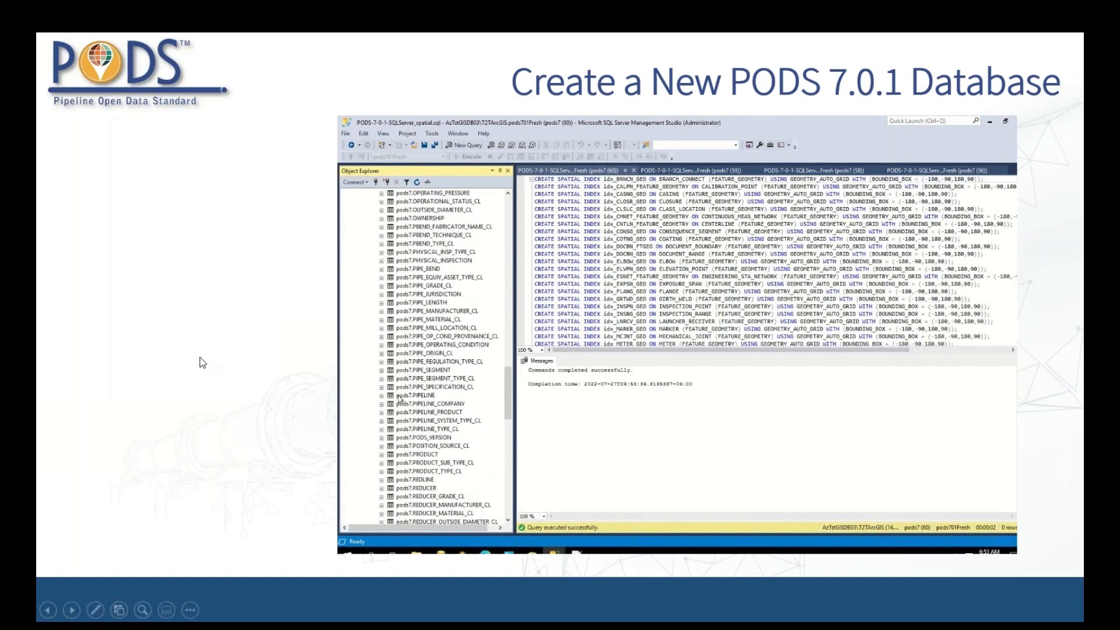
Expand pods7.PIPELINE to review its Columns.
{"action": "left_click", "coordinate": [383, 395]}
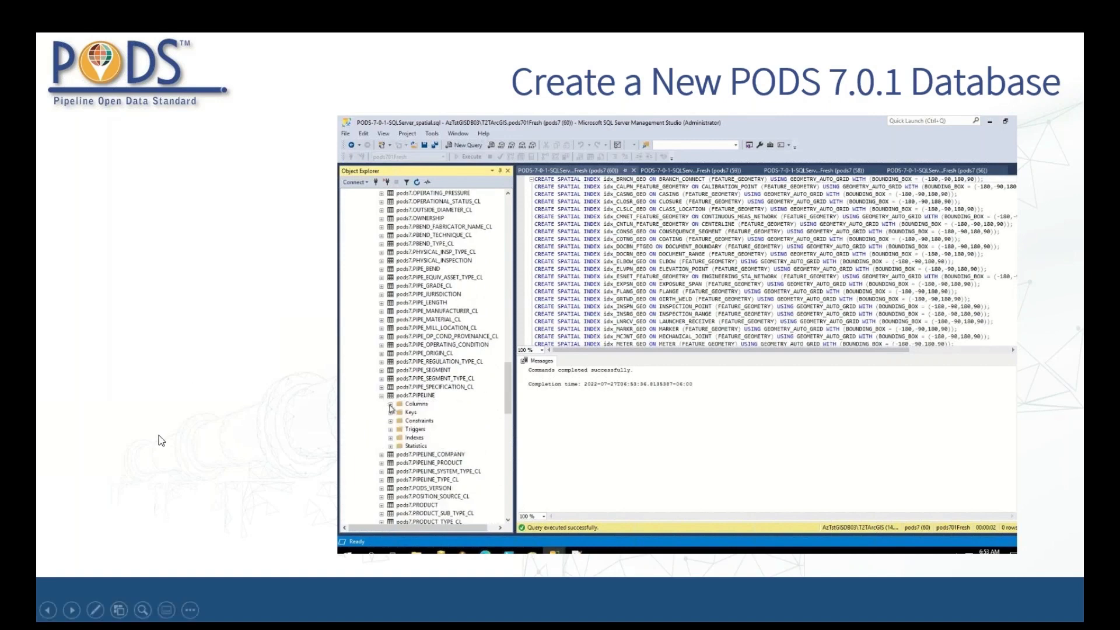
{"action": "left_click", "coordinate": [391, 403]}
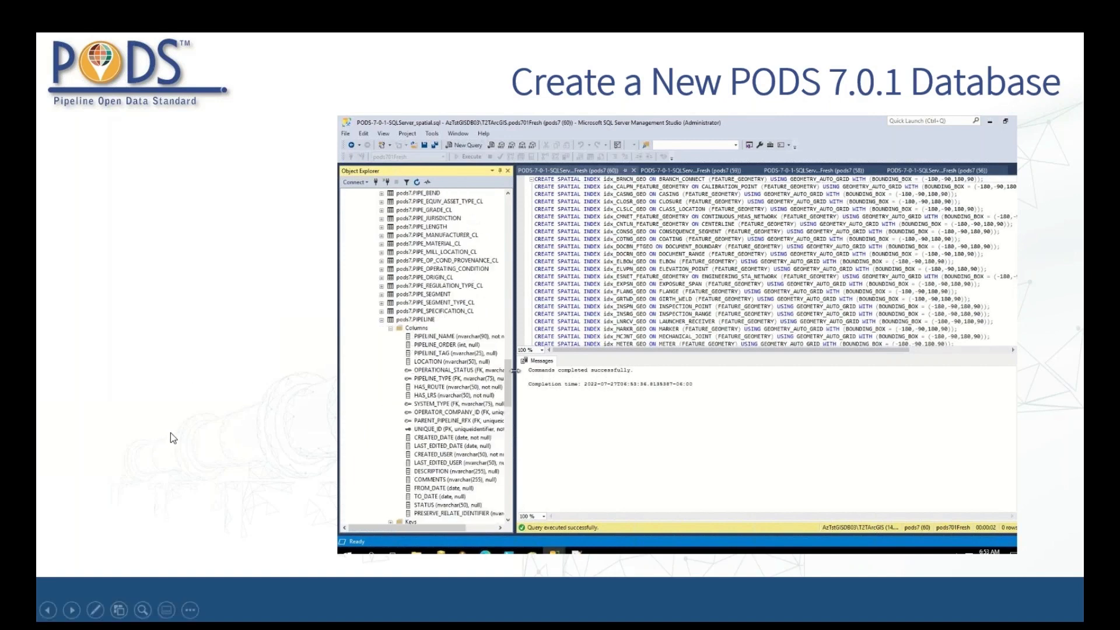
{"action": "scroll", "scroll_direction": "down", "scroll_amount": 3}
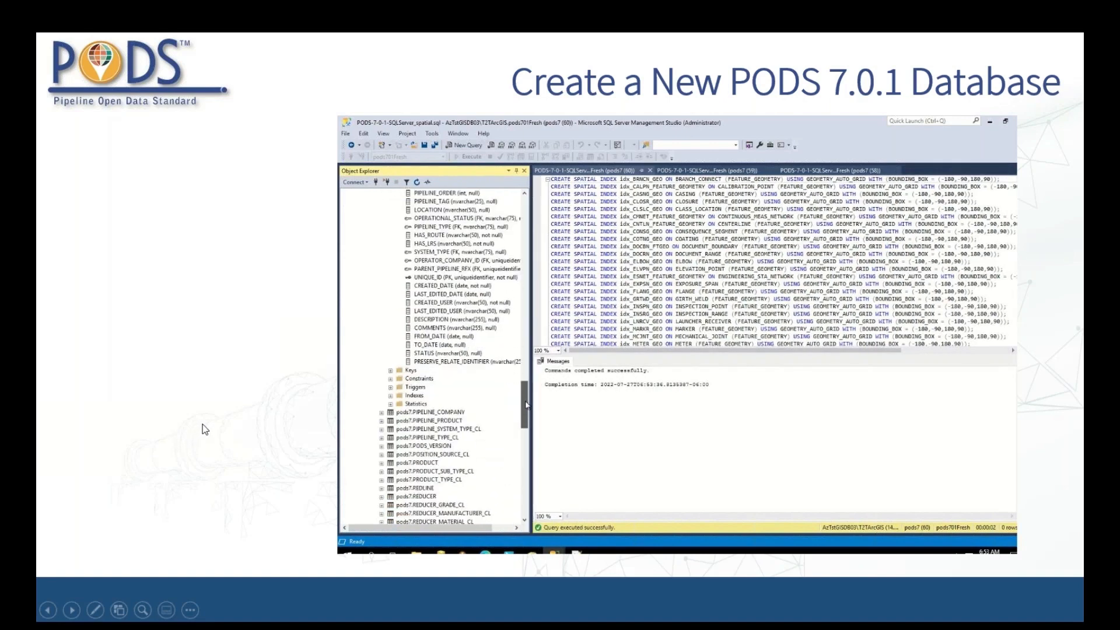
{"action": "scroll", "scroll_direction": "up", "scroll_amount": 3}
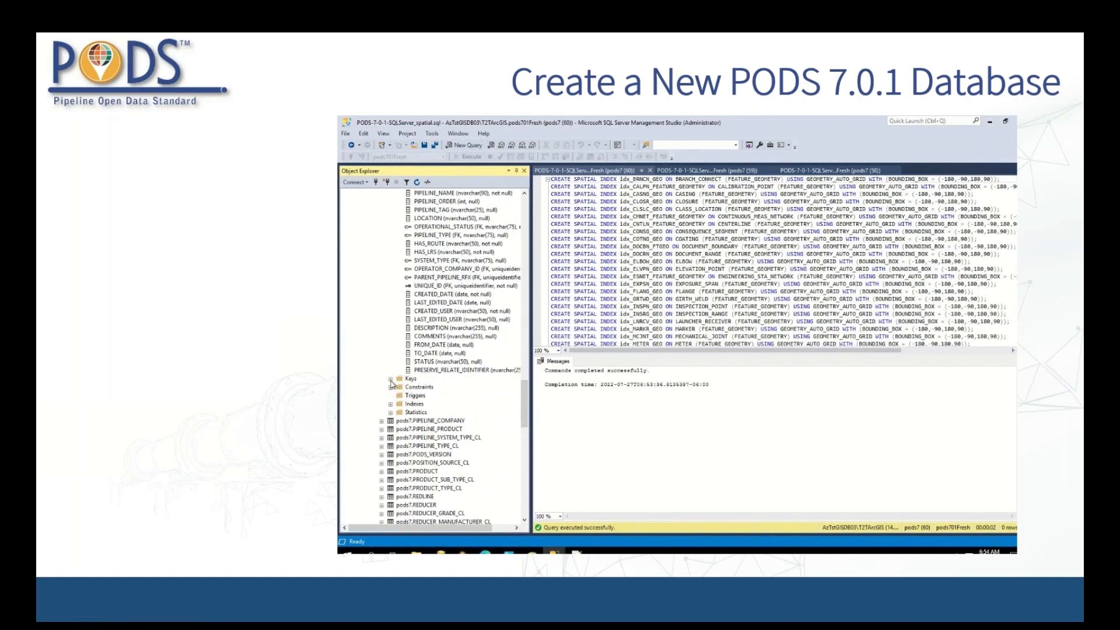
{"action": "left_click", "coordinate": [384, 378]}
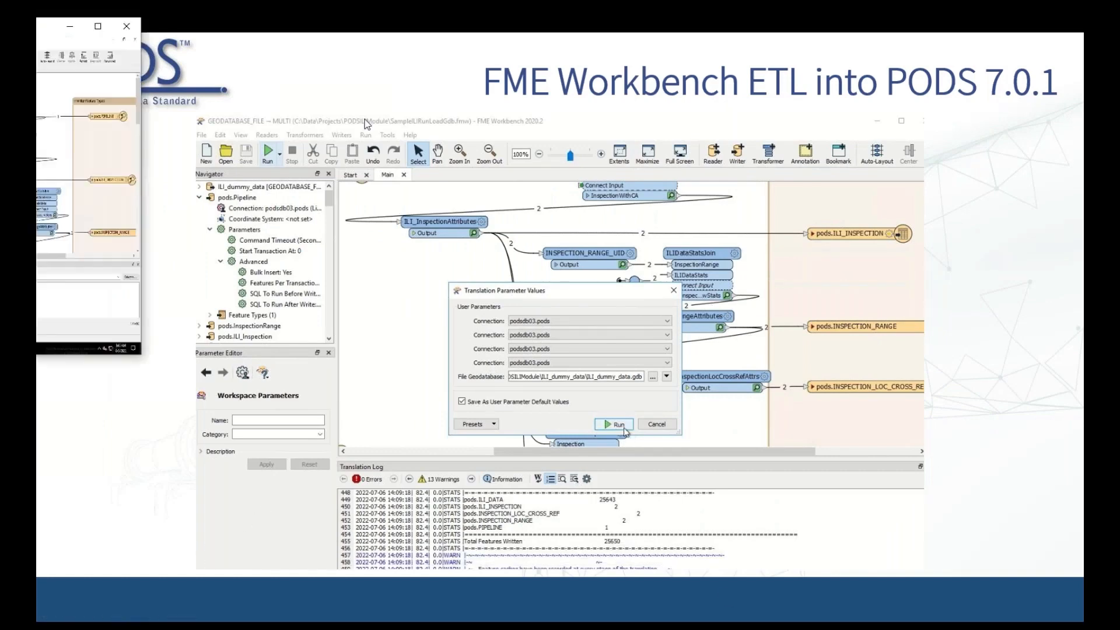
{"action": "left_click", "coordinate": [612, 424]}
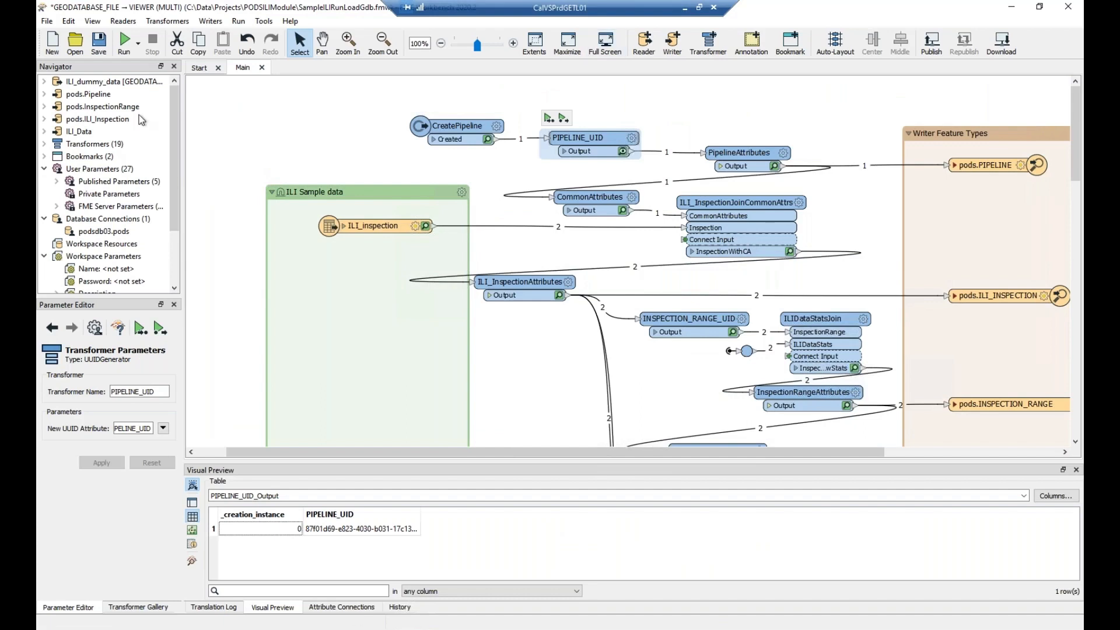
{"action": "left_click", "coordinate": [122, 20]}
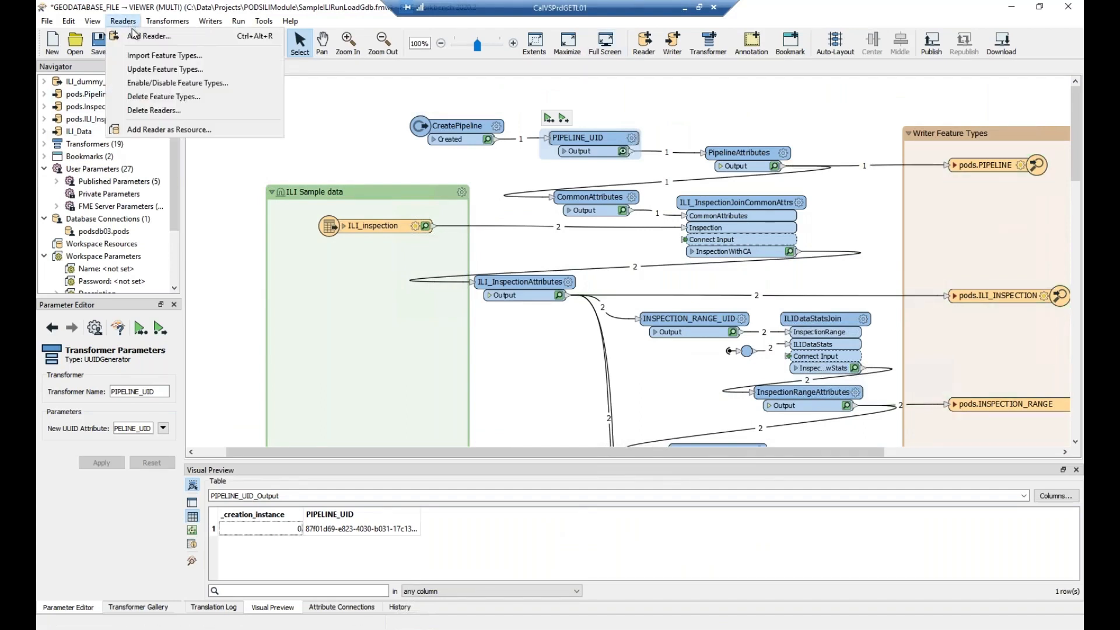
{"action": "mouse_move", "coordinate": [154, 35]}
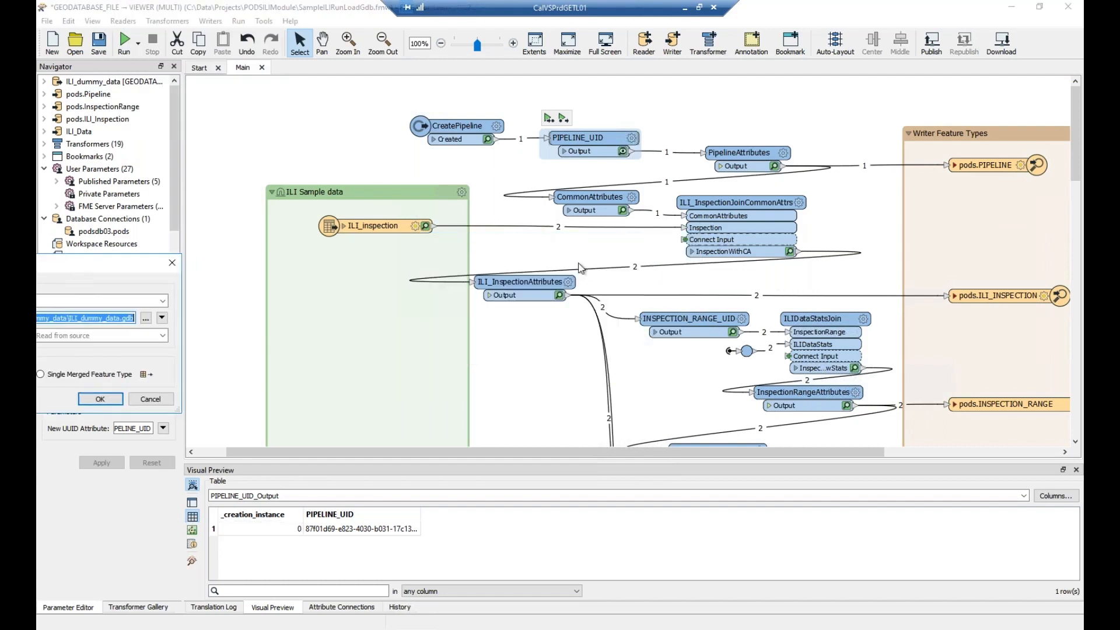
{"action": "mouse_move", "coordinate": [769, 291]}
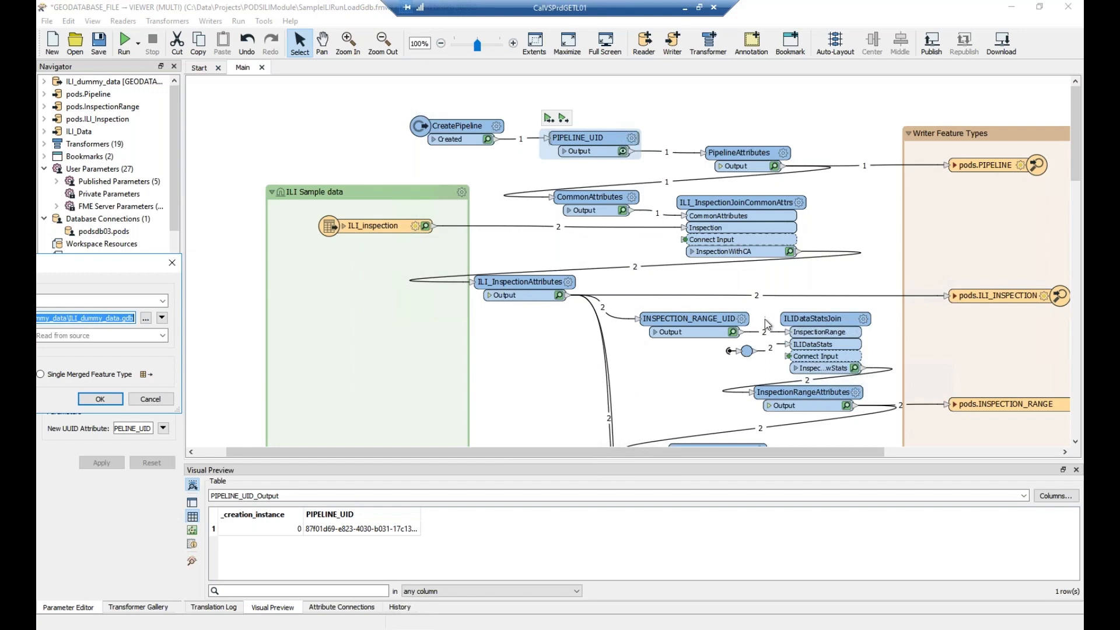
{"action": "mouse_move", "coordinate": [778, 349]}
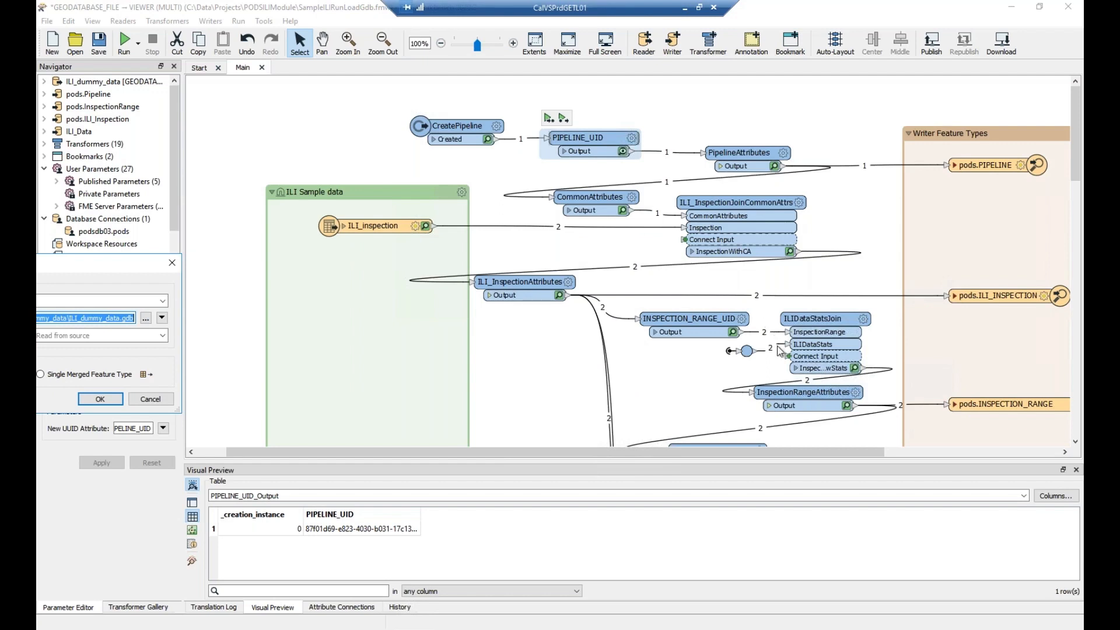
{"action": "mouse_move", "coordinate": [216, 307]}
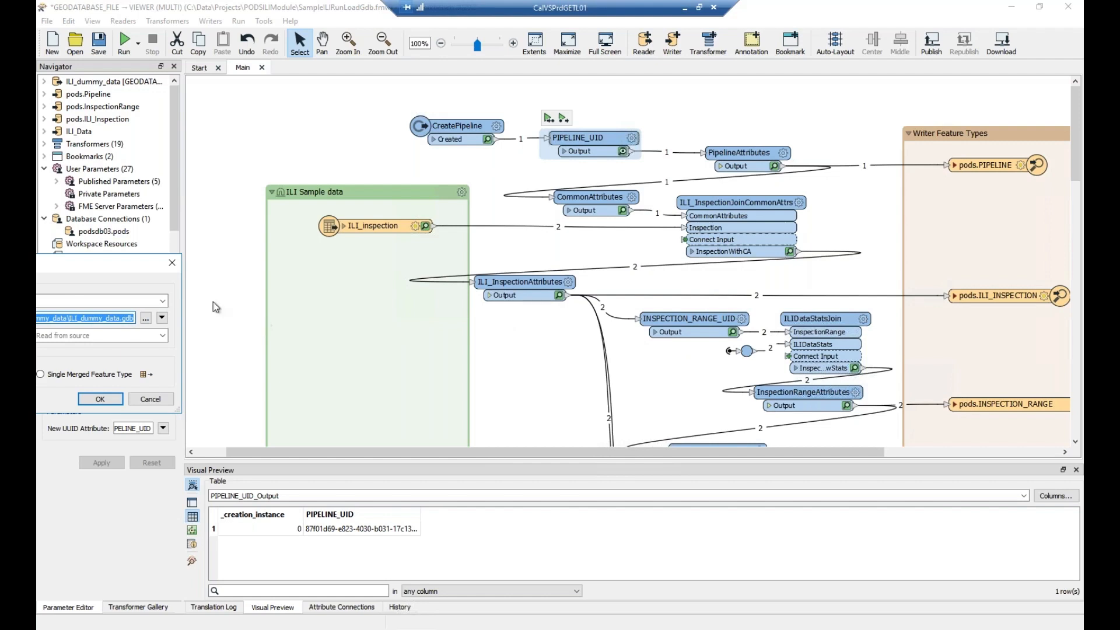
{"action": "mouse_move", "coordinate": [128, 248]}
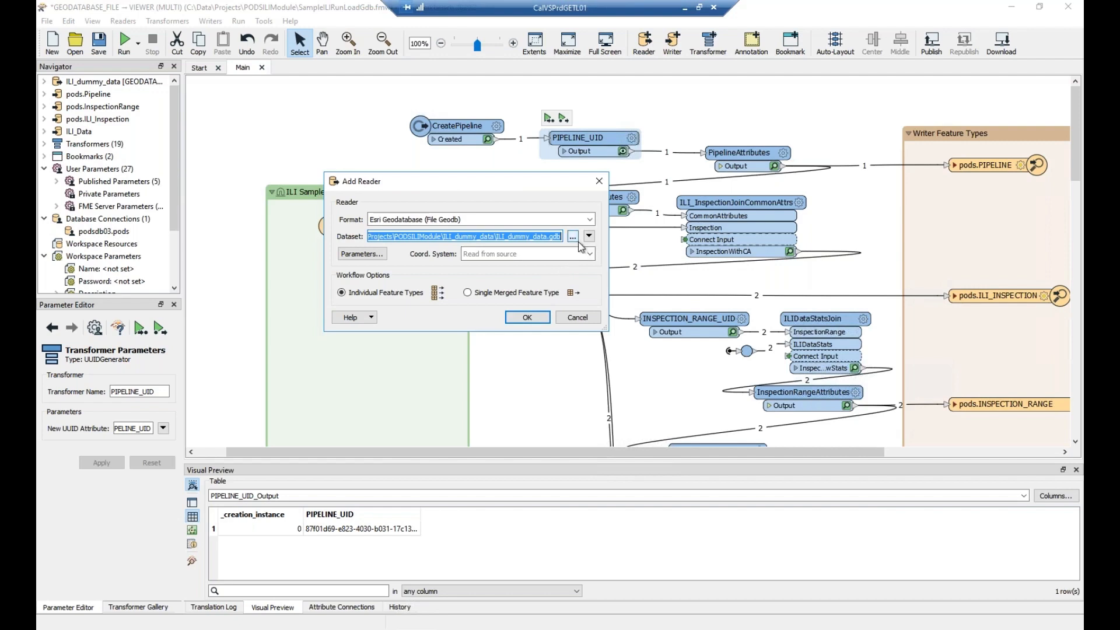
{"action": "mouse_move", "coordinate": [572, 236]}
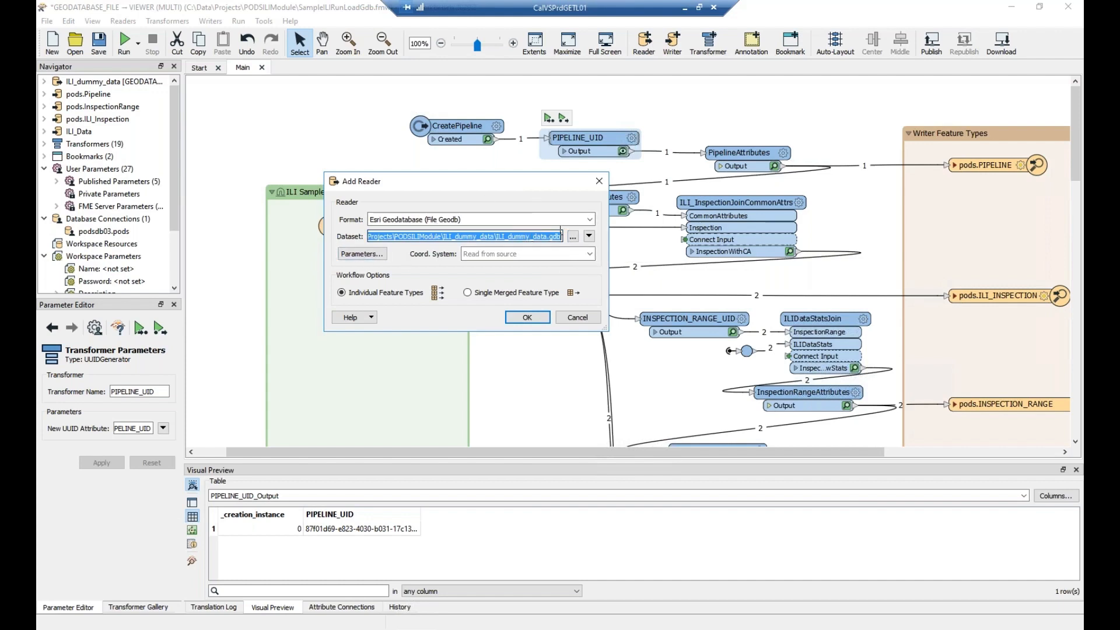
{"action": "left_click", "coordinate": [588, 220]}
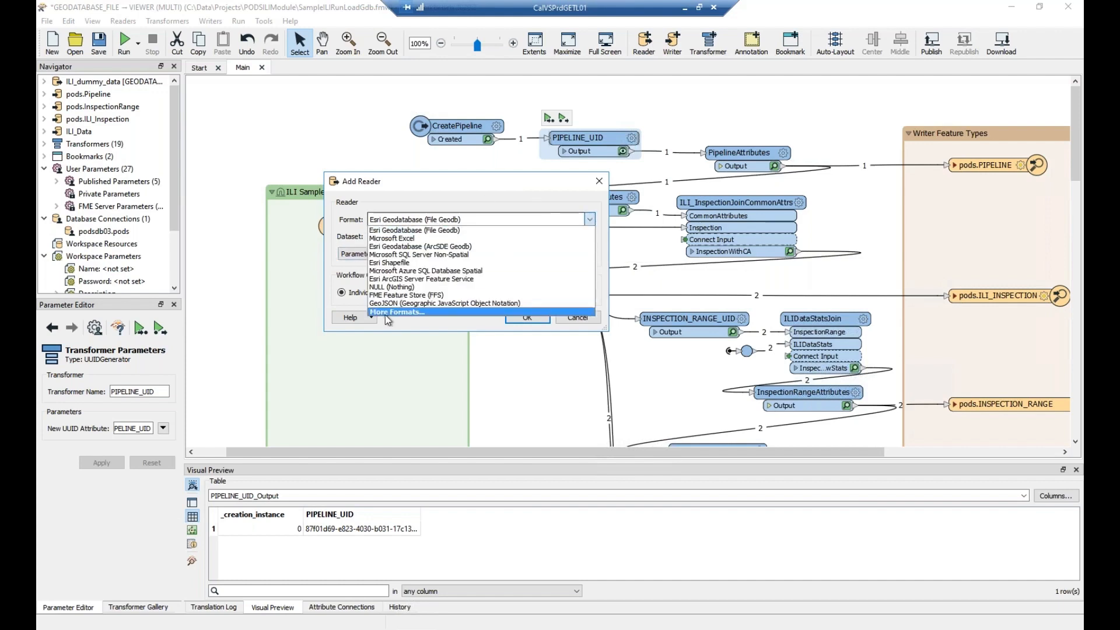
{"action": "left_click", "coordinate": [397, 312]}
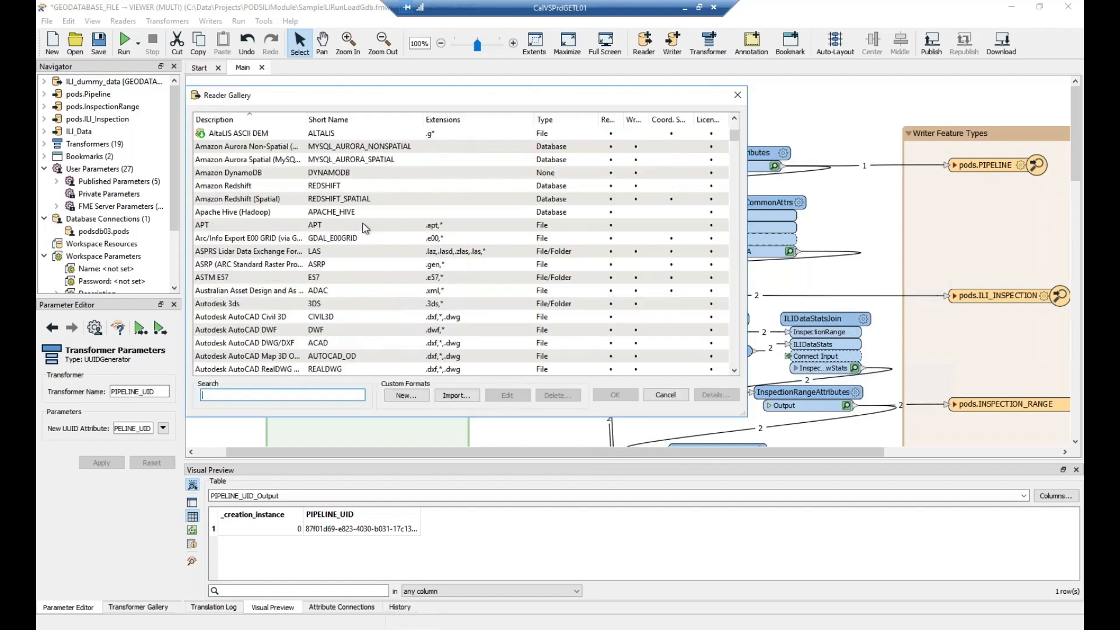
{"action": "scroll", "scroll_direction": "down", "scroll_amount": 3}
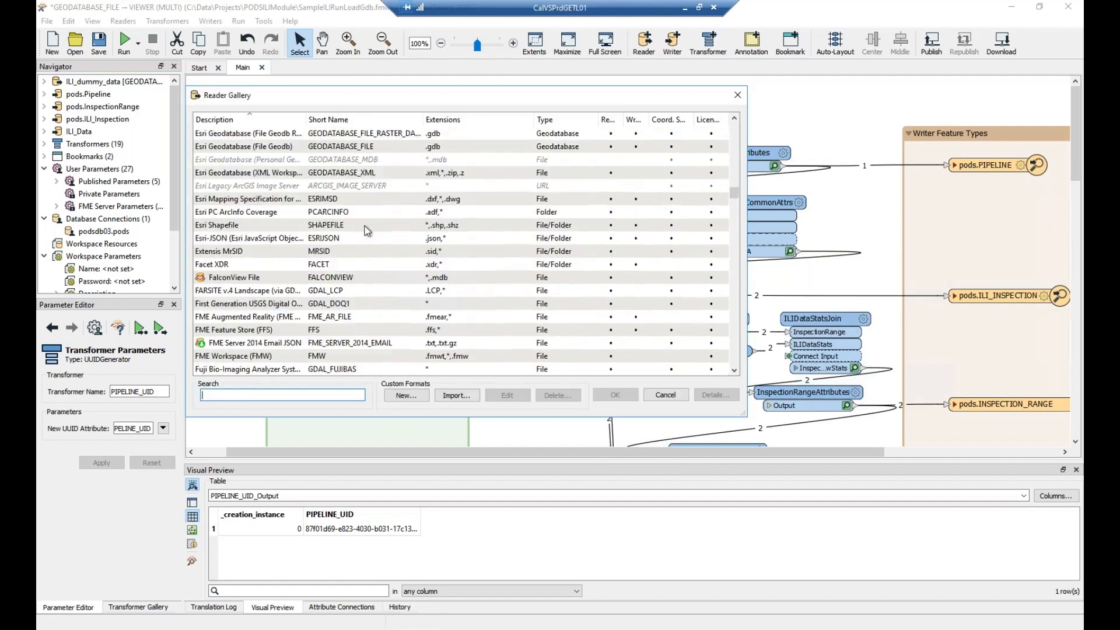
{"action": "scroll", "scroll_direction": "down", "scroll_amount": 3}
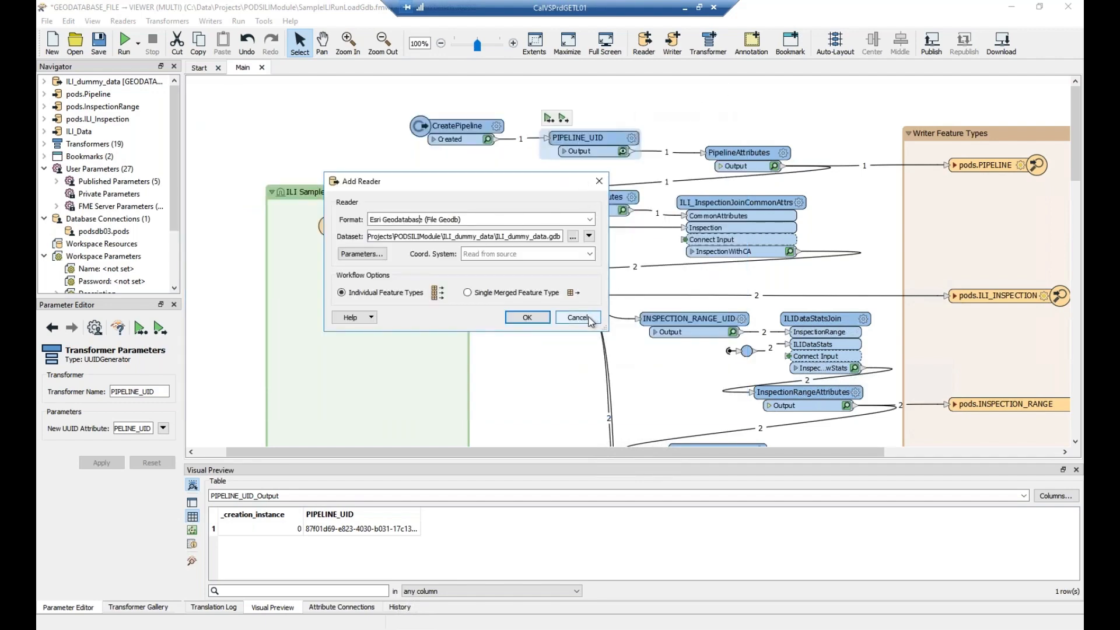
{"action": "left_click", "coordinate": [578, 316]}
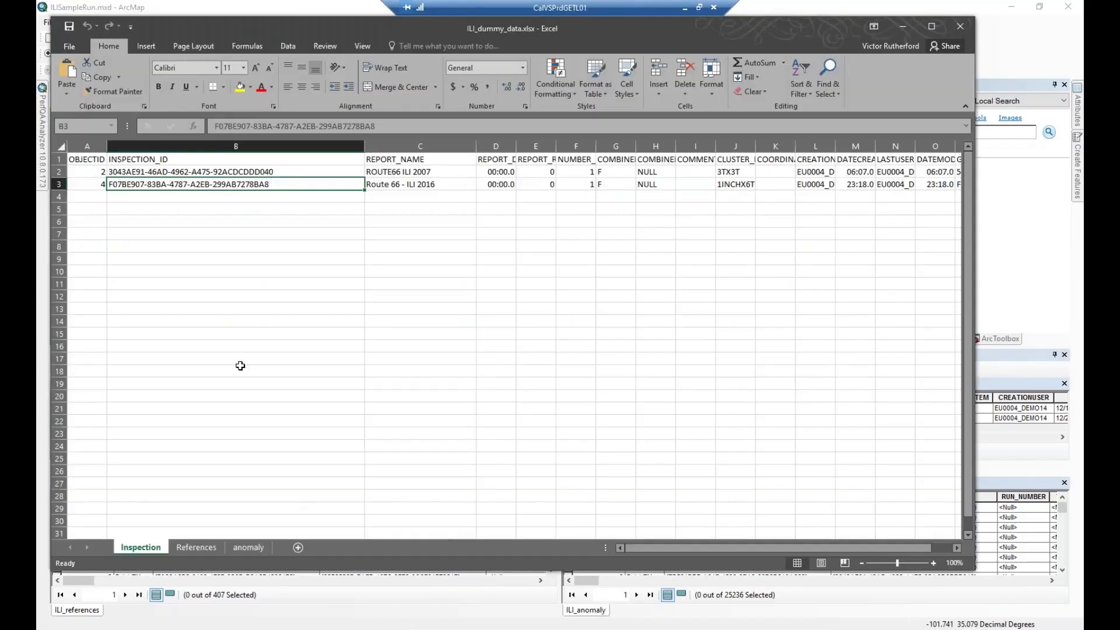
{"action": "mouse_move", "coordinate": [258, 216]}
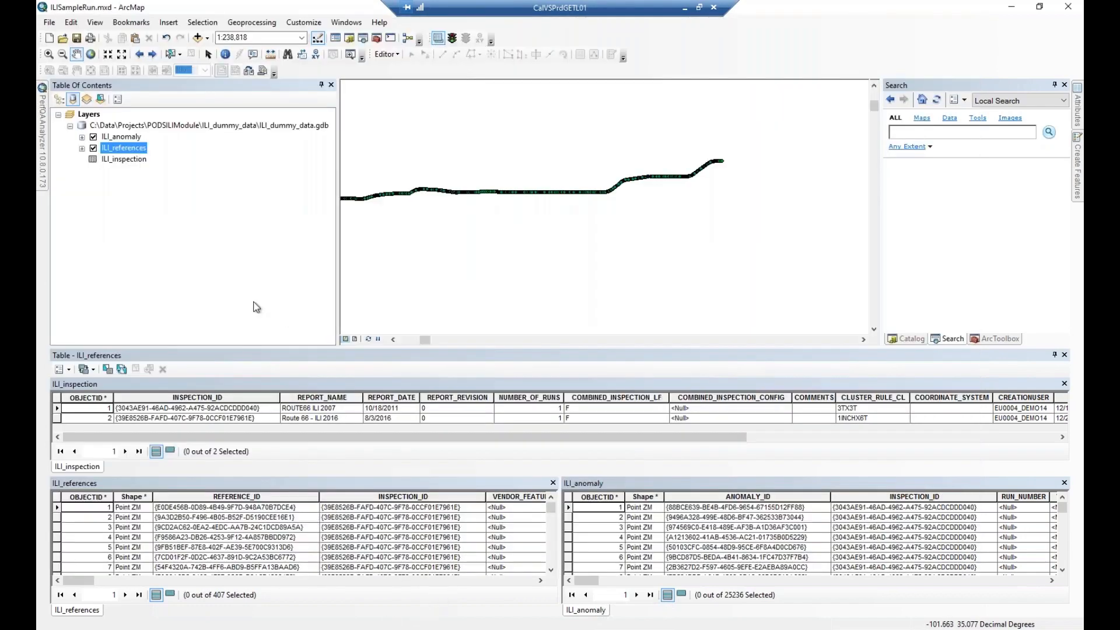
{"action": "mouse_move", "coordinate": [697, 176]}
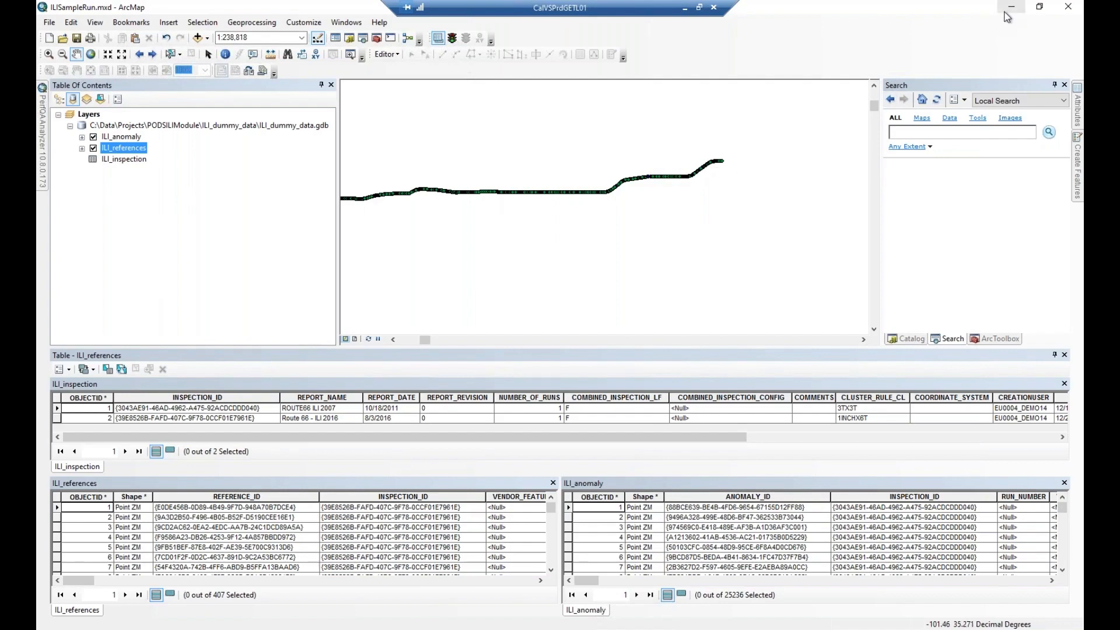
{"action": "mouse_move", "coordinate": [1010, 7]}
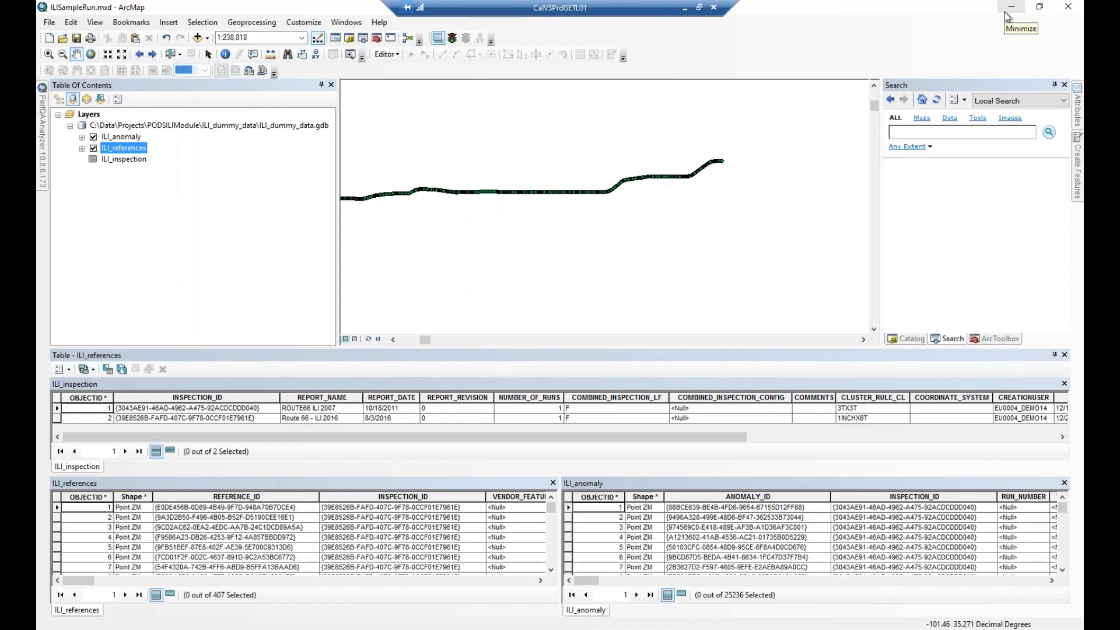
{"action": "mouse_move", "coordinate": [1008, 16]}
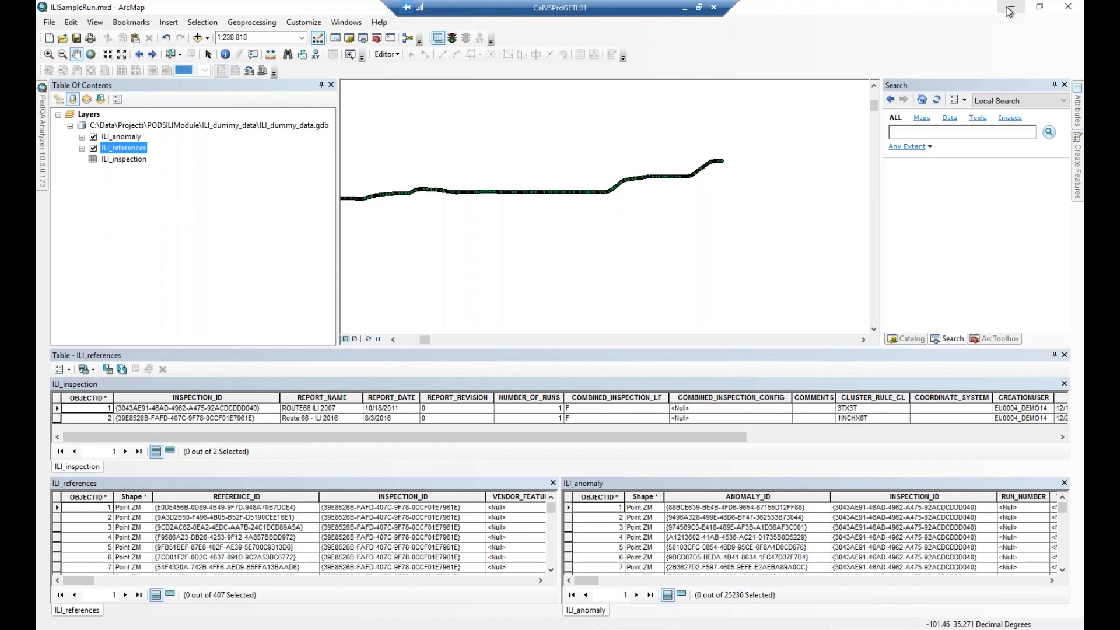
{"action": "mouse_move", "coordinate": [1008, 9]}
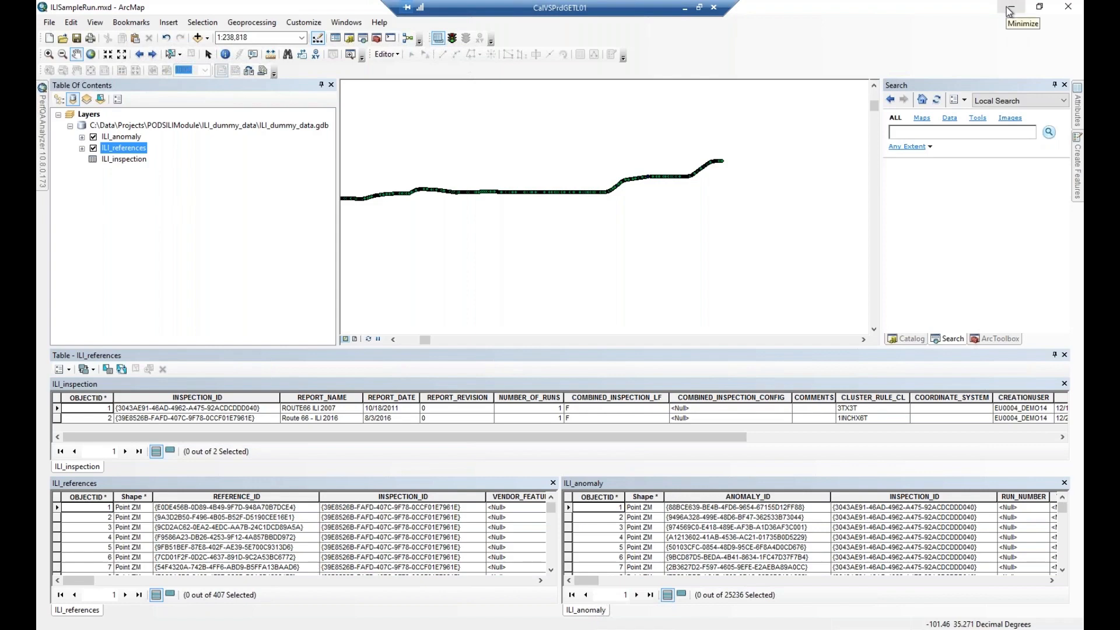
{"action": "mouse_move", "coordinate": [1008, 10]}
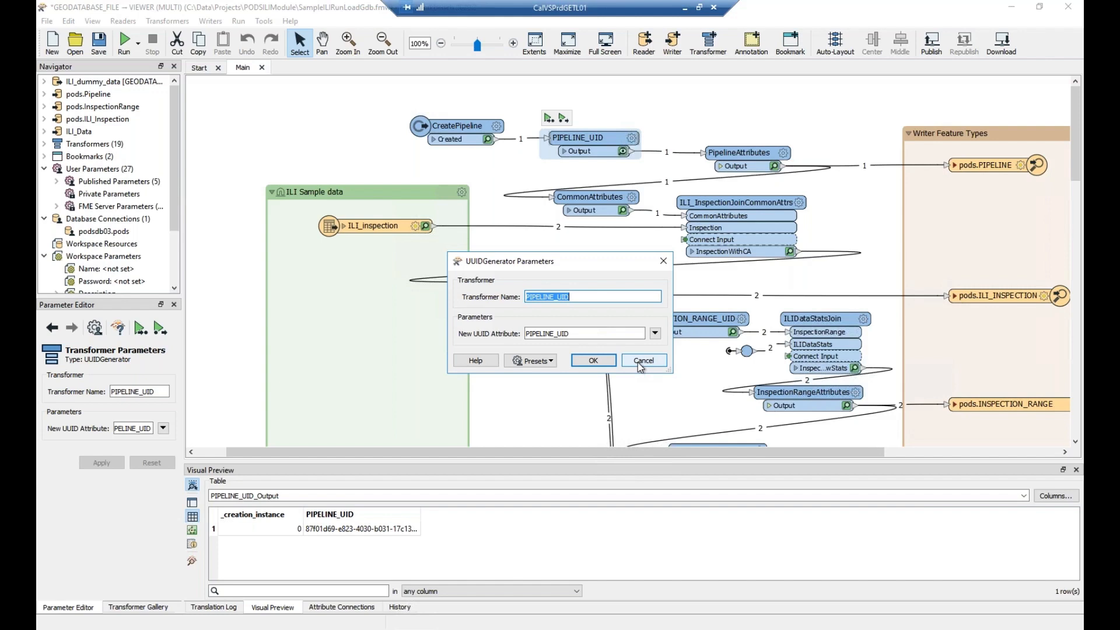
{"action": "mouse_move", "coordinate": [527, 270]}
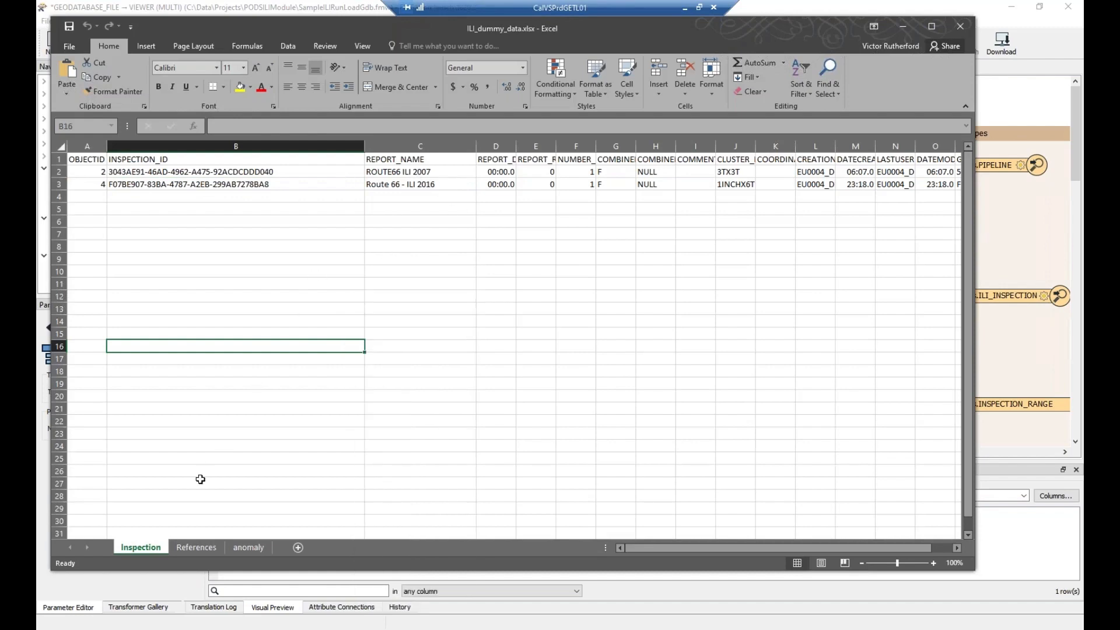
View the References and anomaly sheets of ILI_dummy_data.xlsx, then return to the FME canvas.
{"action": "left_click", "coordinate": [196, 547]}
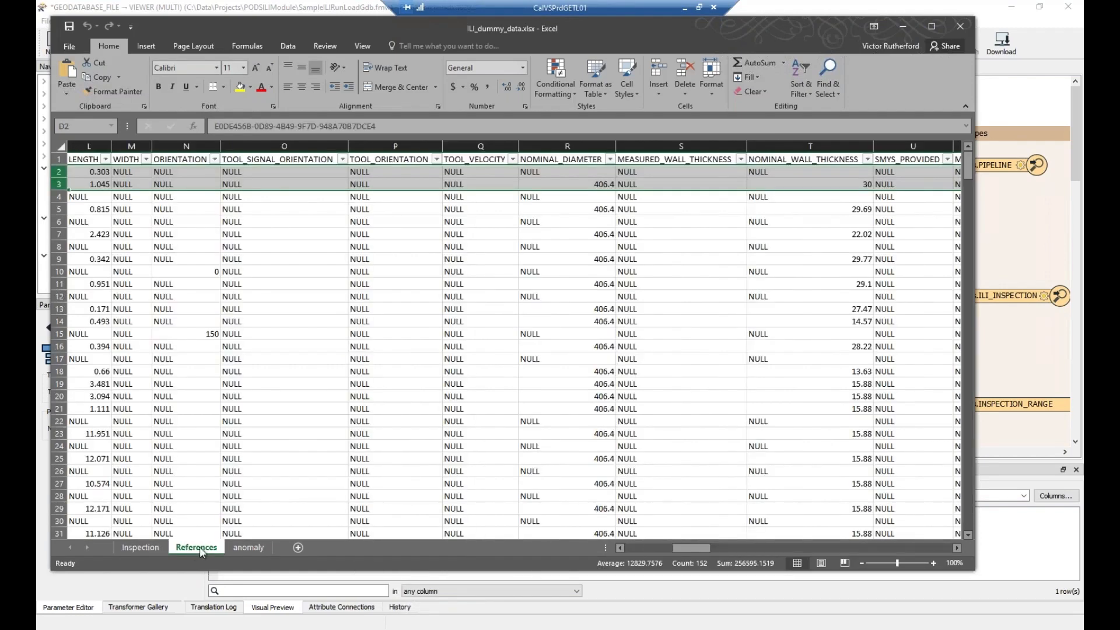
{"action": "left_click", "coordinate": [248, 547]}
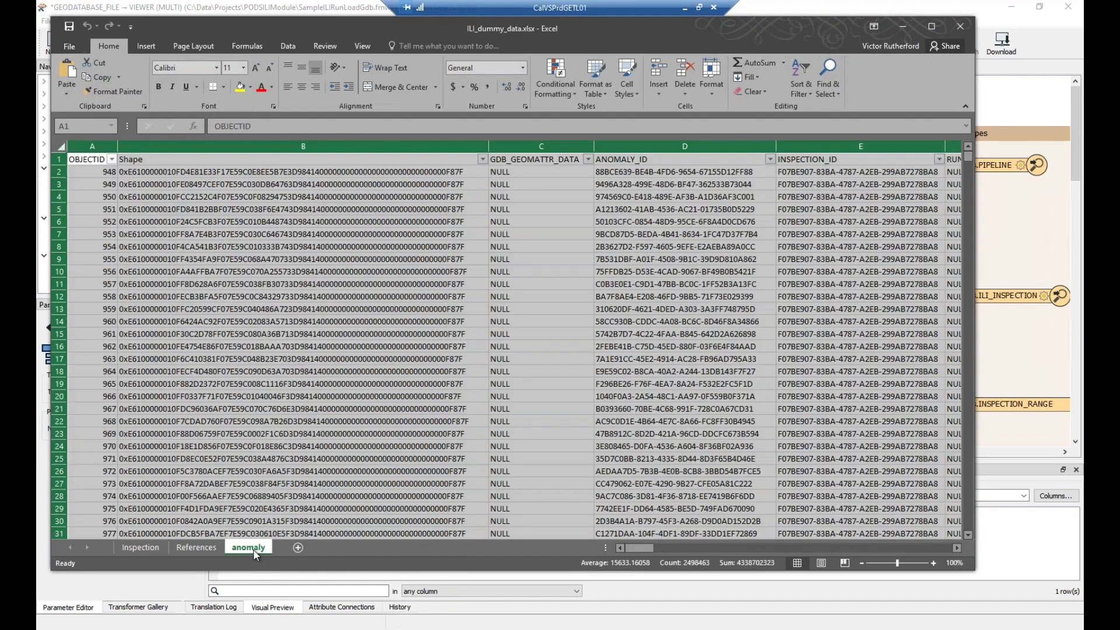
{"action": "left_click", "coordinate": [303, 434]}
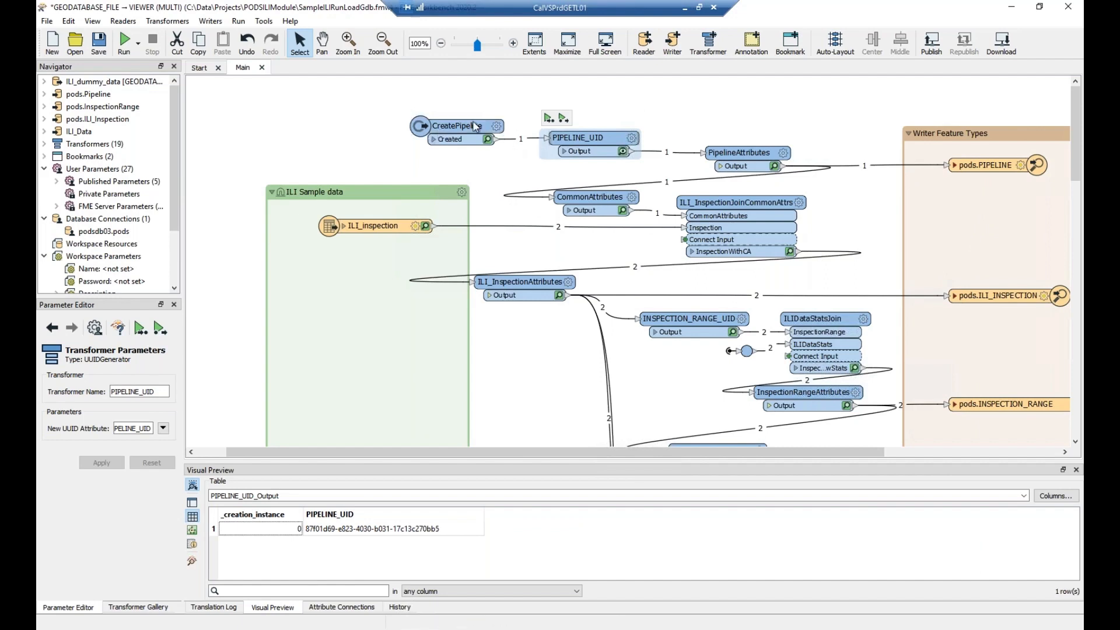
{"action": "mouse_move", "coordinate": [457, 126]}
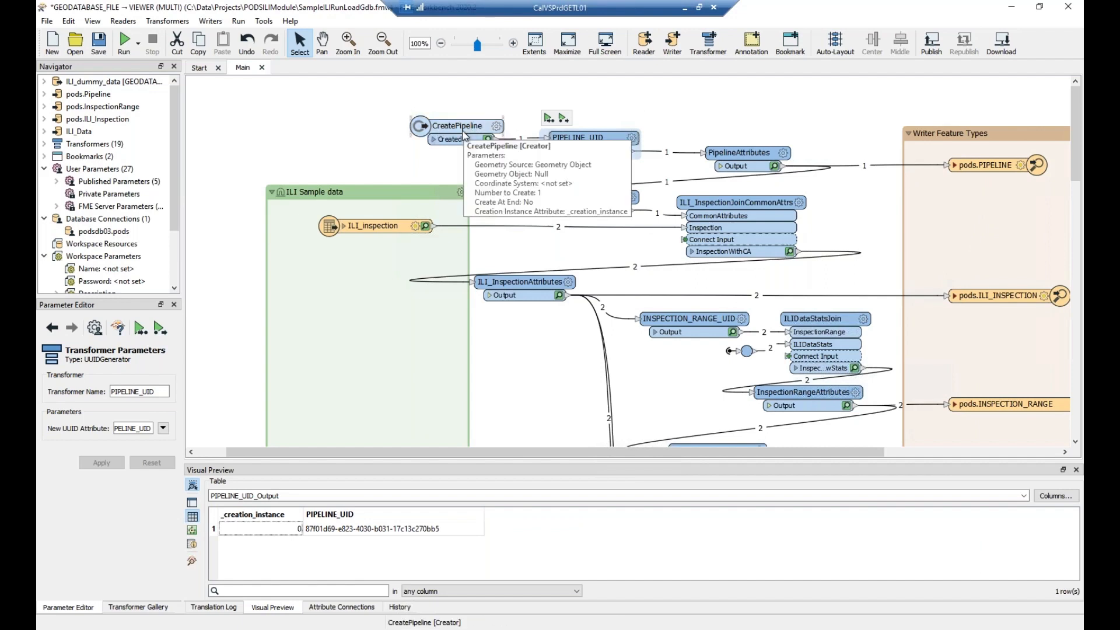
{"action": "mouse_move", "coordinate": [372, 226]}
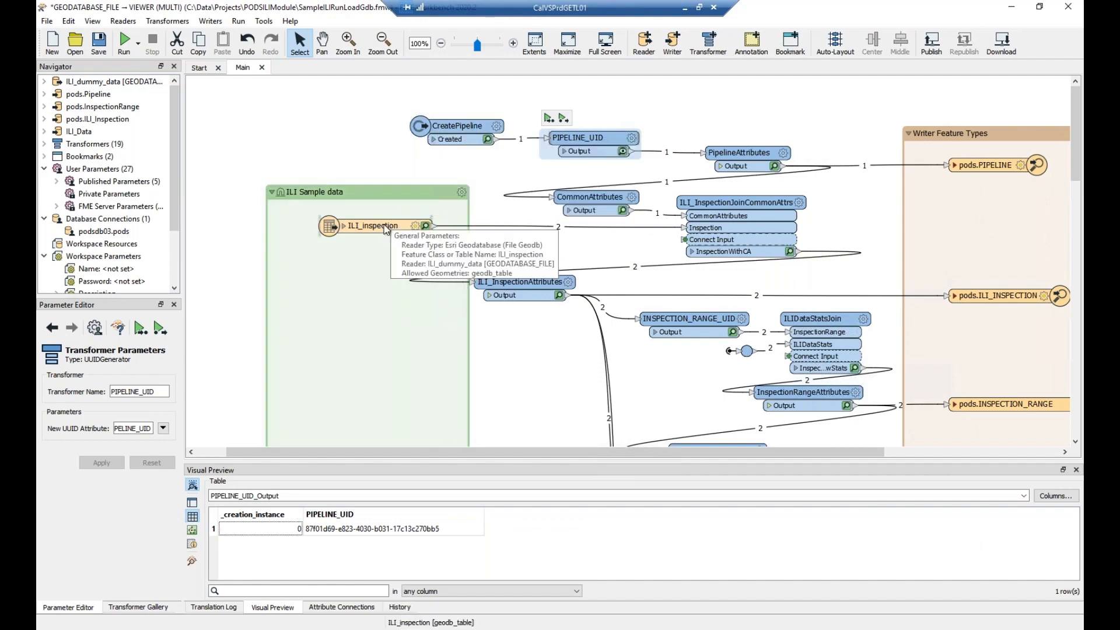
{"action": "mouse_move", "coordinate": [739, 152]}
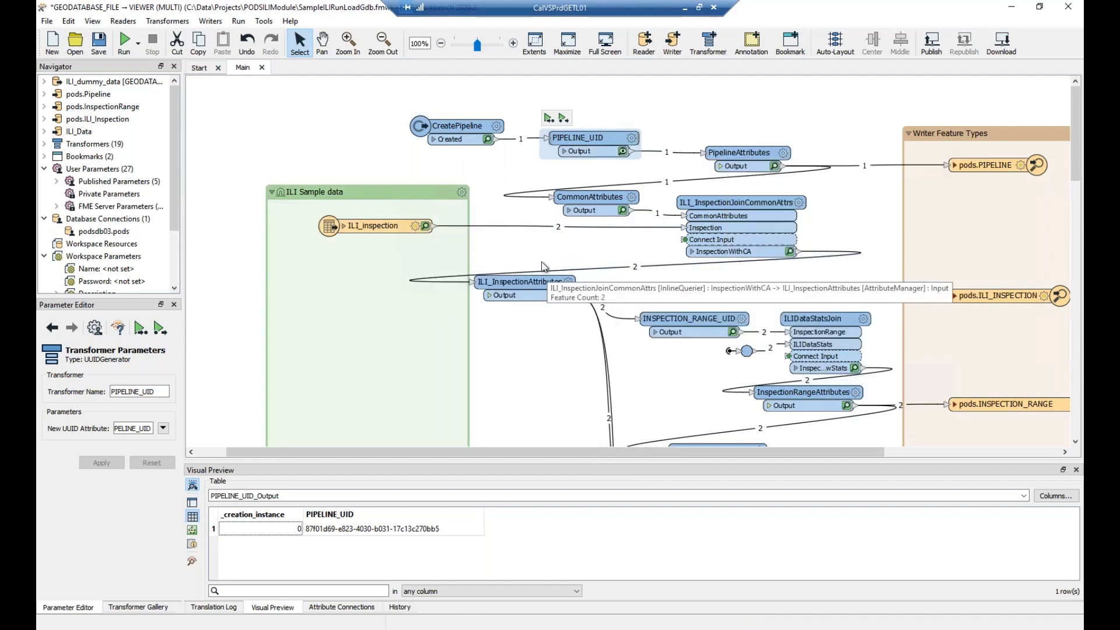
{"action": "mouse_move", "coordinate": [525, 281]}
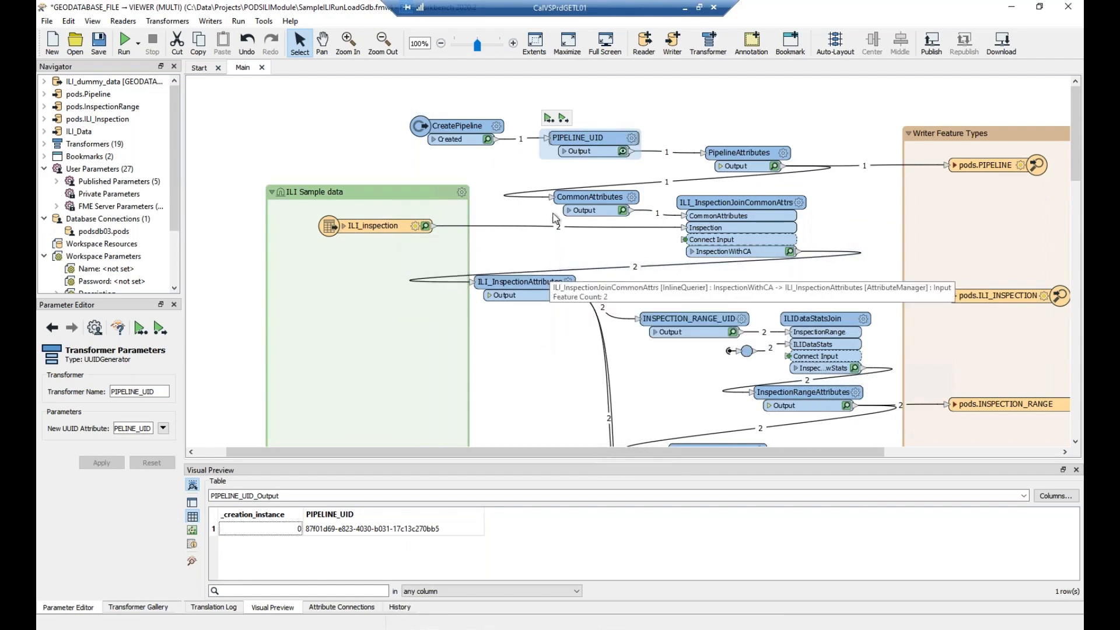
{"action": "mouse_move", "coordinate": [988, 165]}
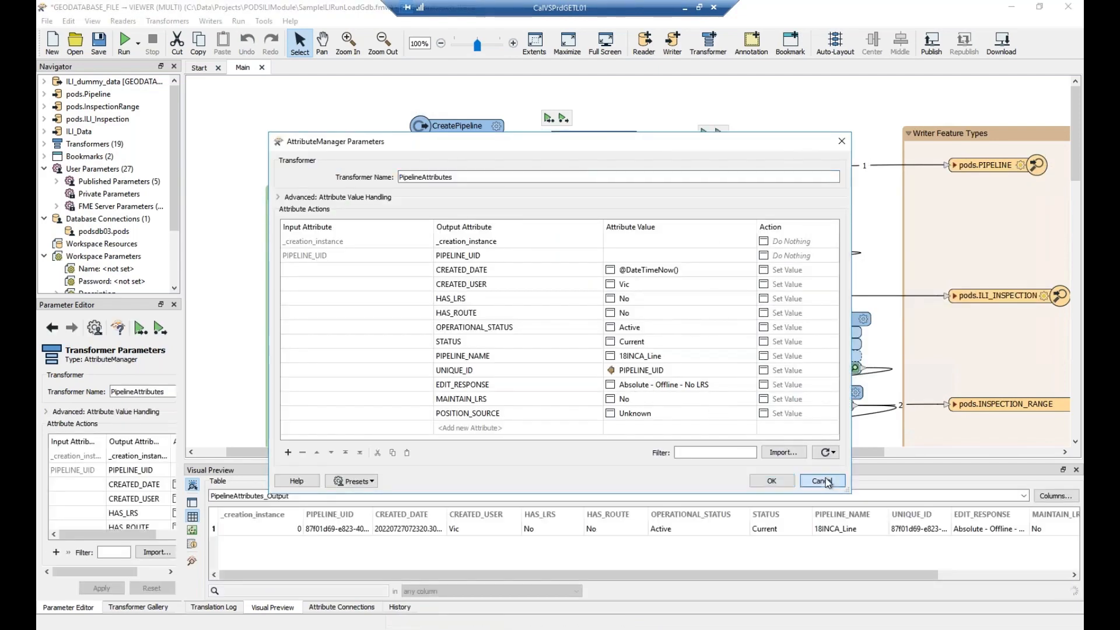
{"action": "left_click", "coordinate": [819, 480]}
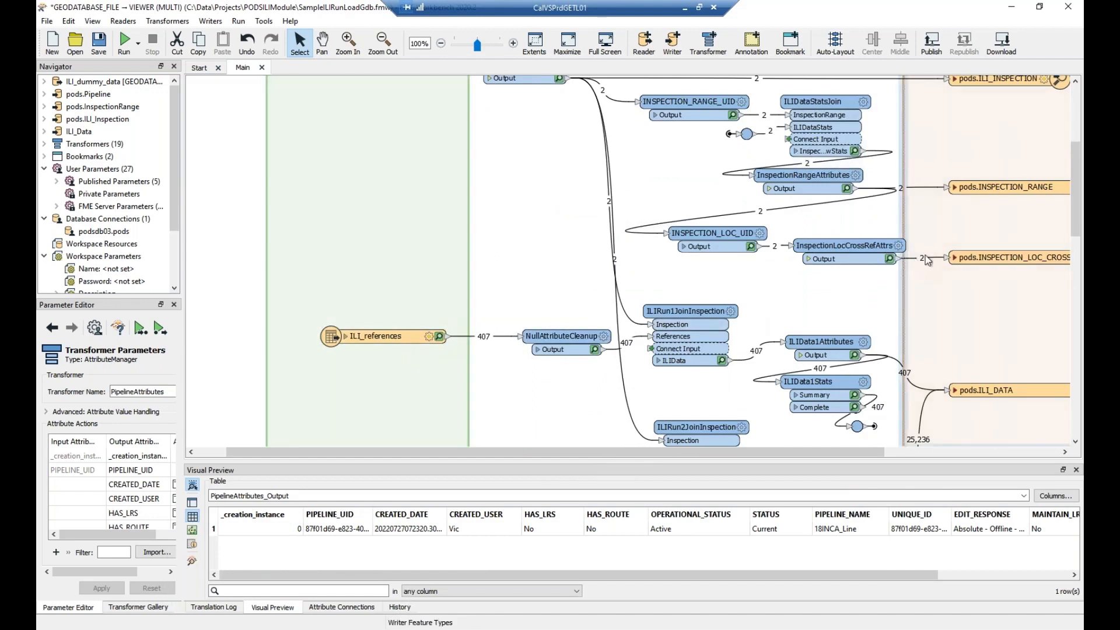
{"action": "scroll", "scroll_direction": "up", "scroll_amount": 3}
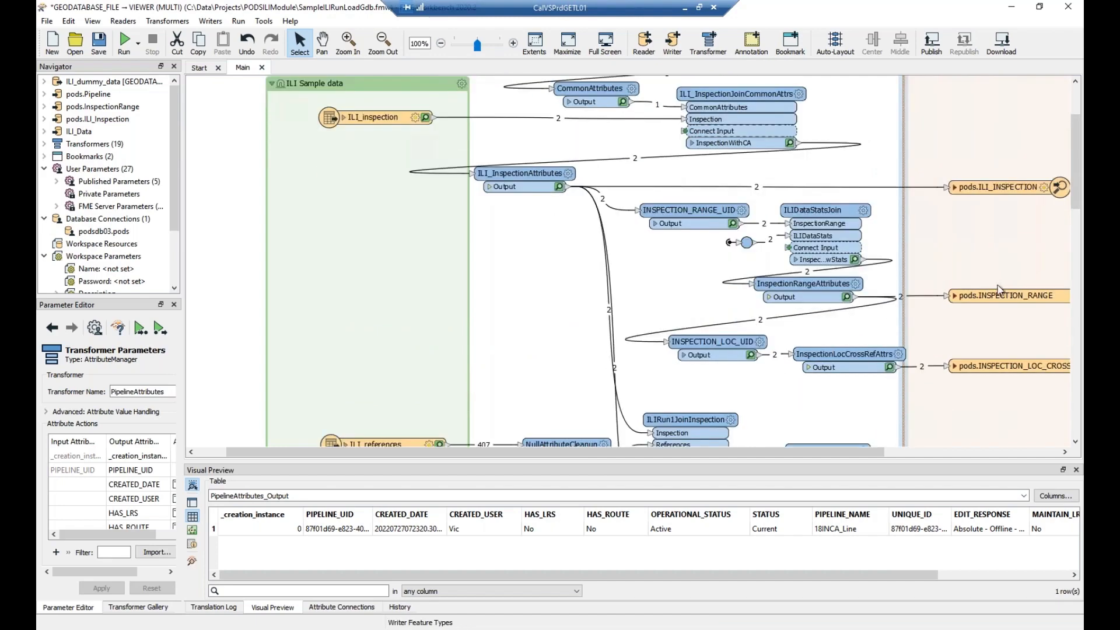
{"action": "scroll", "scroll_direction": "down", "scroll_amount": 3}
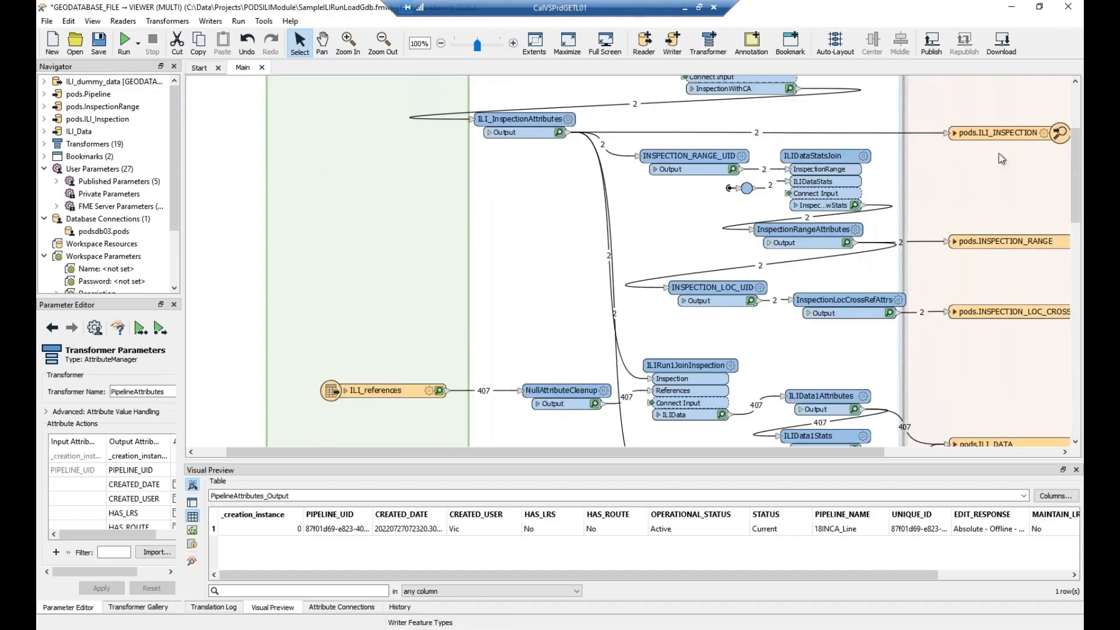
{"action": "scroll", "scroll_direction": "down", "scroll_amount": 3}
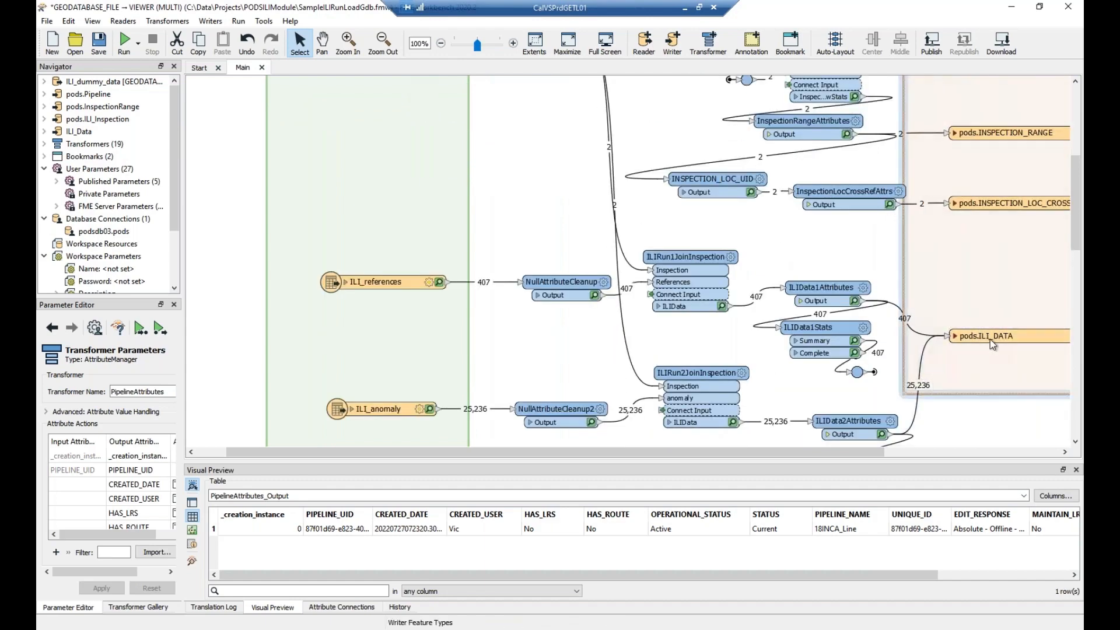
{"action": "scroll", "scroll_direction": "down", "scroll_amount": 3}
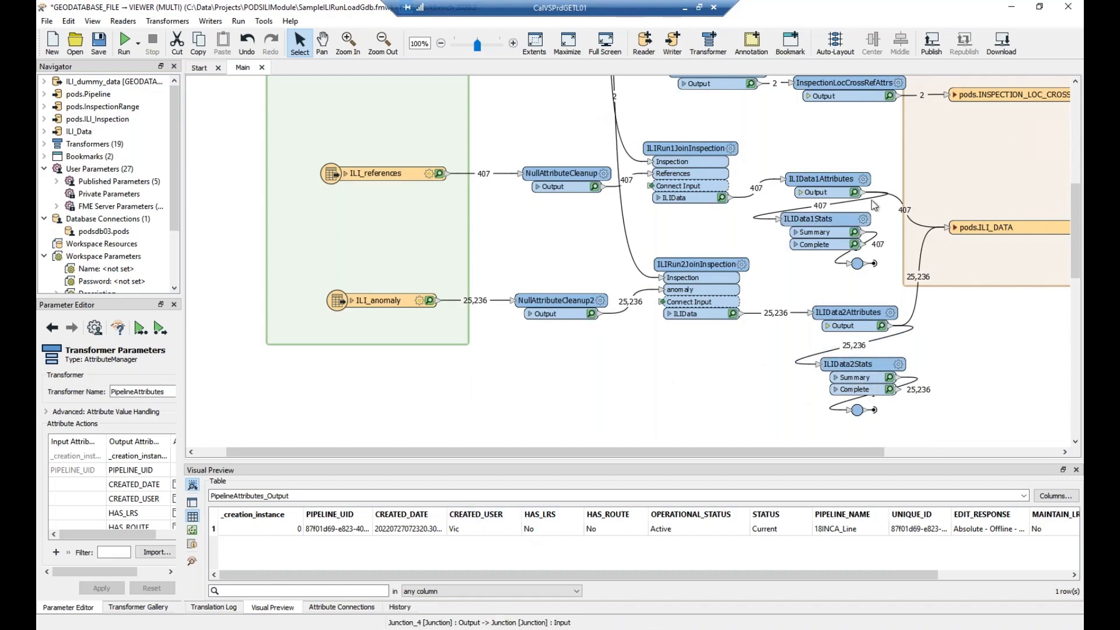
{"action": "scroll", "scroll_direction": "up", "scroll_amount": 3}
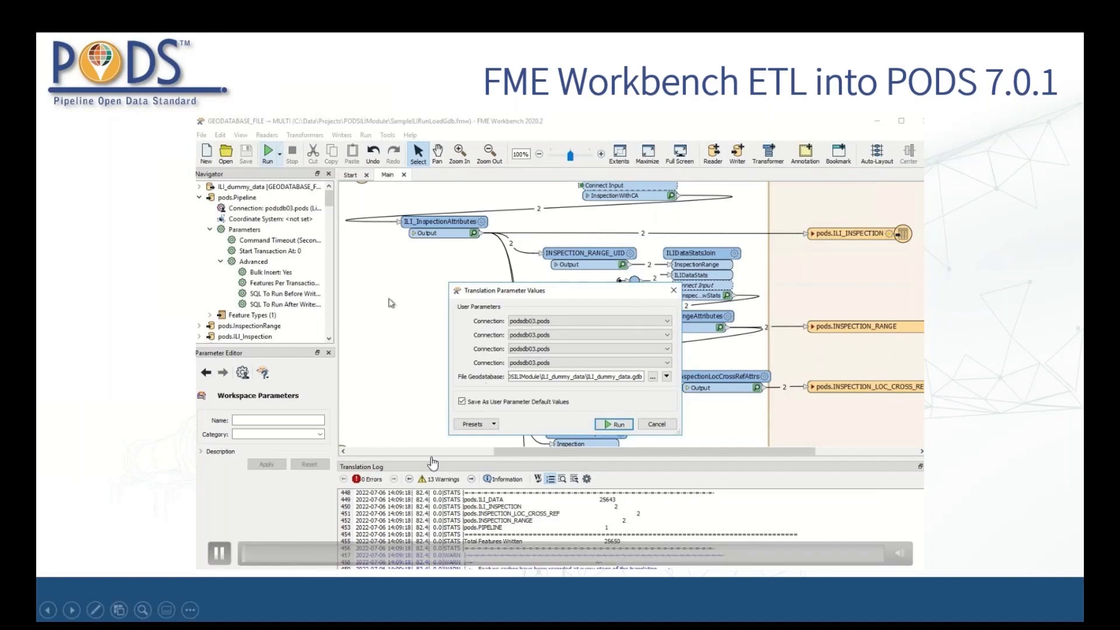
Watch the running workspace's feature counts flow toward the PIPELINE, ILI_INSPECTION and INSPECTION_RANGE writers.
{"action": "left_click", "coordinate": [612, 423]}
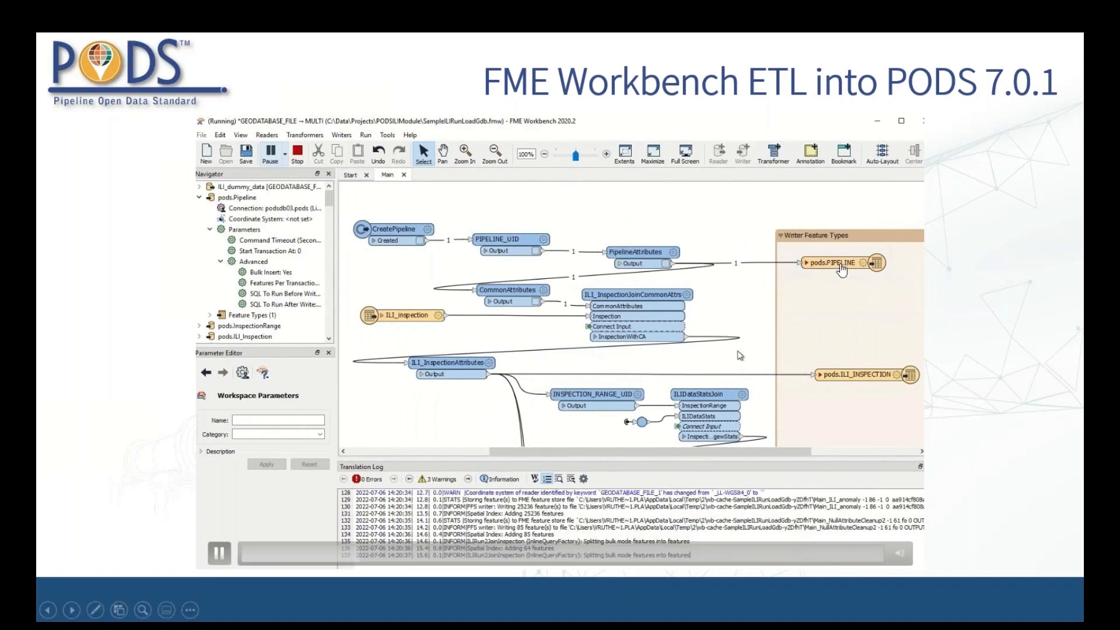
{"action": "mouse_move", "coordinate": [505, 338]}
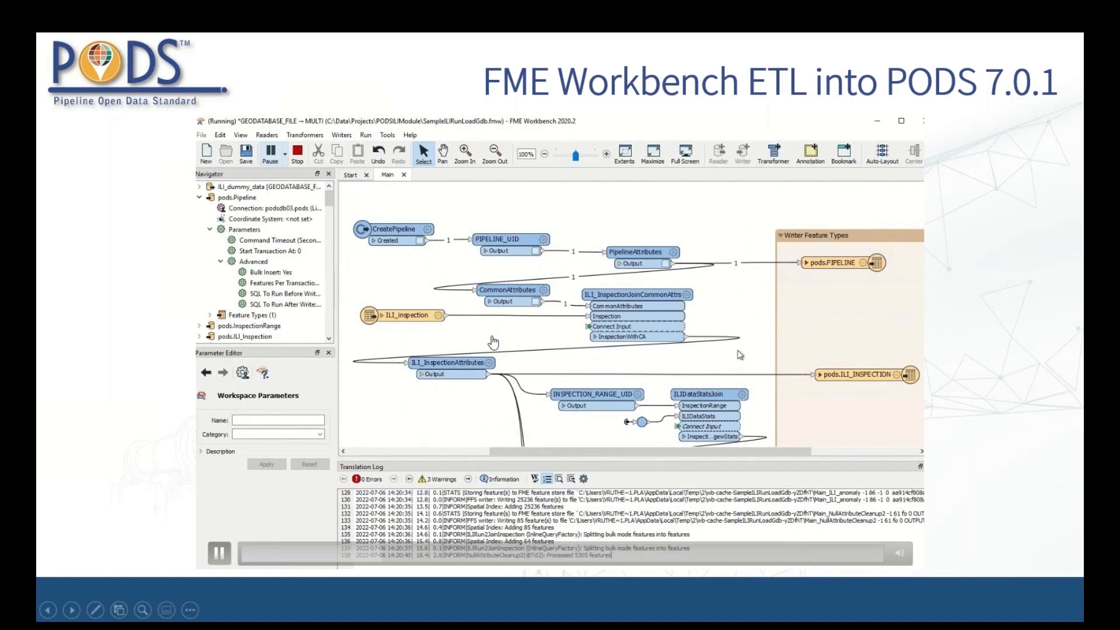
{"action": "mouse_move", "coordinate": [861, 393]}
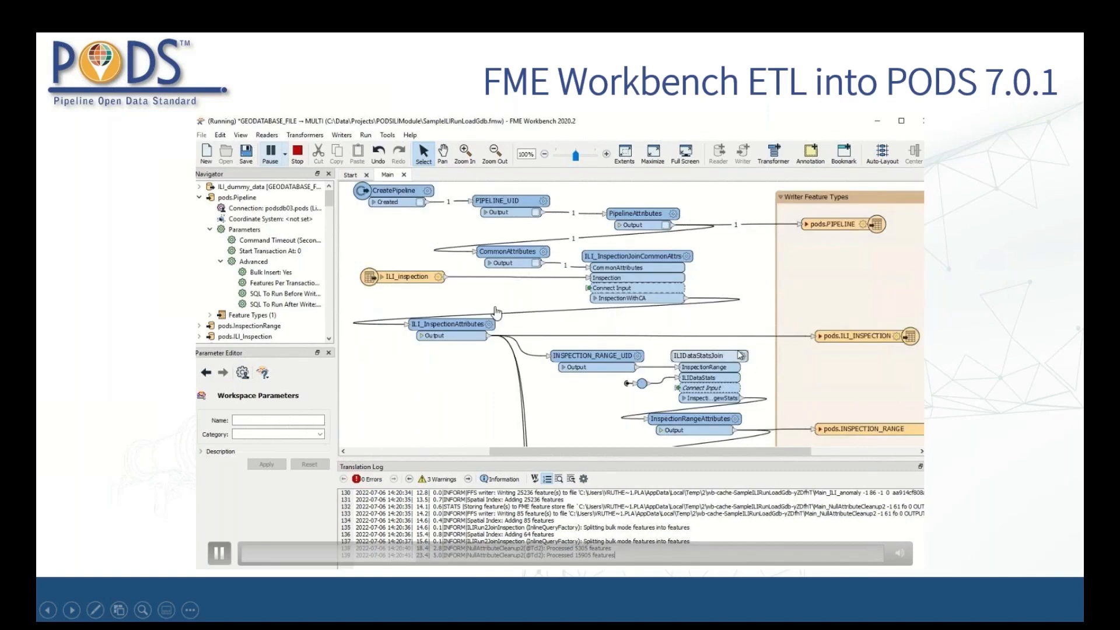
{"action": "mouse_move", "coordinate": [562, 218]}
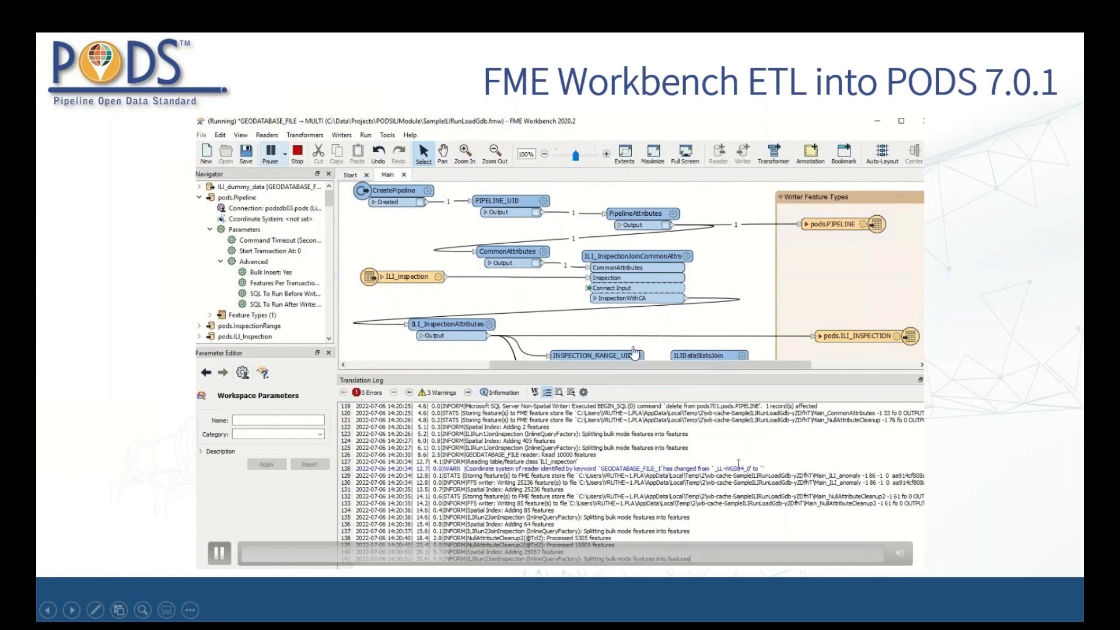
{"action": "mouse_move", "coordinate": [480, 283]}
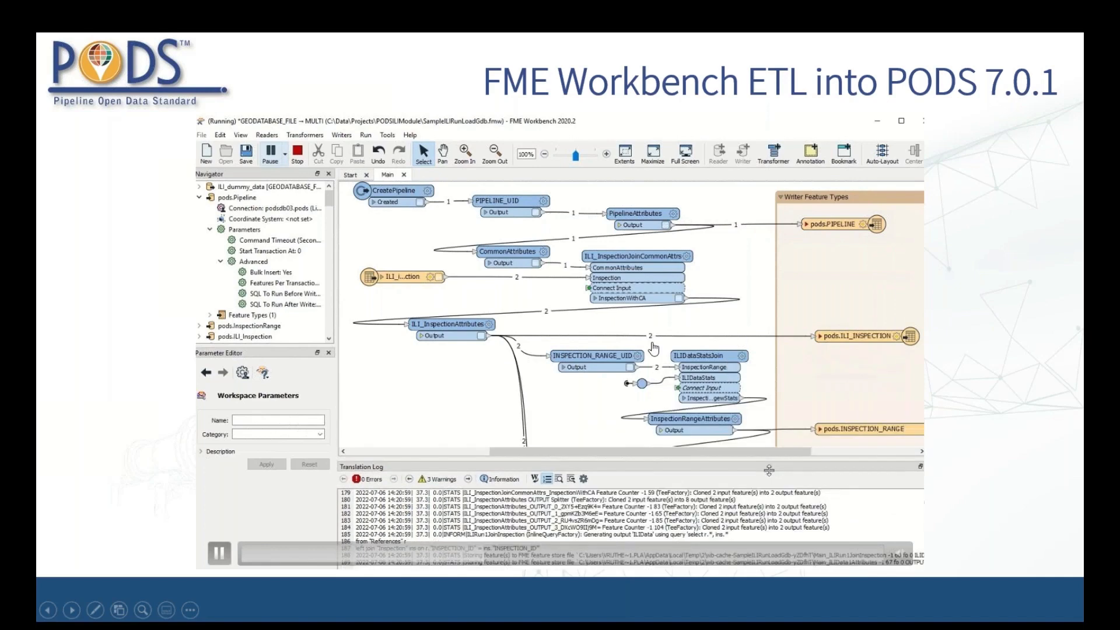
{"action": "scroll", "scroll_direction": "down", "scroll_amount": 3}
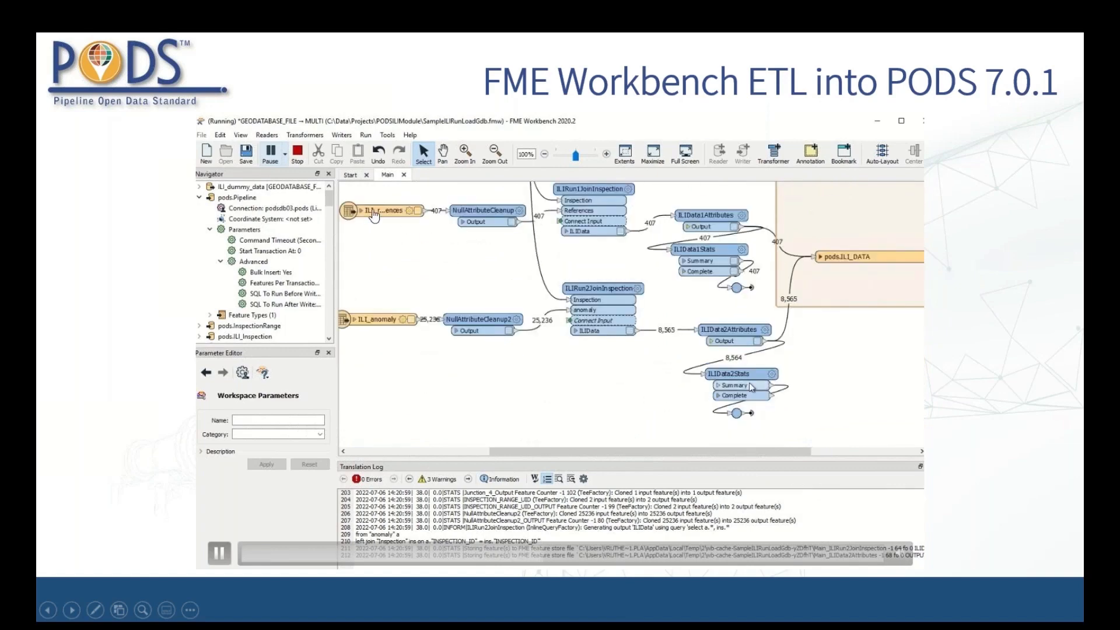
Inspect the ILIData2Stats StatisticsCalculator parameters: min and max ODOMETER grouped by INSPECTION_RUN_ID.
{"action": "double_click", "coordinate": [725, 373]}
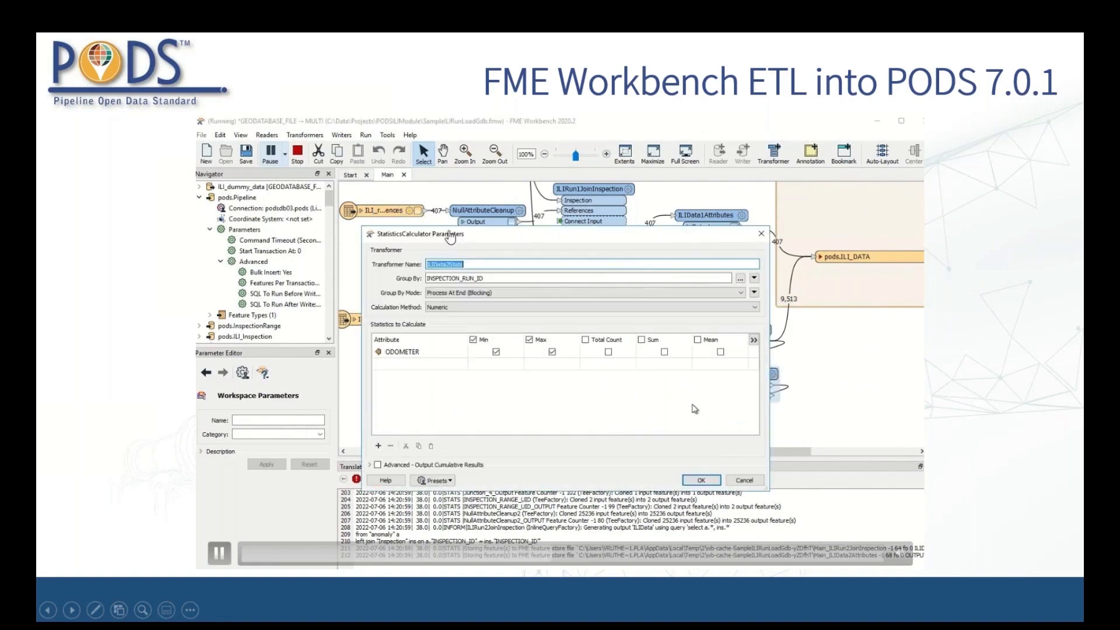
{"action": "left_click", "coordinate": [700, 479]}
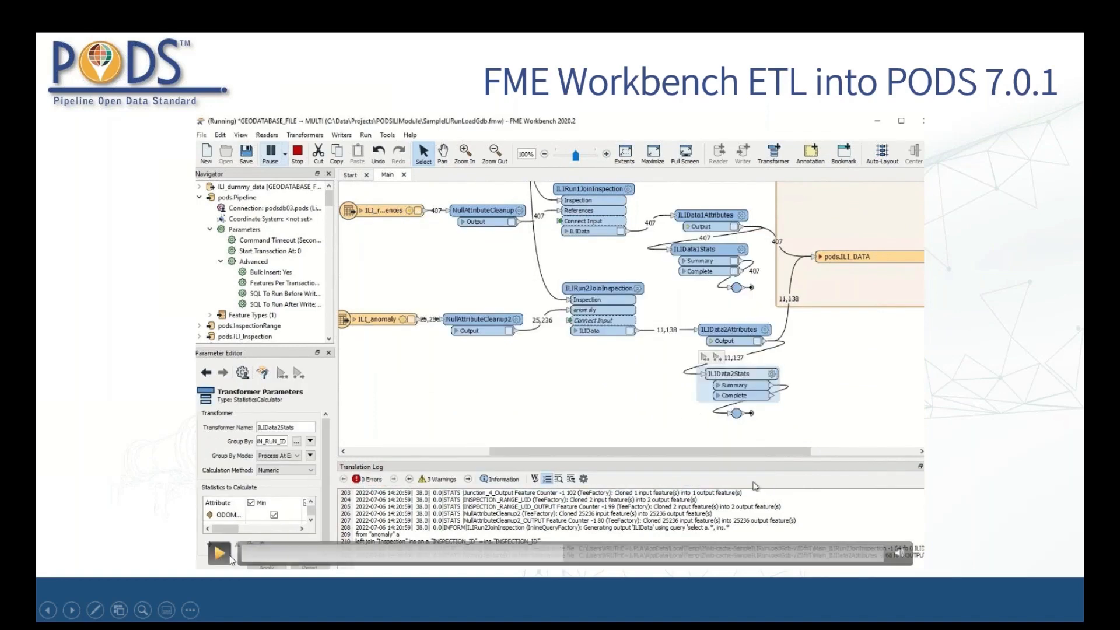
{"action": "double_click", "coordinate": [740, 373]}
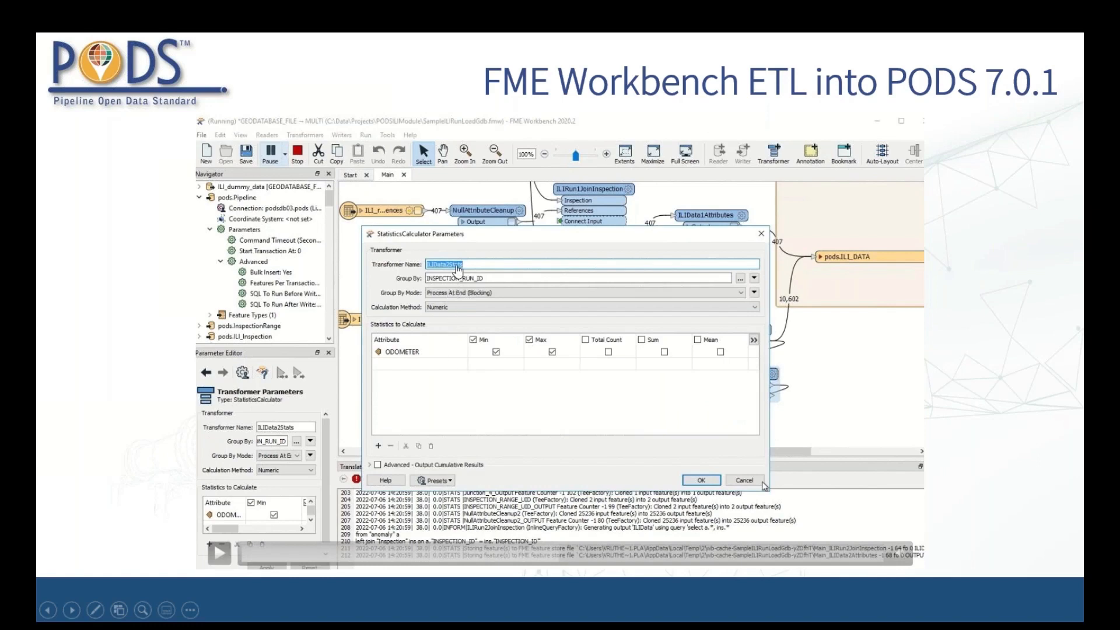
{"action": "mouse_move", "coordinate": [463, 245]}
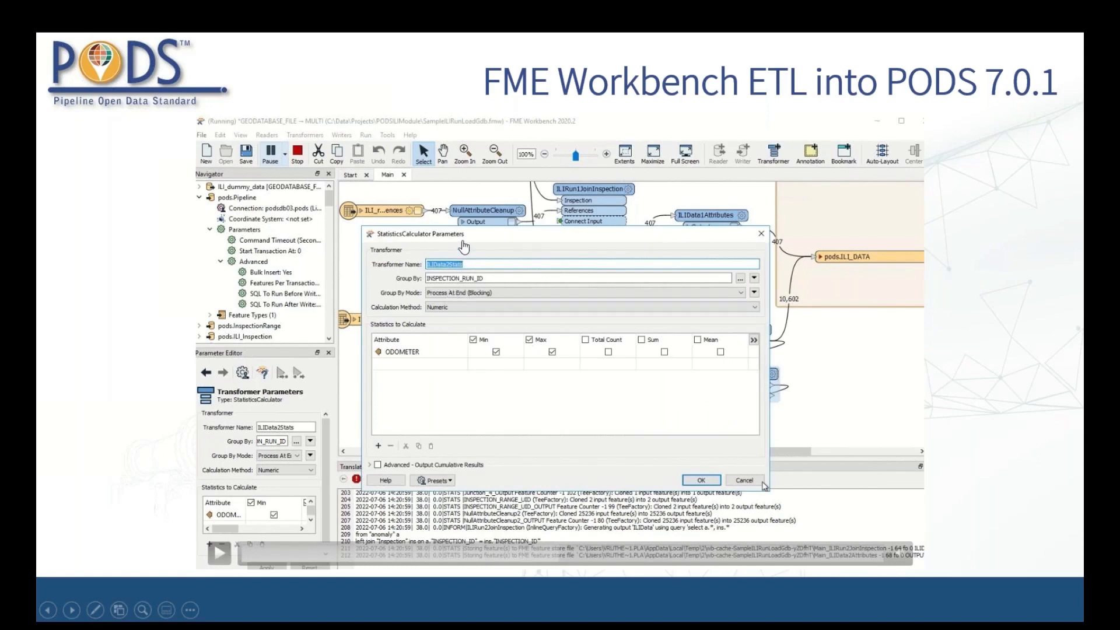
{"action": "mouse_move", "coordinate": [343, 357]}
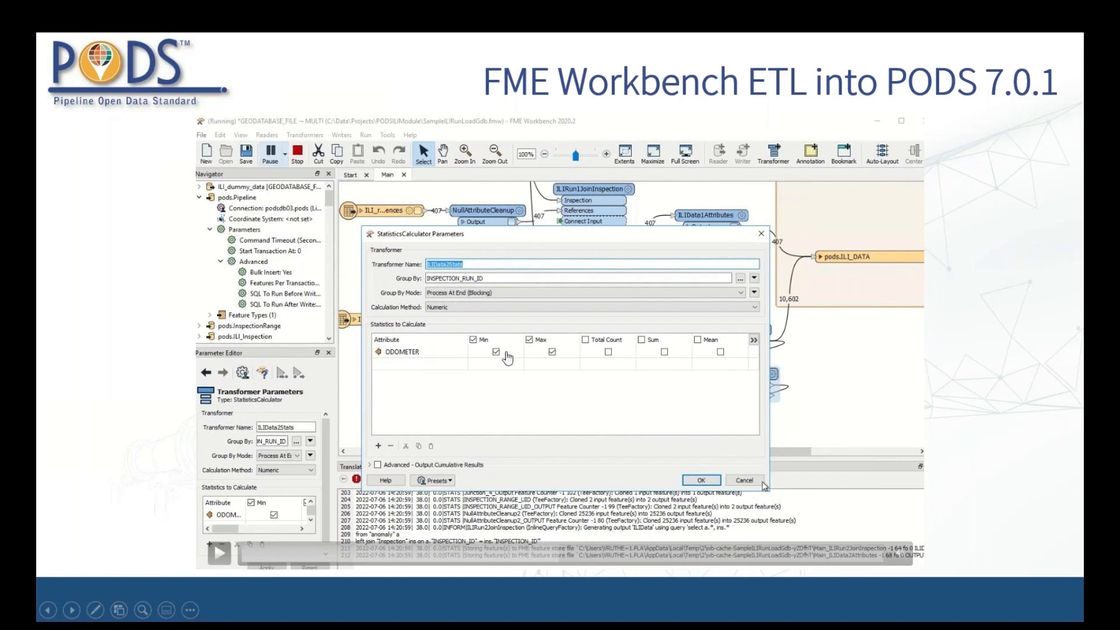
{"action": "mouse_move", "coordinate": [748, 341]}
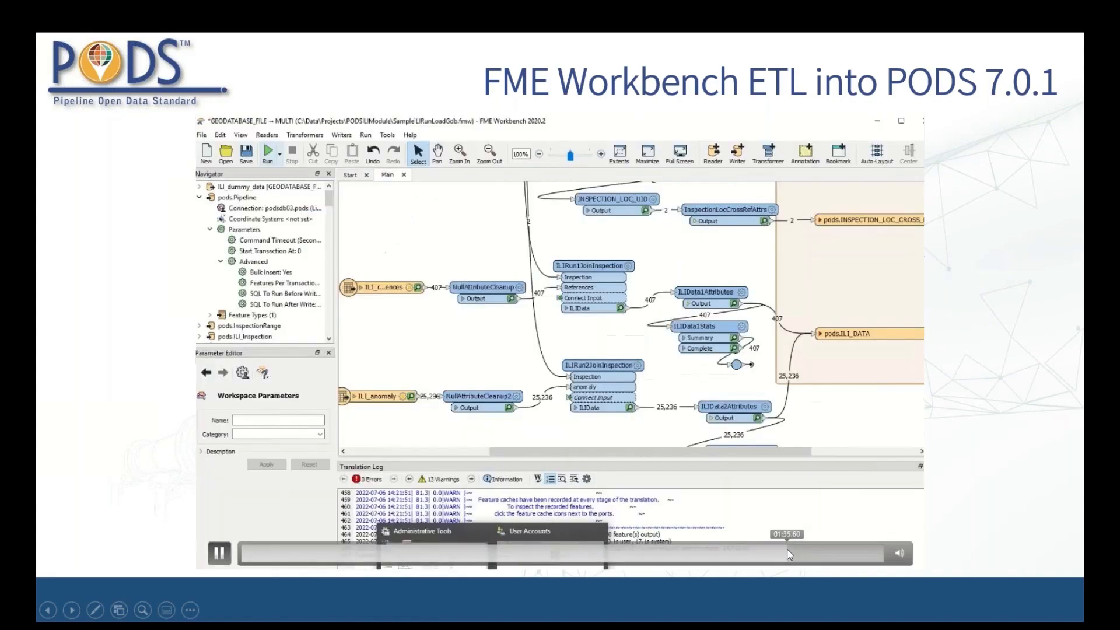
Execute the verification queries in SSMS to show PIPELINE, INSPECTION_RANGE, ILI_INSPECTION and ILI_DATA counts.
{"action": "left_click", "coordinate": [267, 150]}
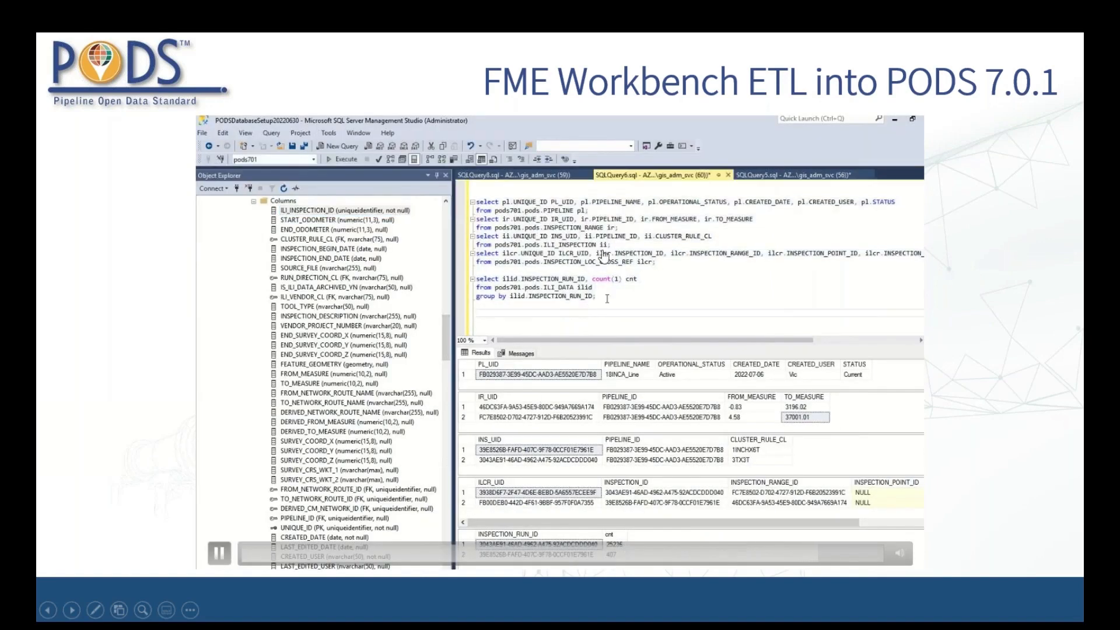
{"action": "left_click", "coordinate": [343, 158]}
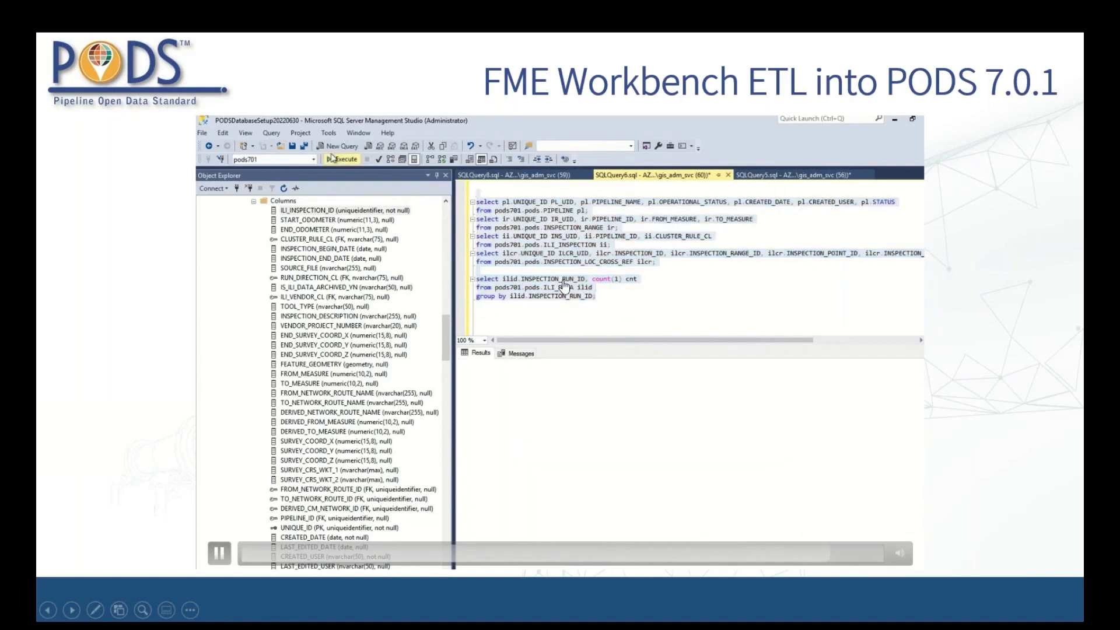
{"action": "left_click", "coordinate": [342, 159]}
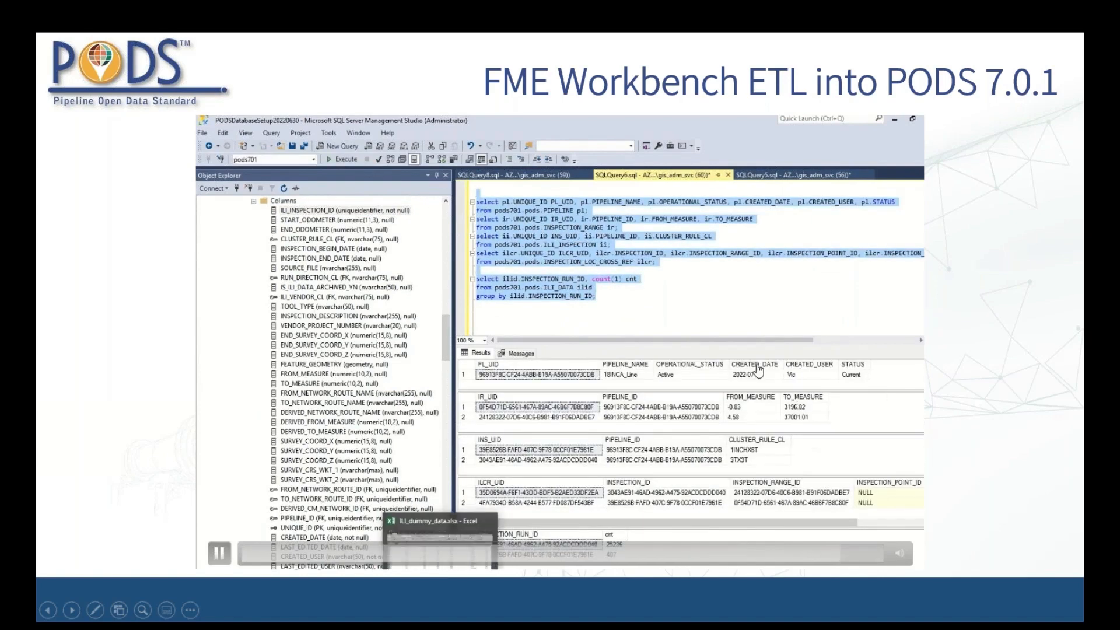
{"action": "mouse_move", "coordinate": [500, 430]}
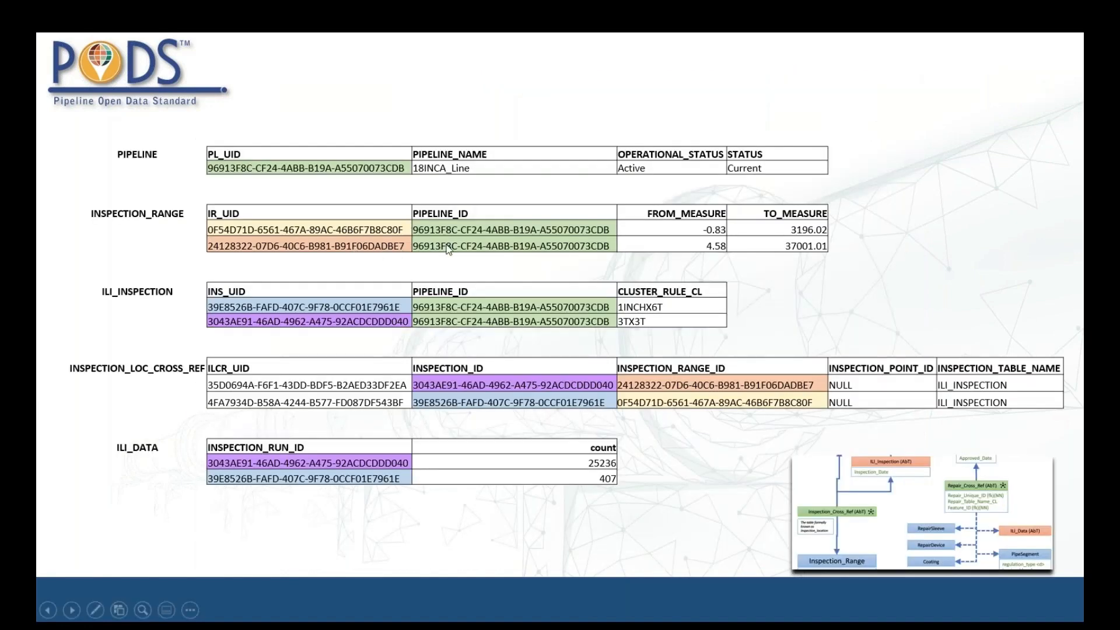
{"action": "mouse_move", "coordinate": [524, 248]}
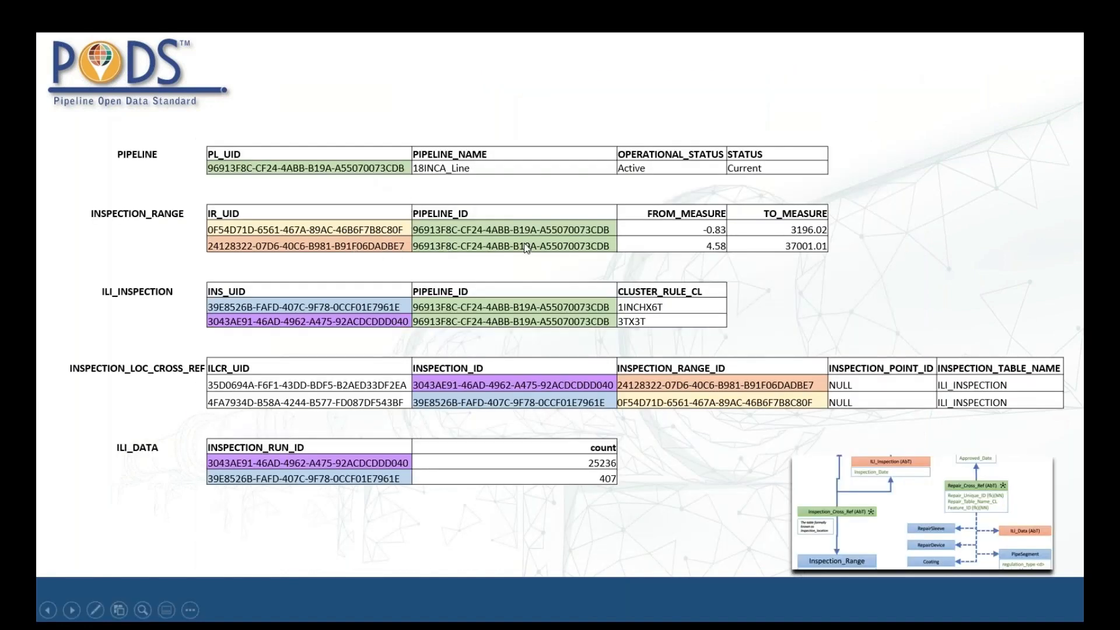
{"action": "mouse_move", "coordinate": [478, 315]}
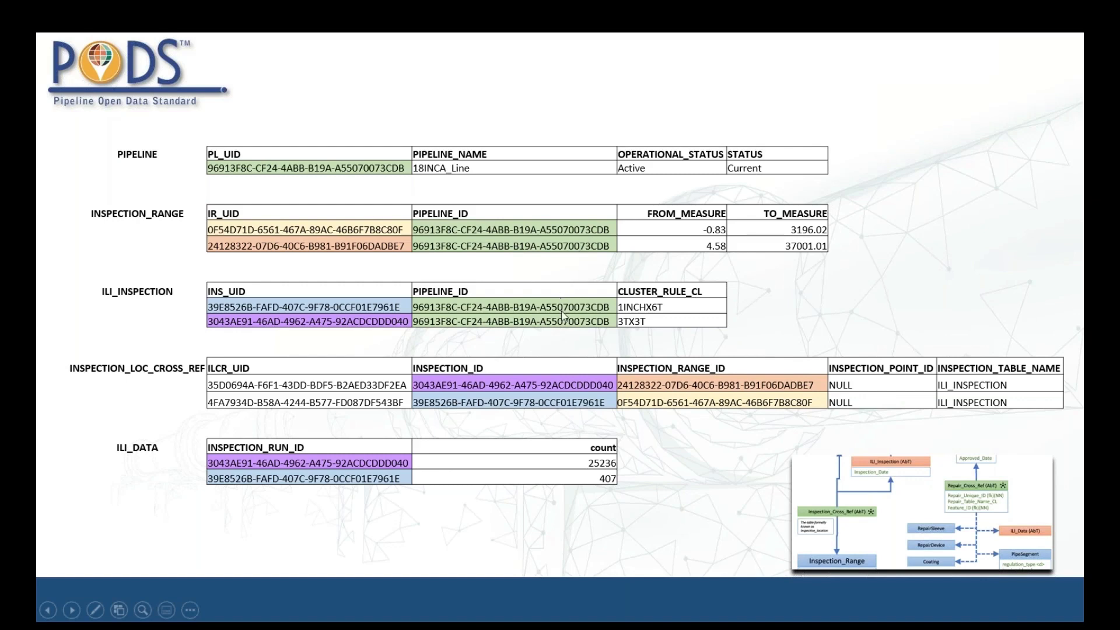
{"action": "mouse_move", "coordinate": [368, 176]}
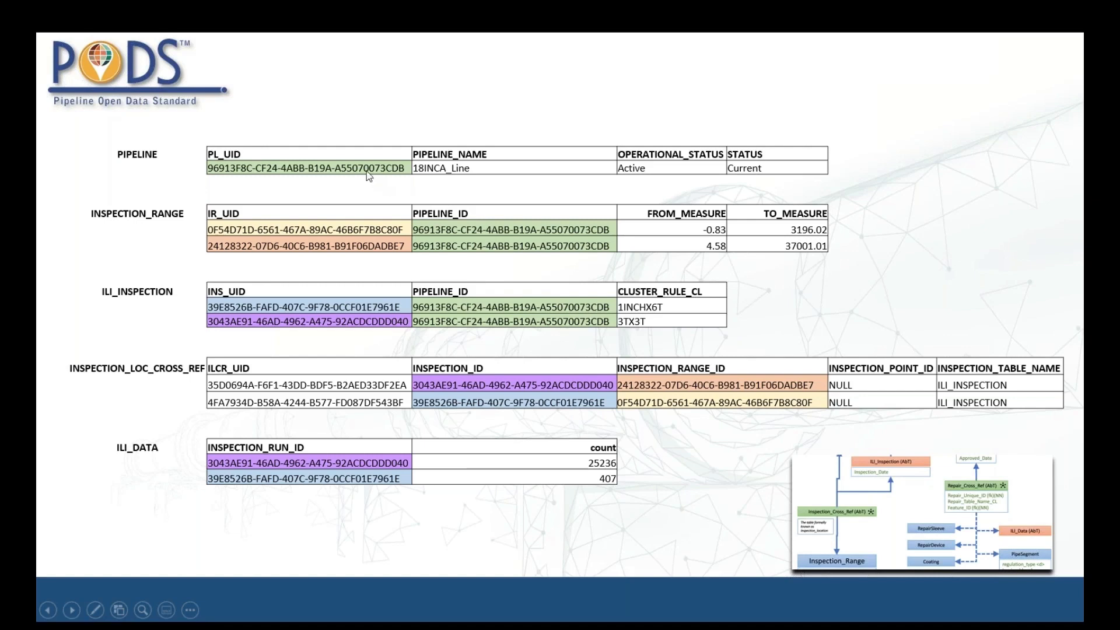
{"action": "mouse_move", "coordinate": [756, 232]}
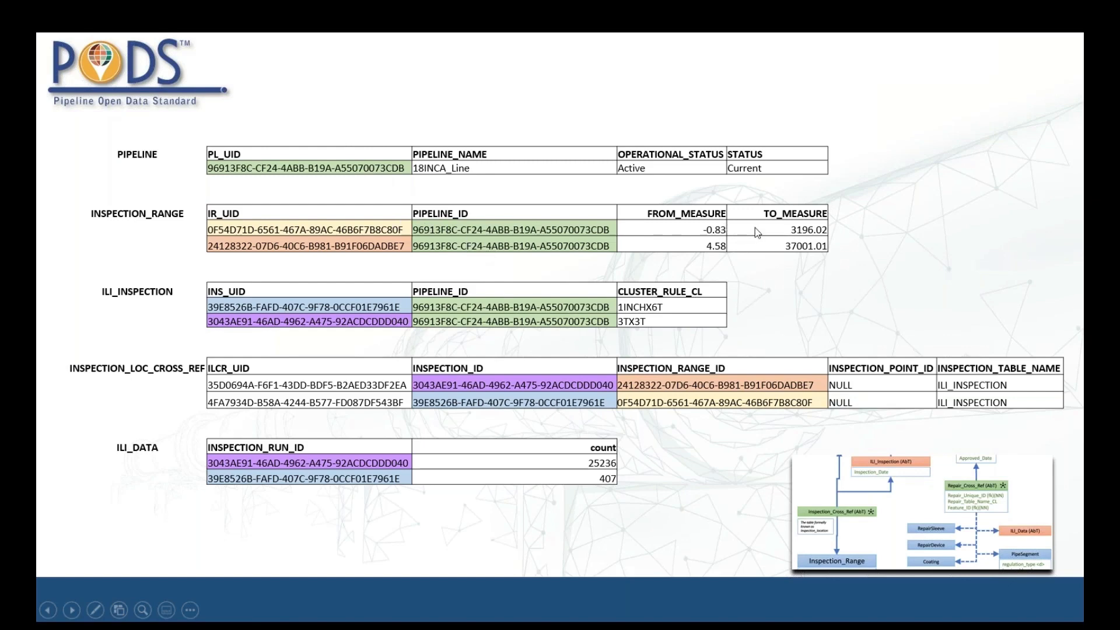
{"action": "mouse_move", "coordinate": [131, 222]}
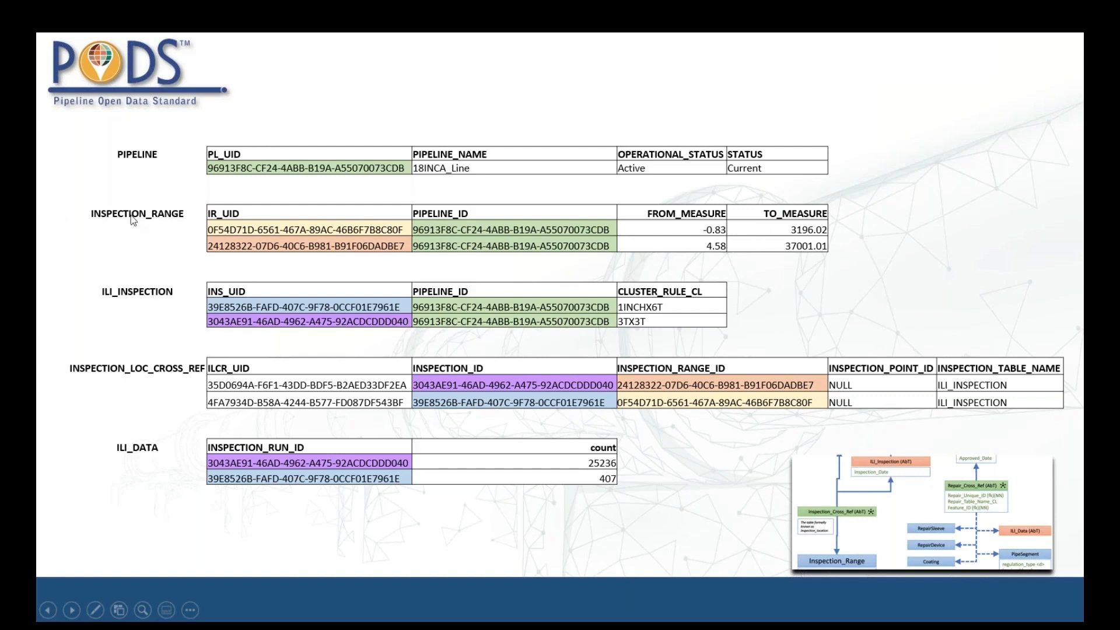
{"action": "mouse_move", "coordinate": [915, 508]}
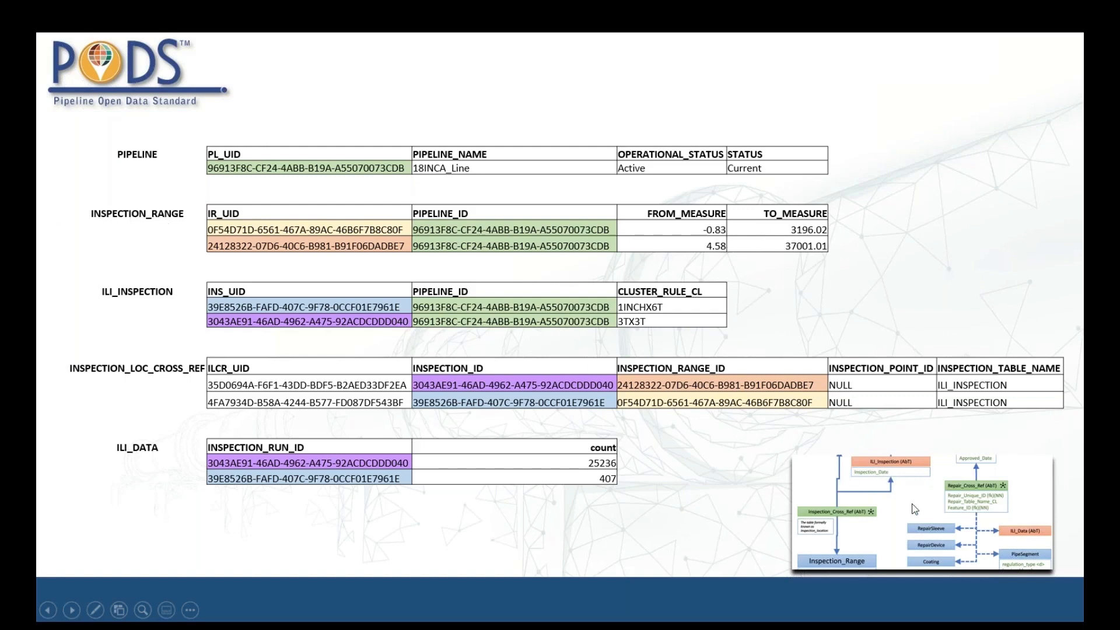
{"action": "mouse_move", "coordinate": [864, 520]}
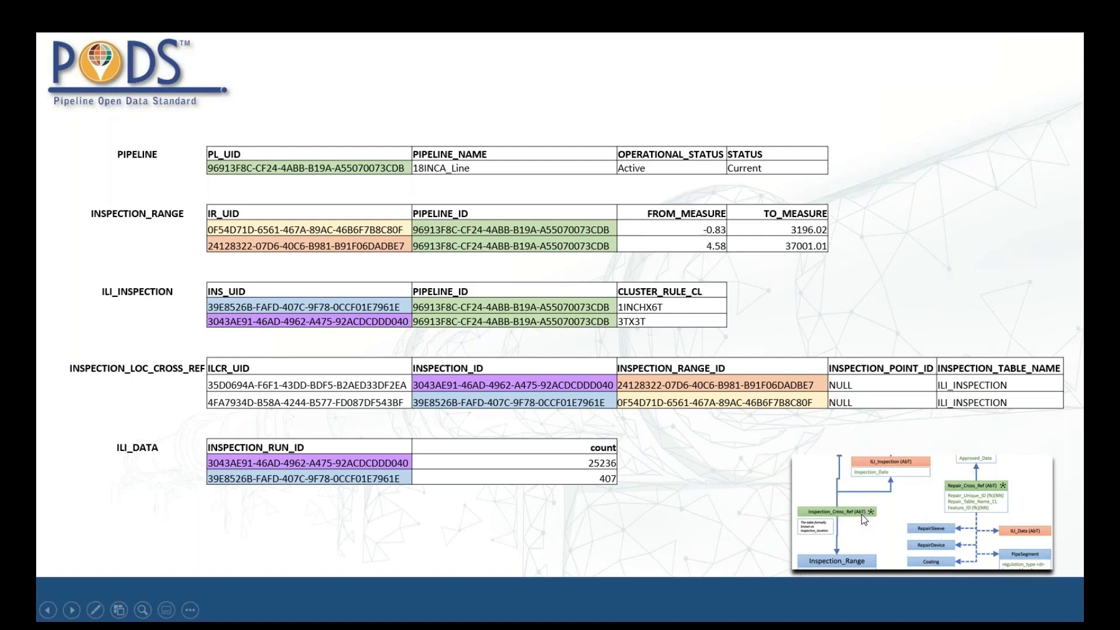
{"action": "mouse_move", "coordinate": [628, 392]}
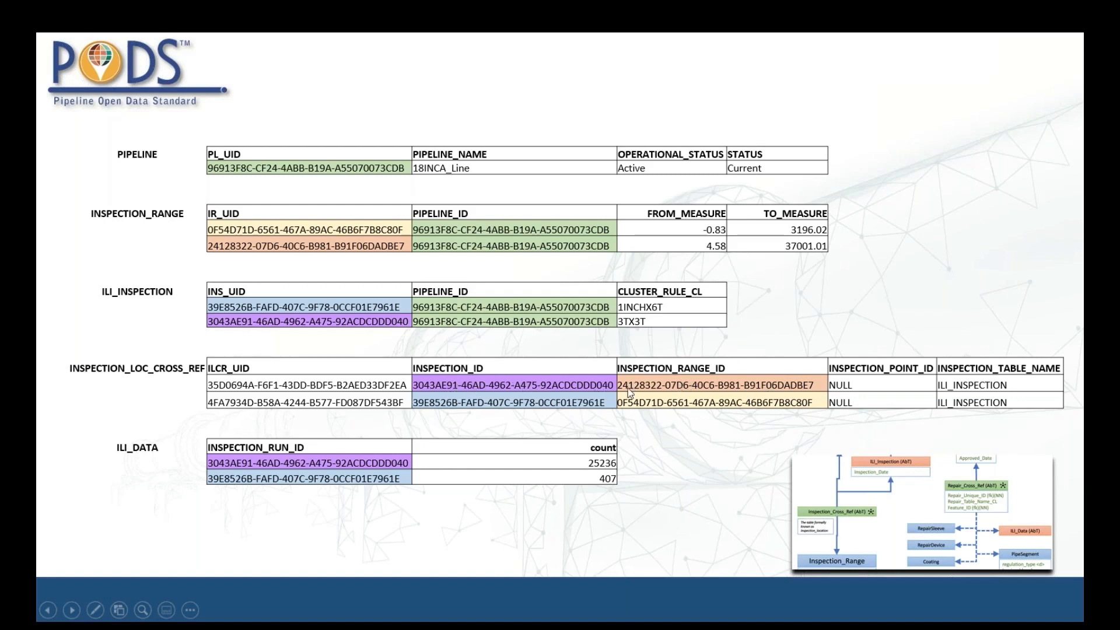
{"action": "mouse_move", "coordinate": [491, 244]}
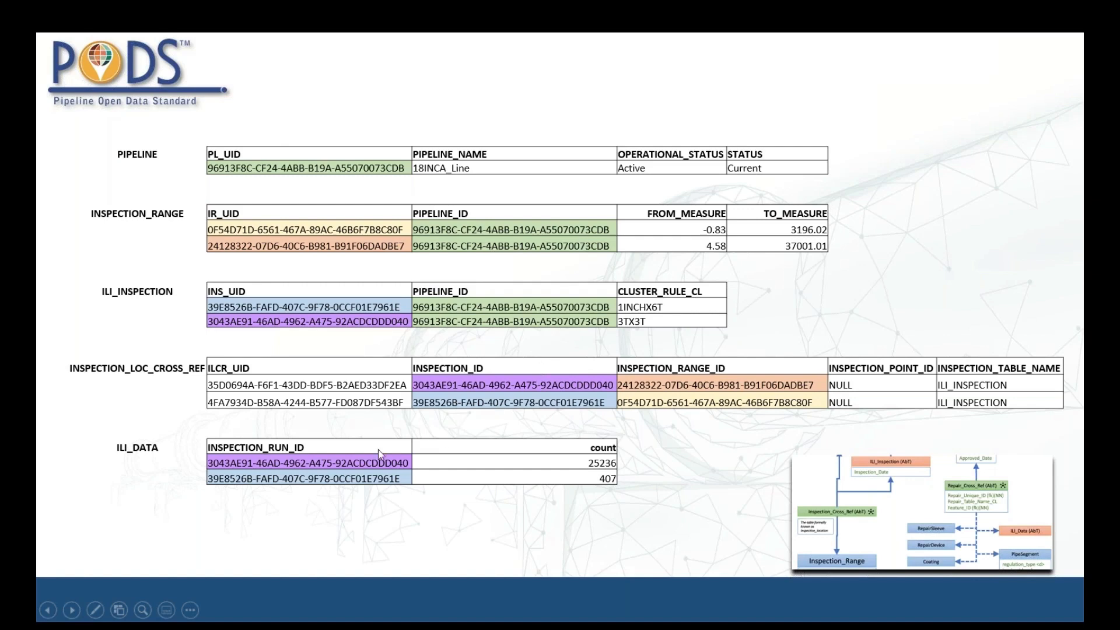
{"action": "mouse_move", "coordinate": [581, 486]}
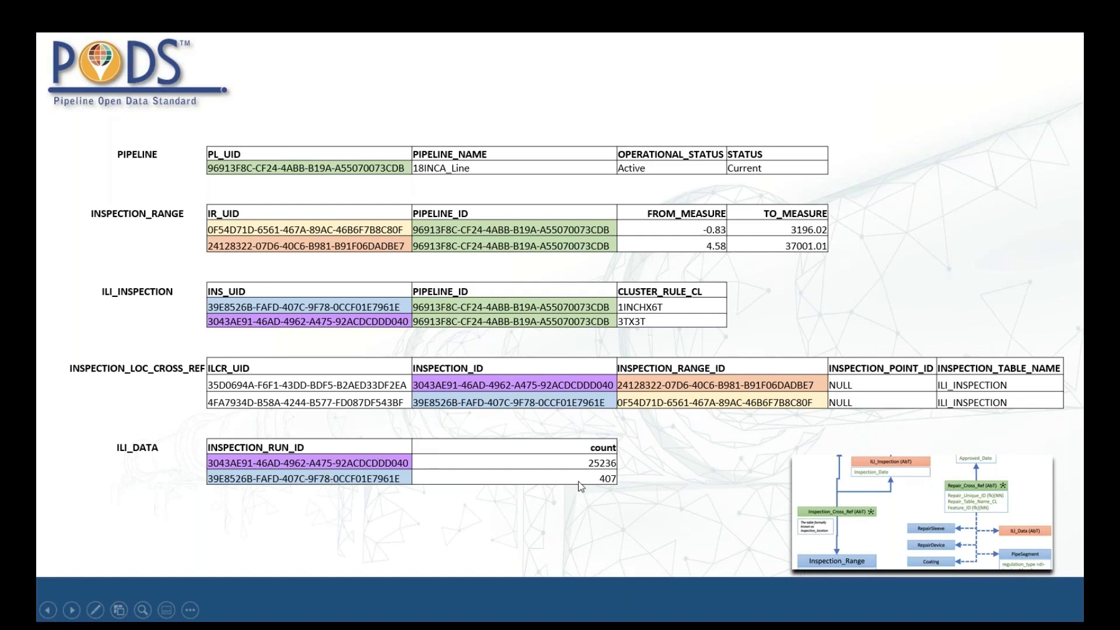
{"action": "mouse_move", "coordinate": [500, 488]}
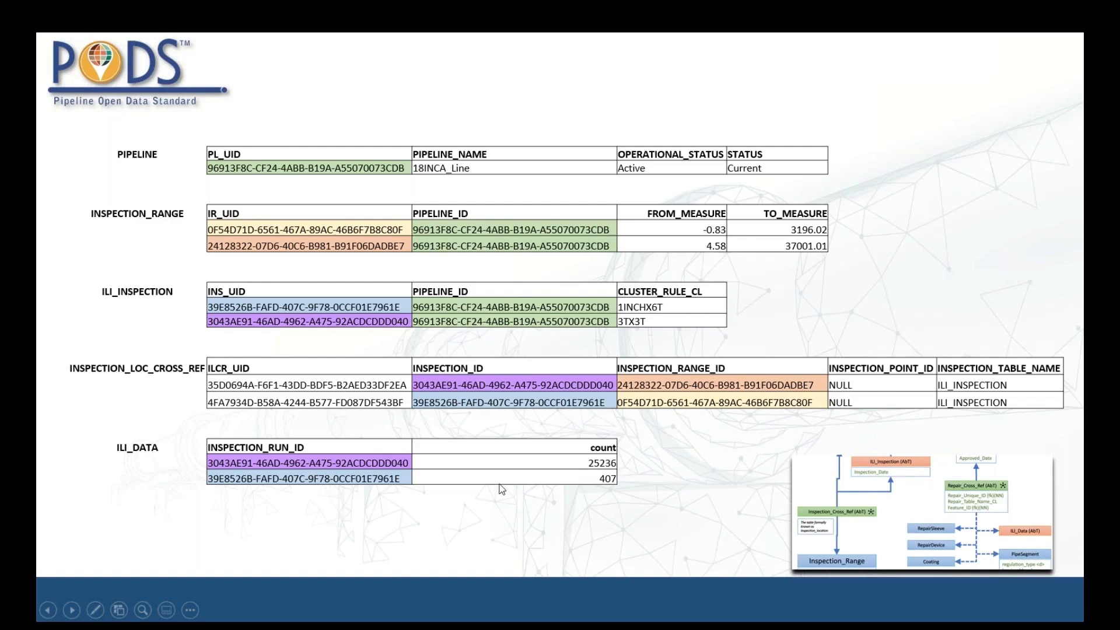
{"action": "mouse_move", "coordinate": [366, 472]}
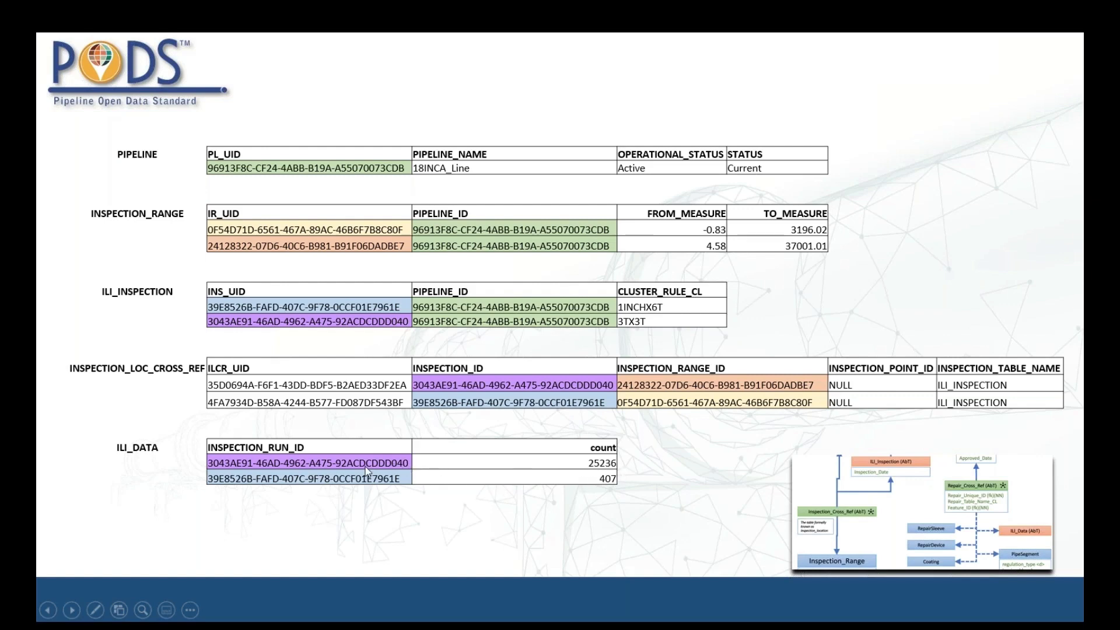
{"action": "mouse_move", "coordinate": [372, 464]}
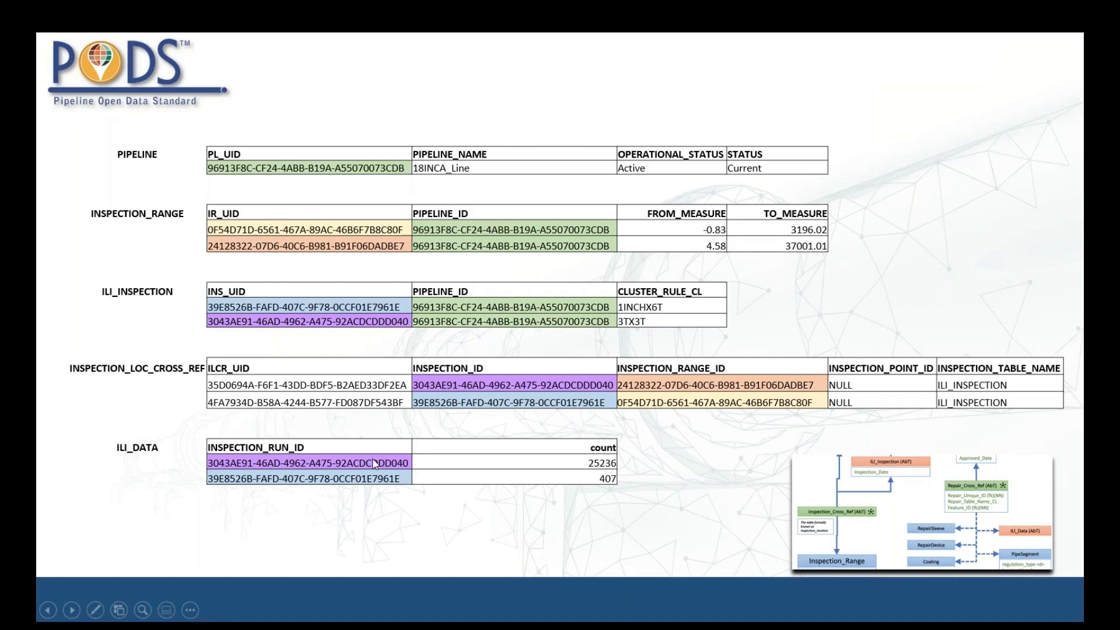
{"action": "mouse_move", "coordinate": [813, 572]}
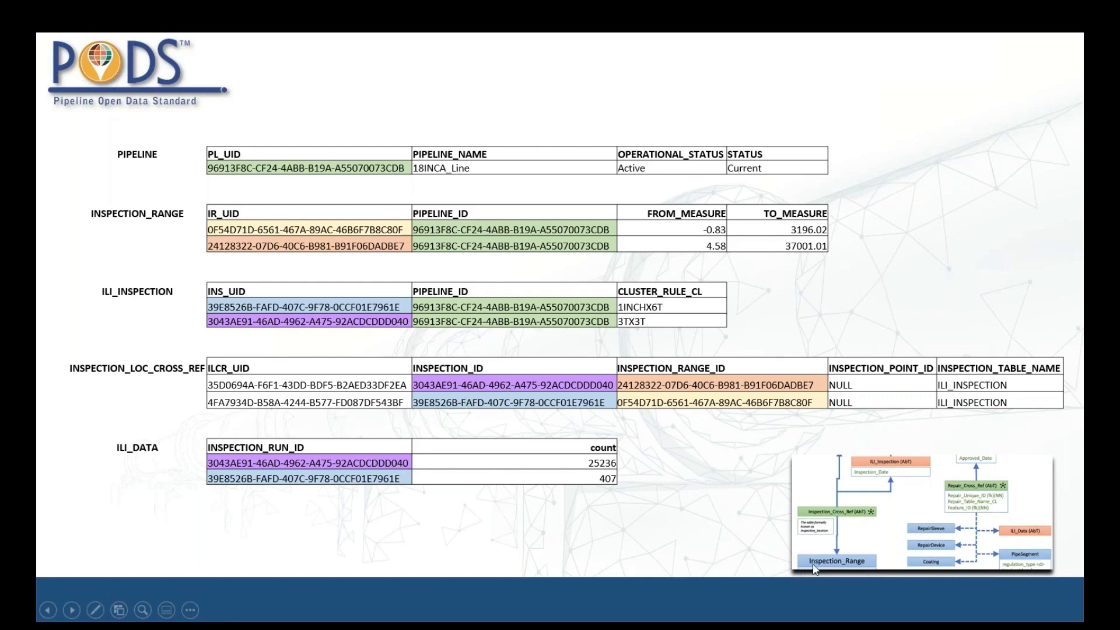